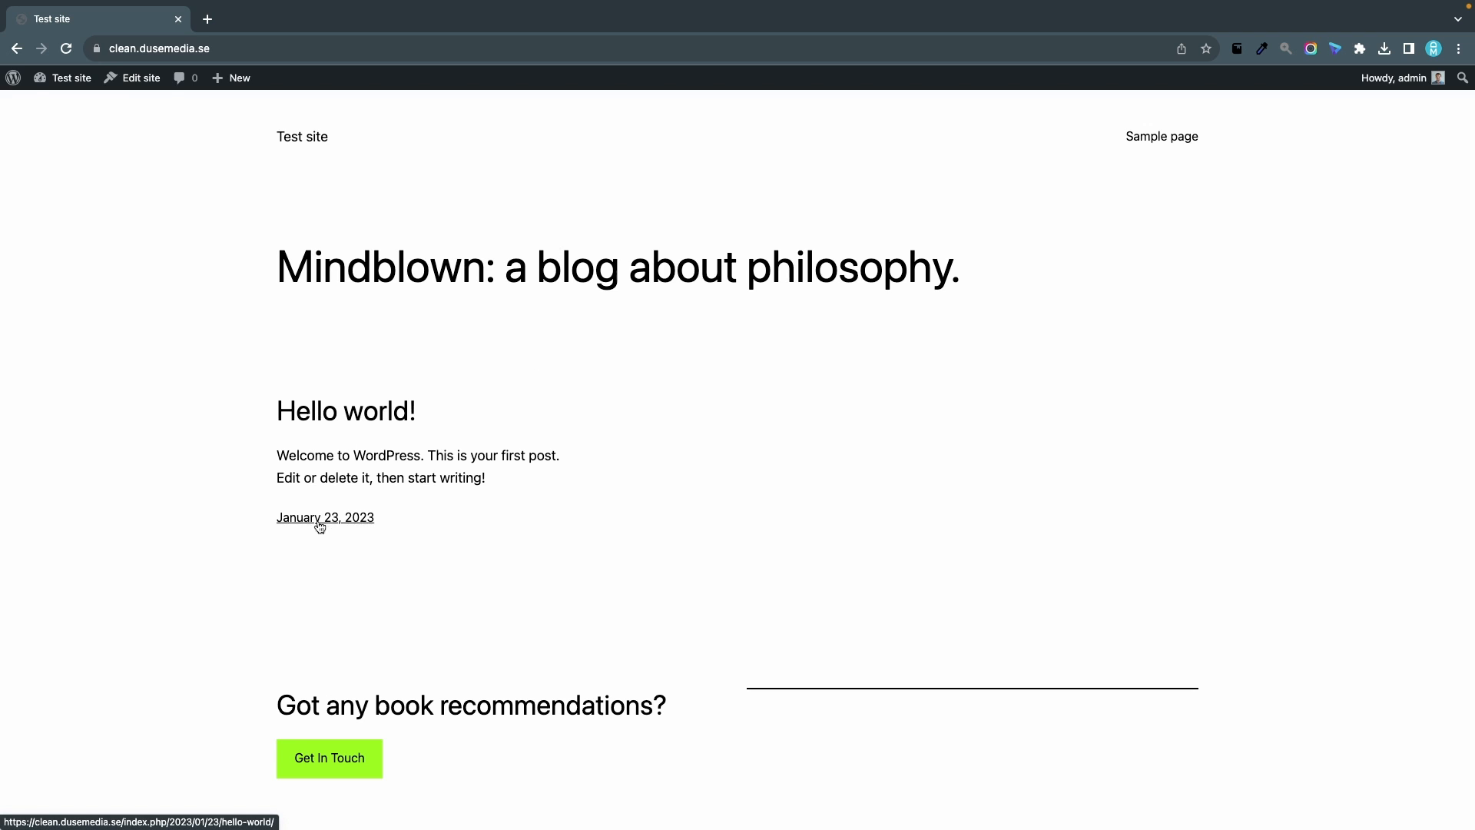
pyautogui.moveTo(430, 497)
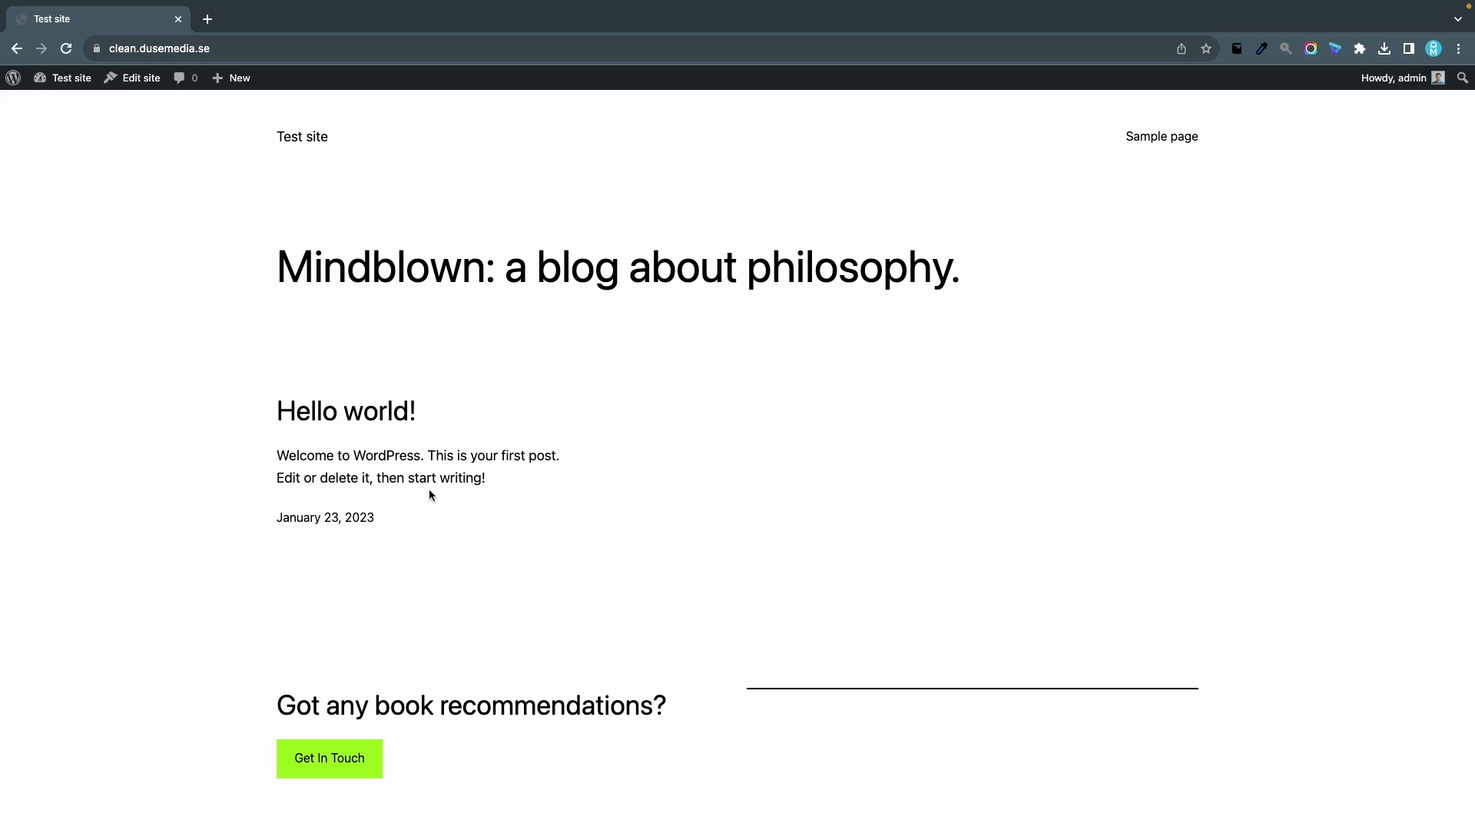
pyautogui.moveTo(507, 504)
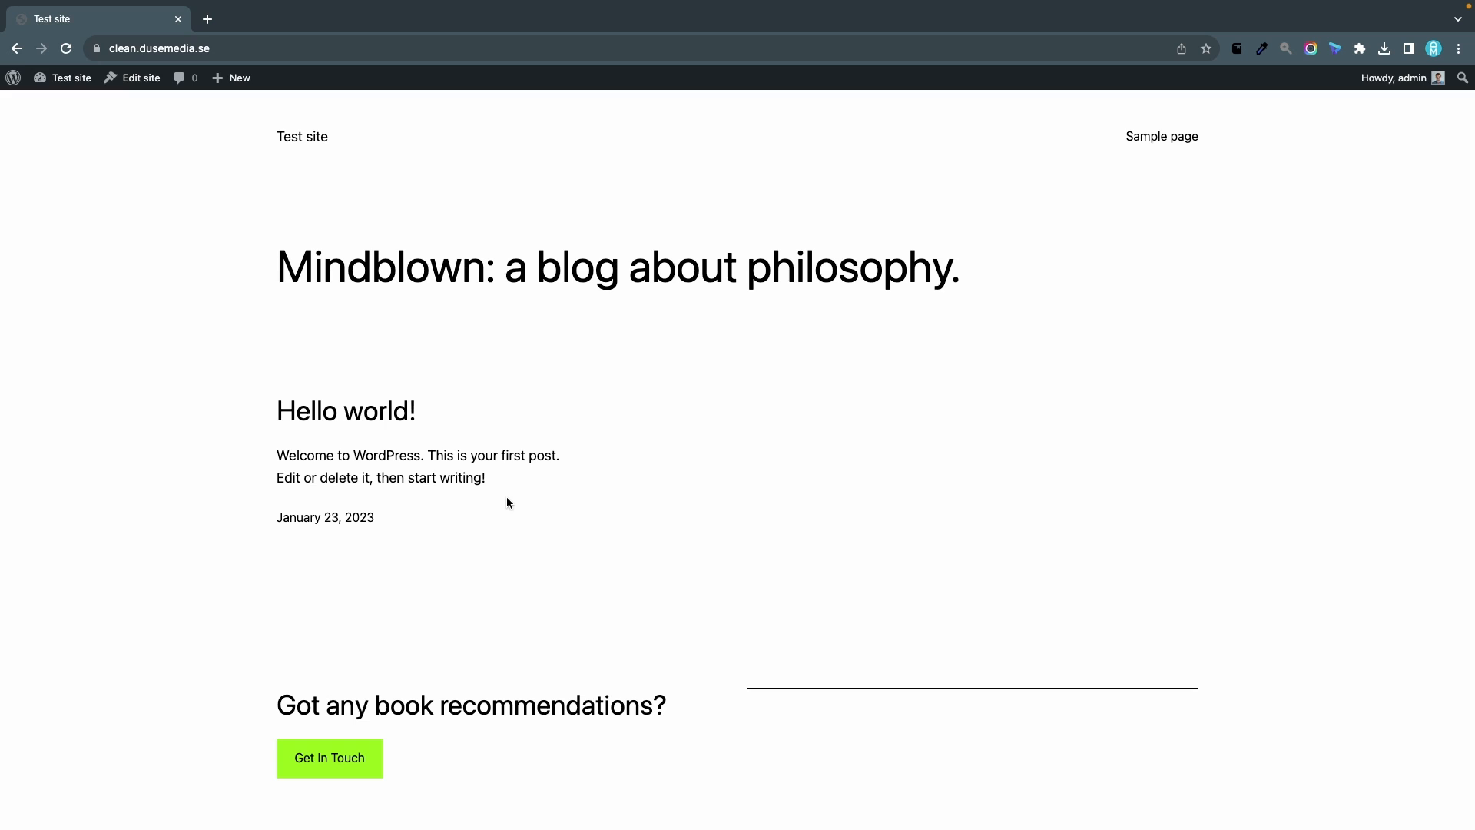
pyautogui.moveTo(782, 476)
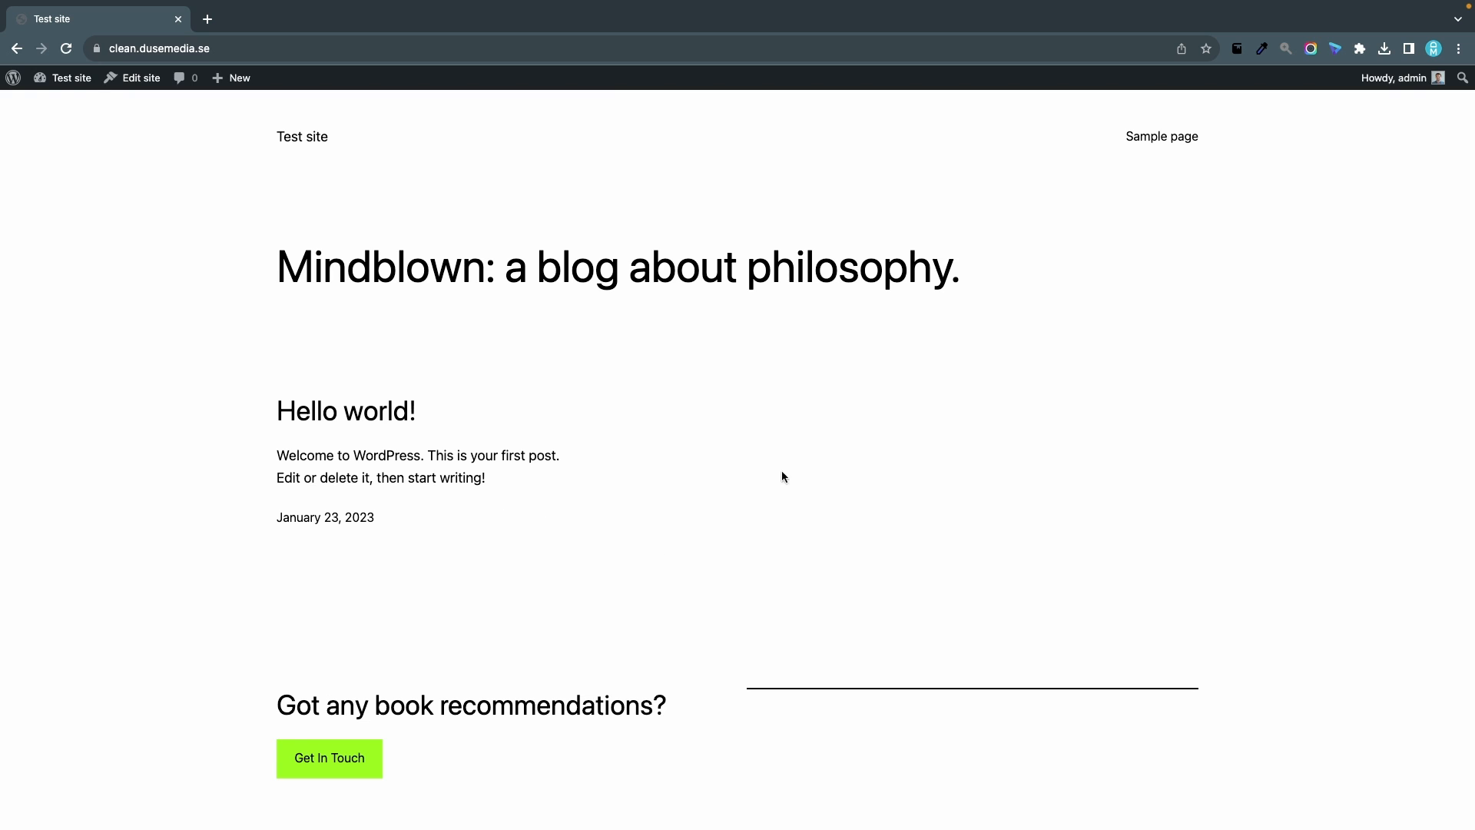
pyautogui.moveTo(429, 332)
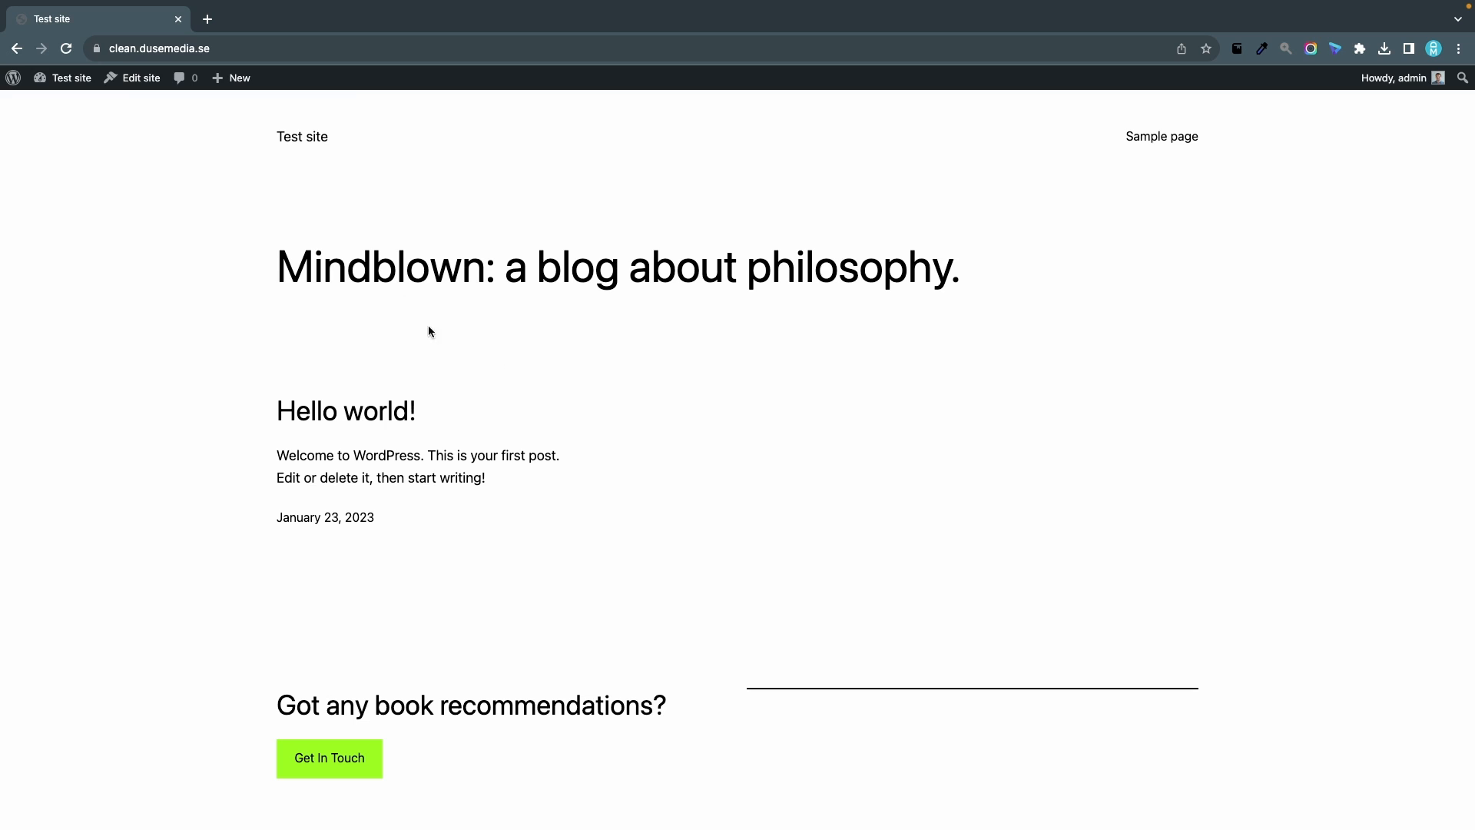
pyautogui.moveTo(343, 86)
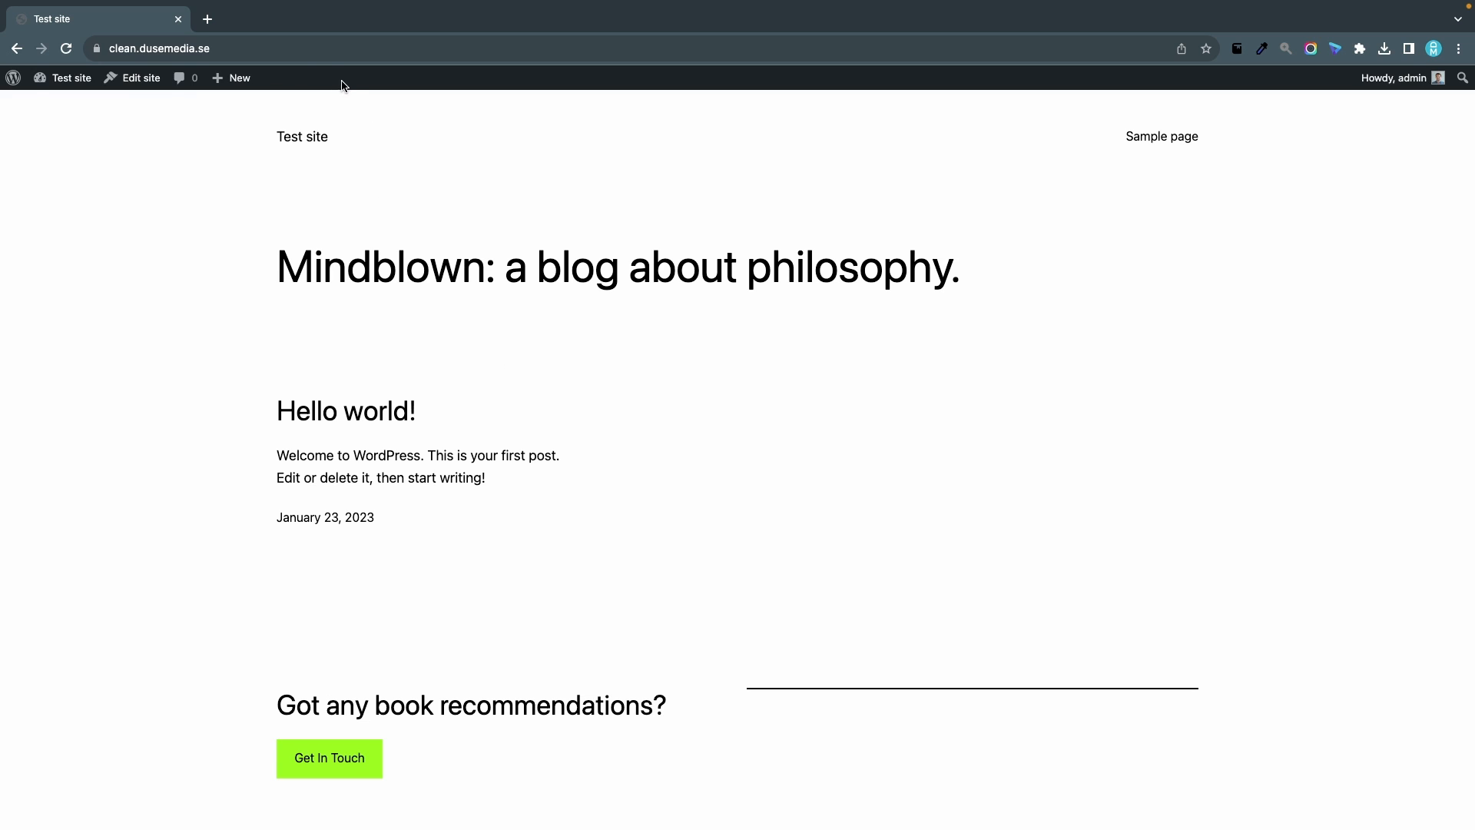
pyautogui.moveTo(345, 86)
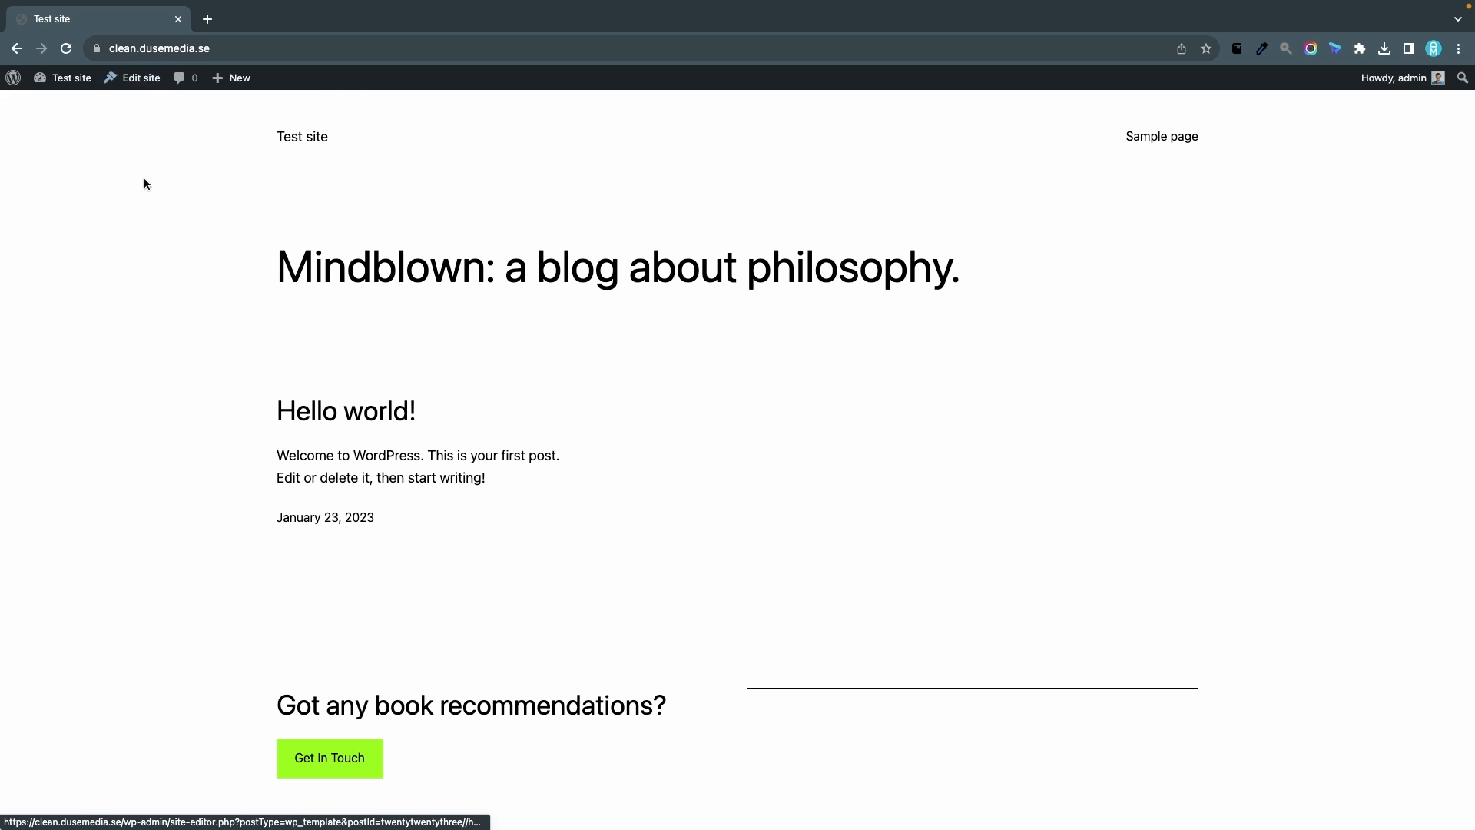
pyautogui.moveTo(304, 117)
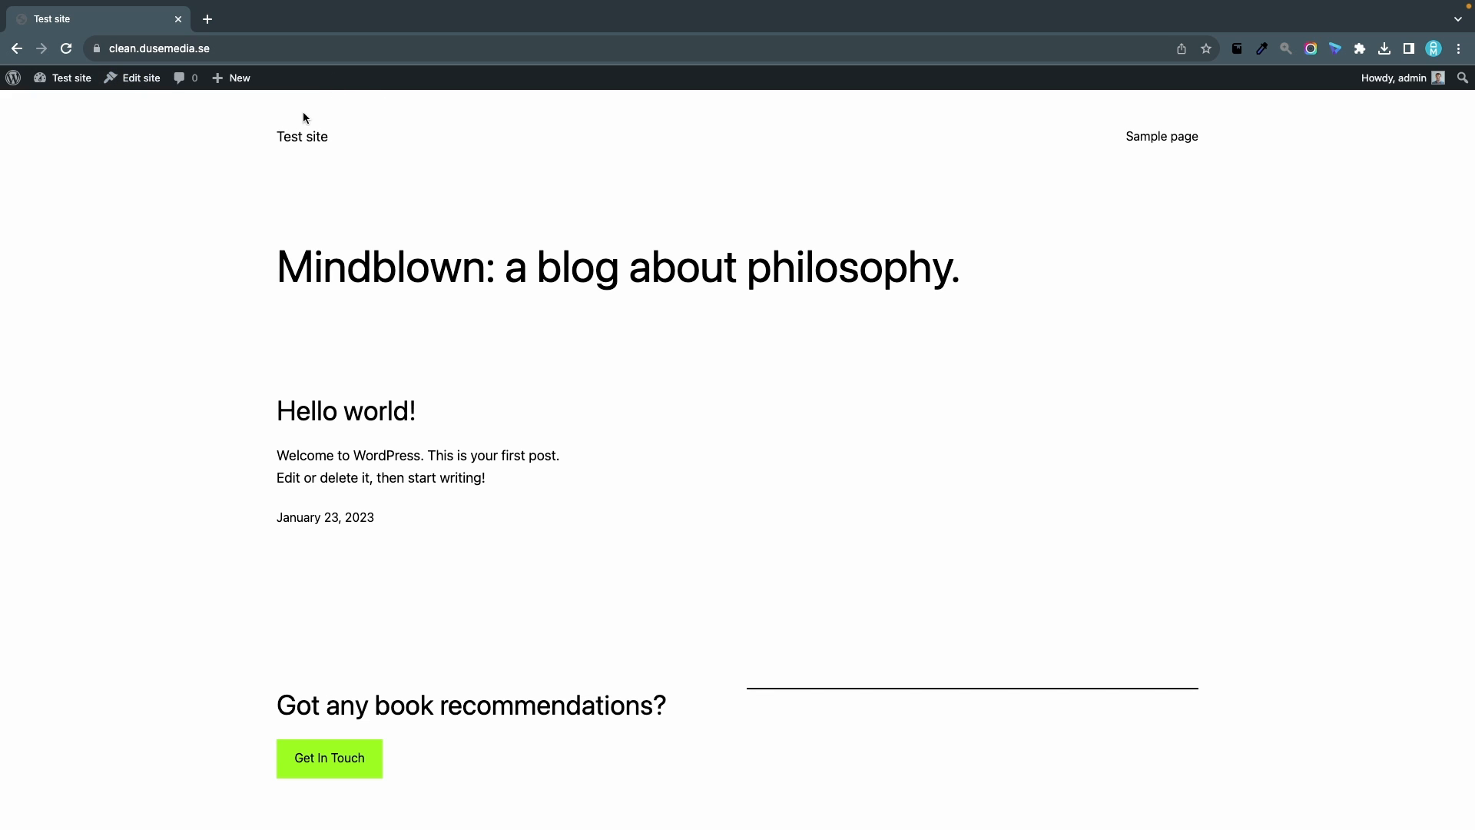
pyautogui.moveTo(499, 163)
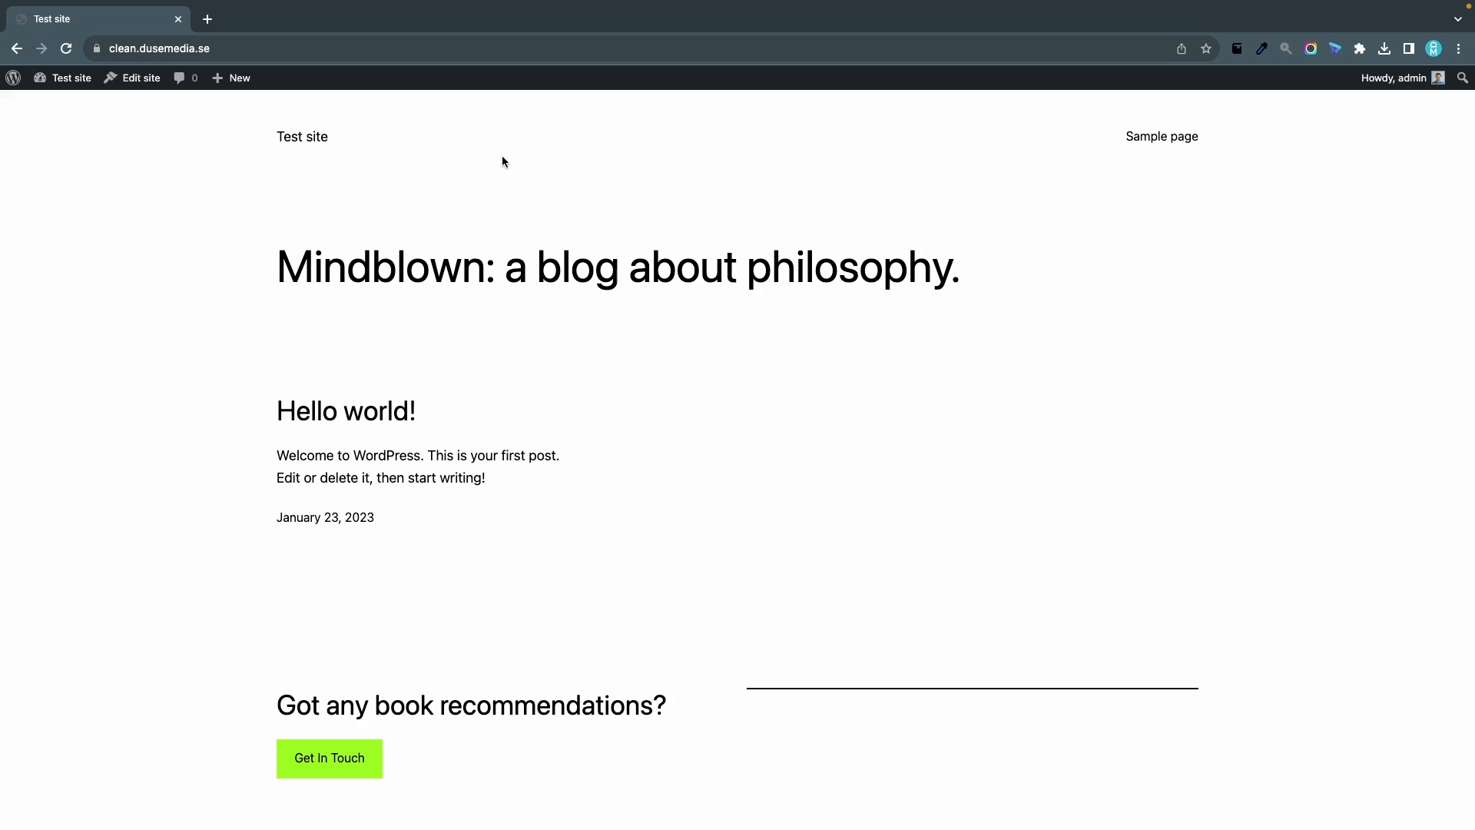
# Go to the admin dashboard and list all pages (Privacy Policy draft, Sample page)
pyautogui.click(70, 78)
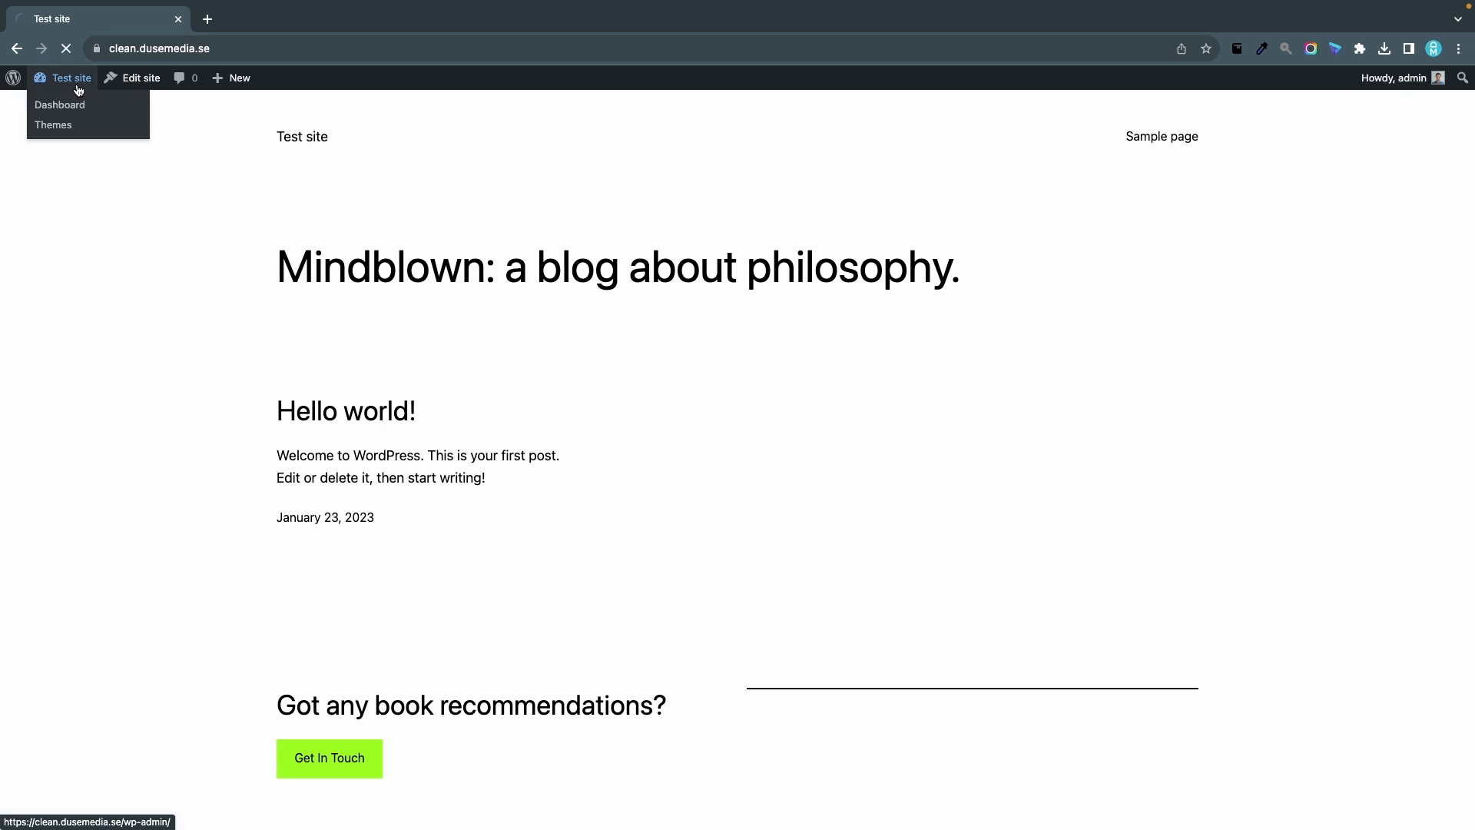
pyautogui.click(60, 105)
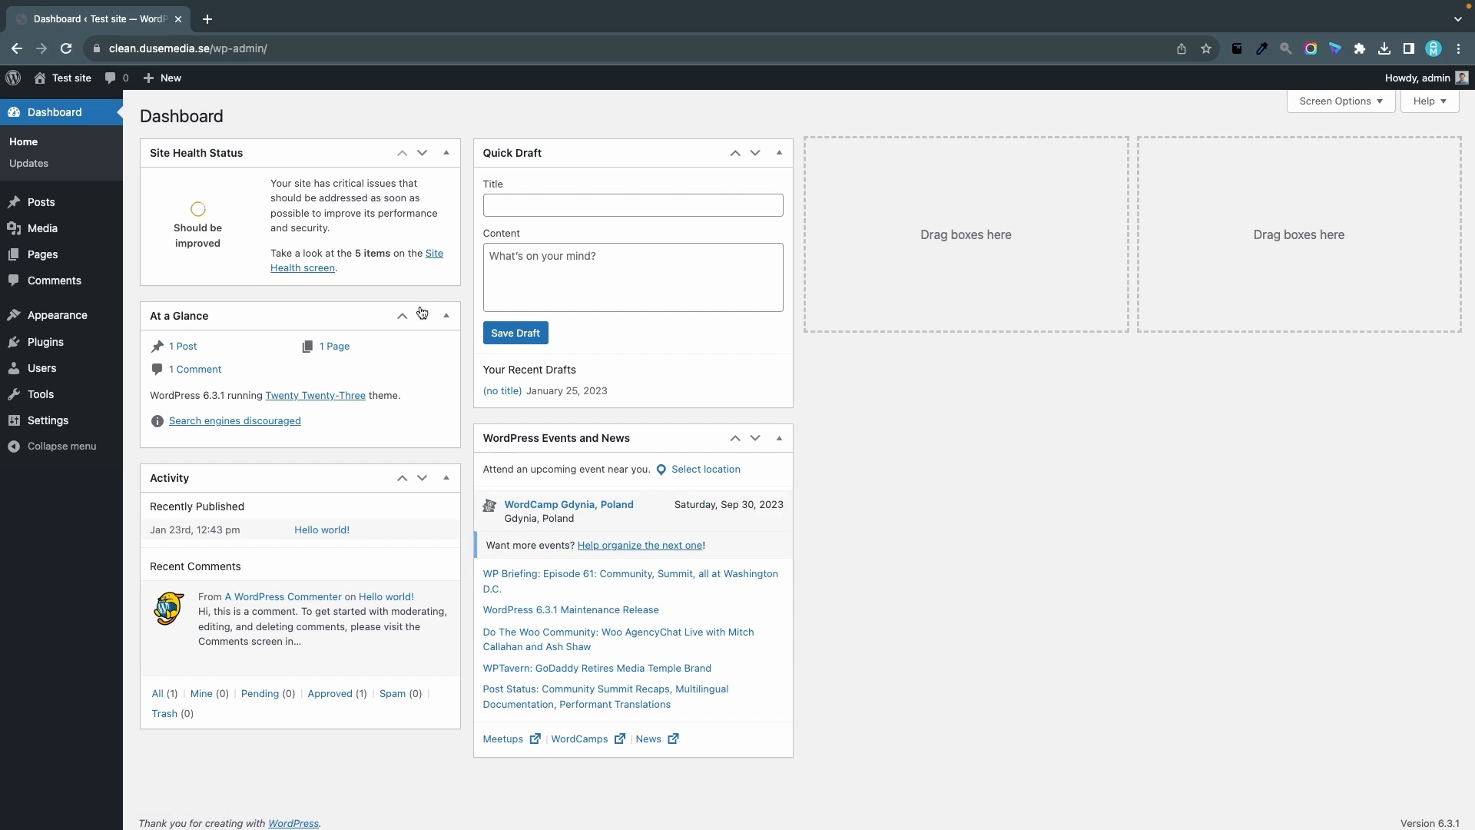
pyautogui.moveTo(42, 253)
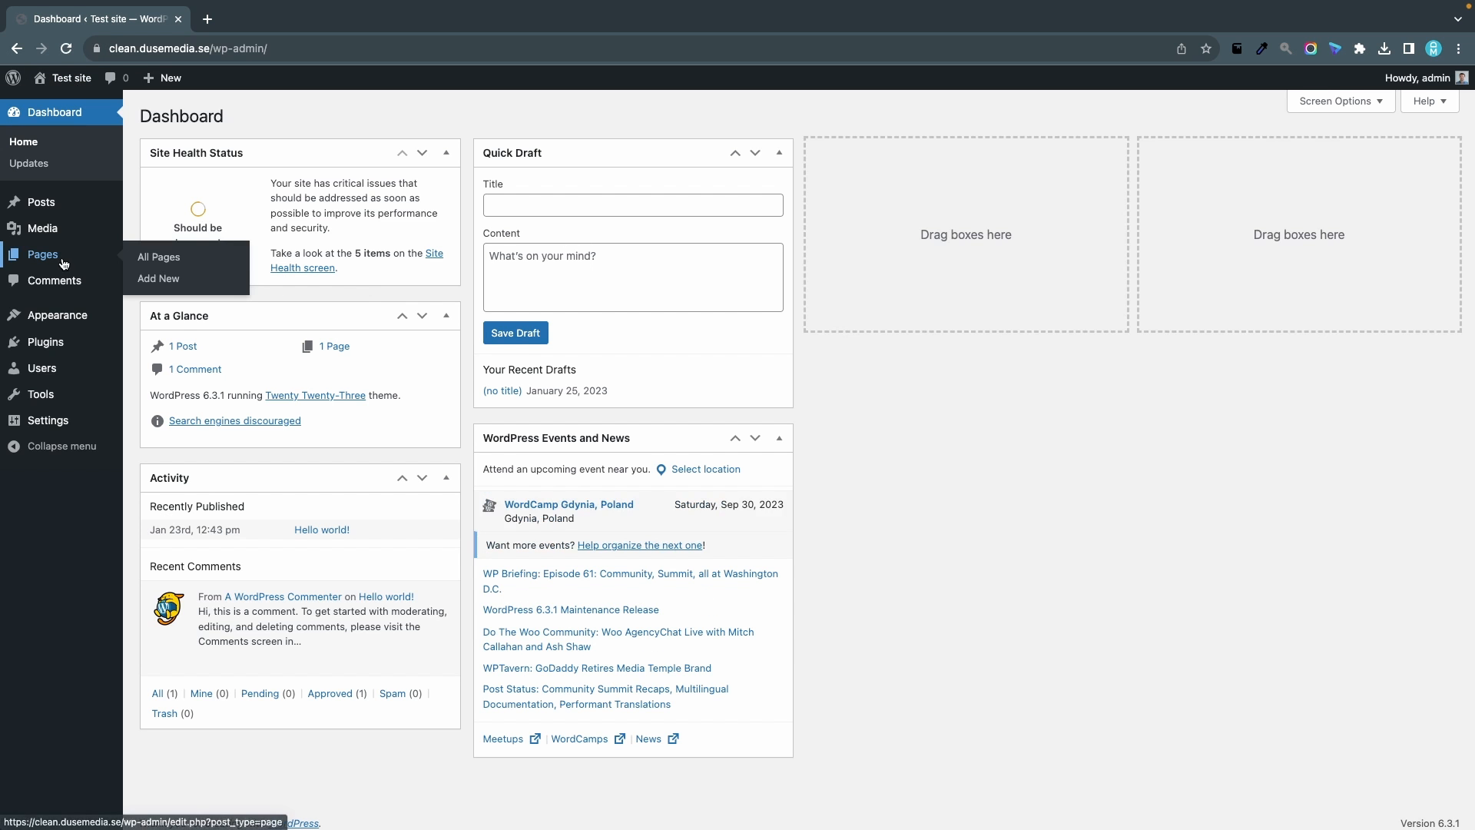
pyautogui.click(158, 256)
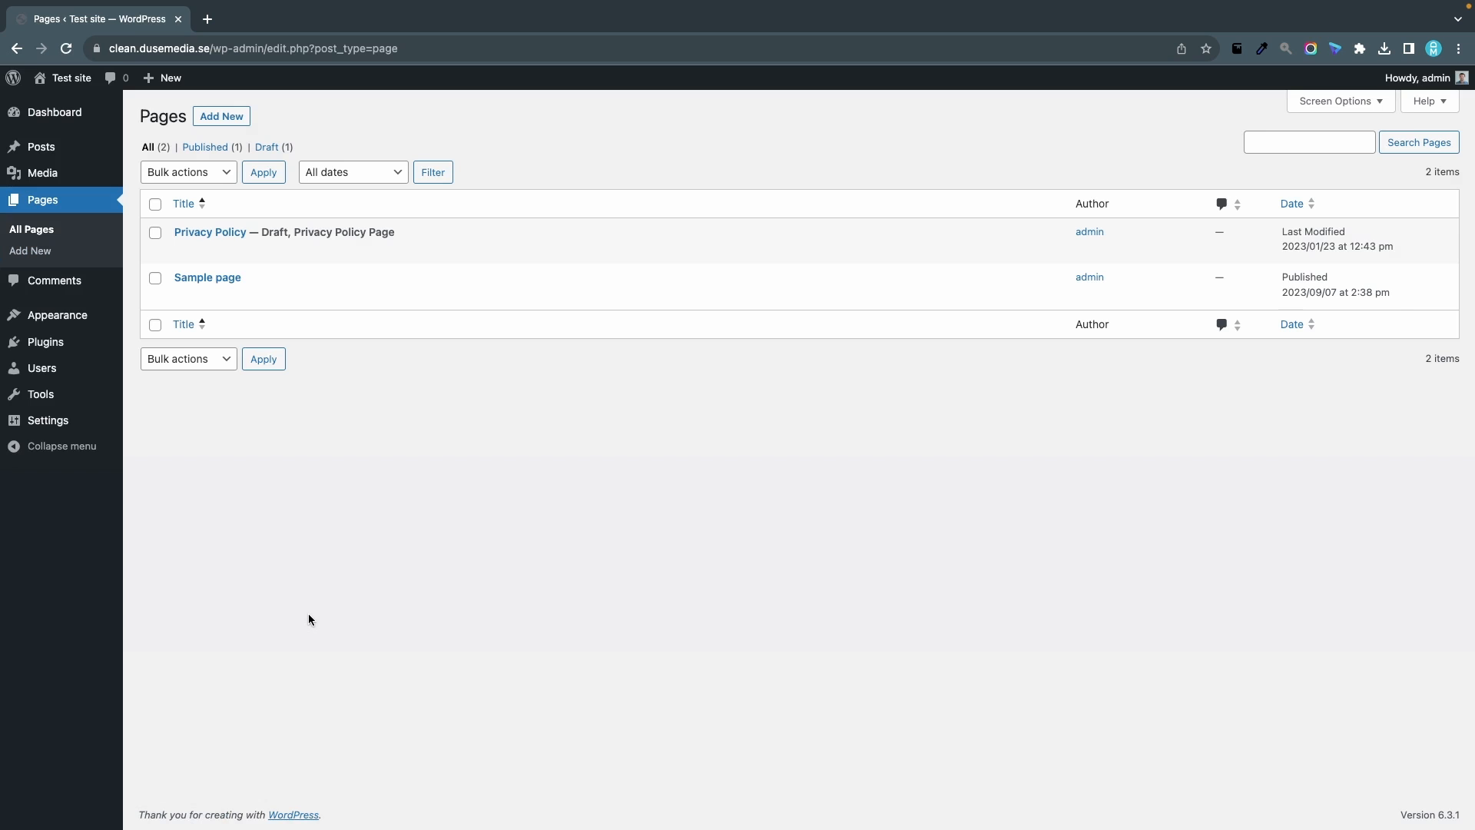
pyautogui.moveTo(207, 277)
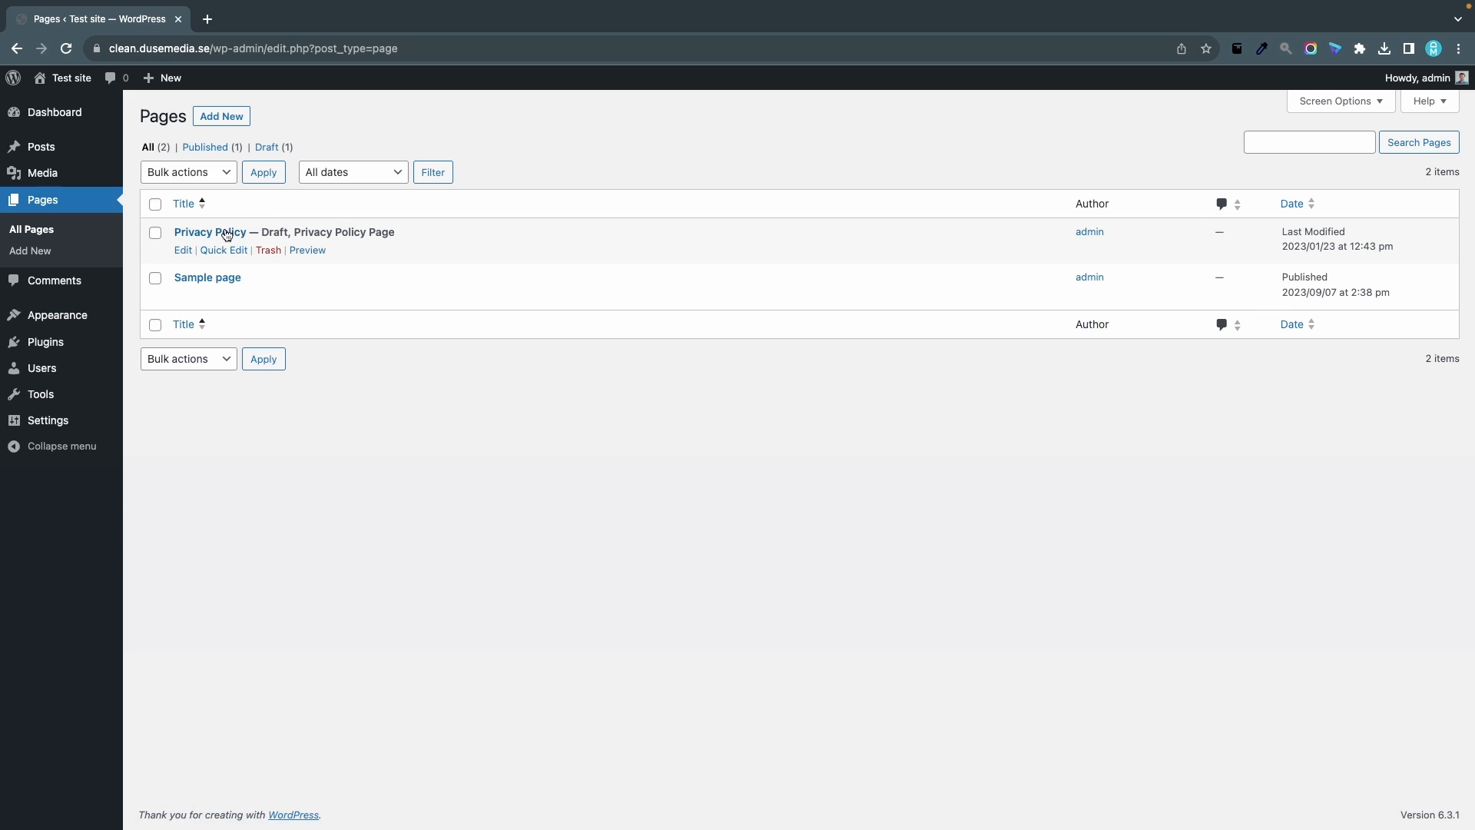
pyautogui.moveTo(469, 562)
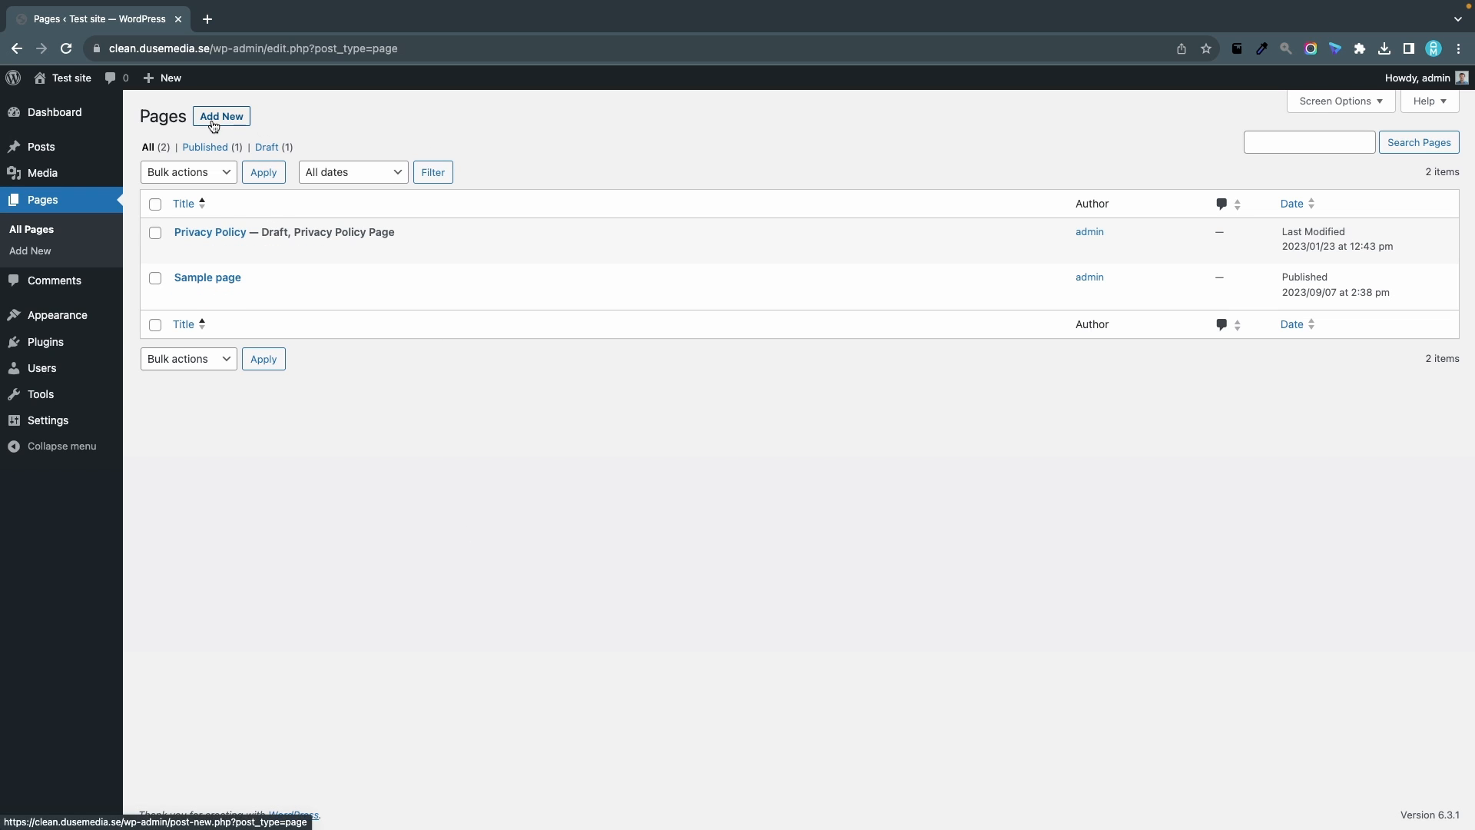
# Start a new page titled 'My homepage' and add an Image block
pyautogui.click(222, 115)
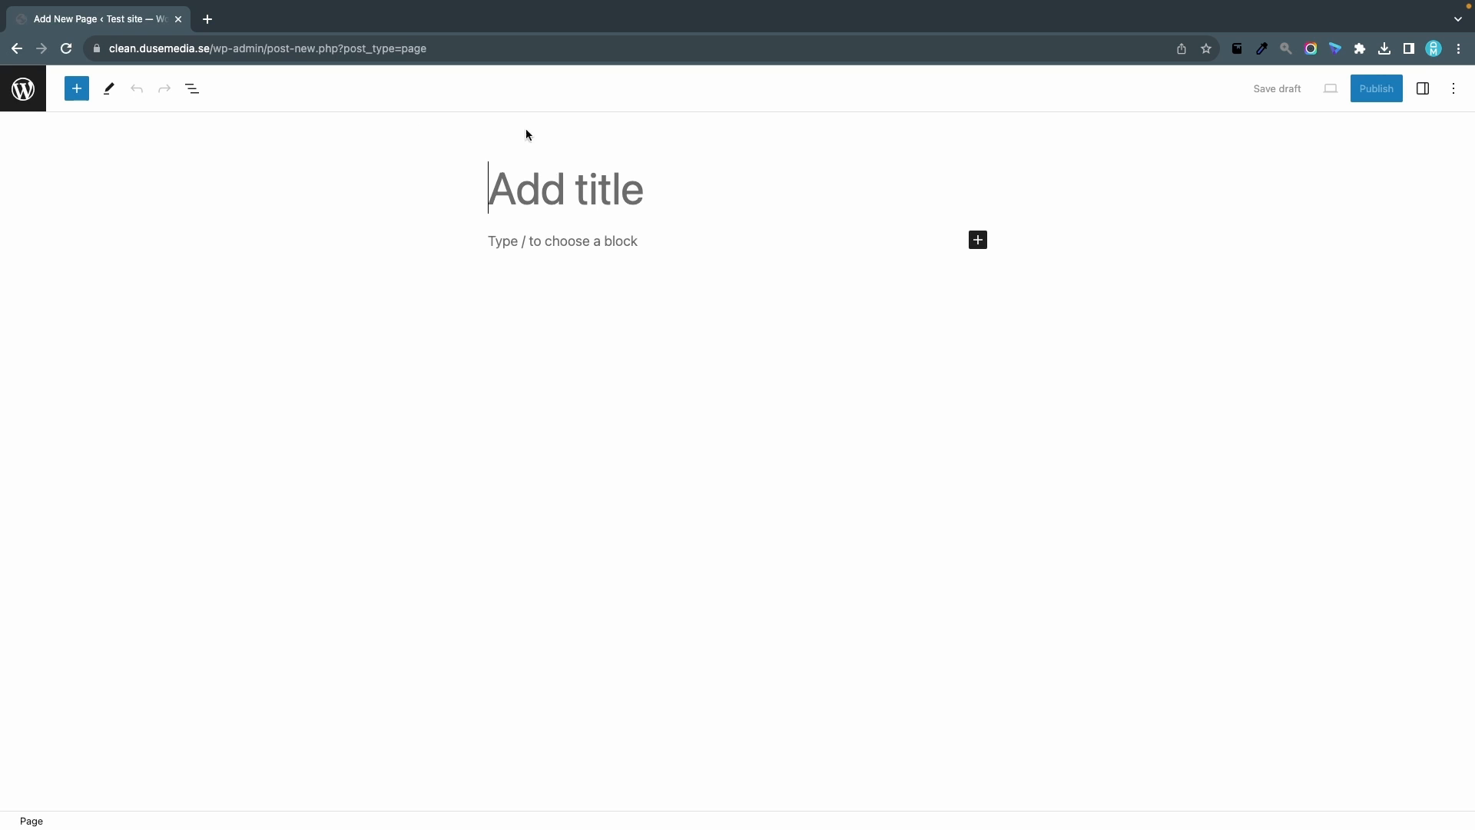
pyautogui.write('My ho')
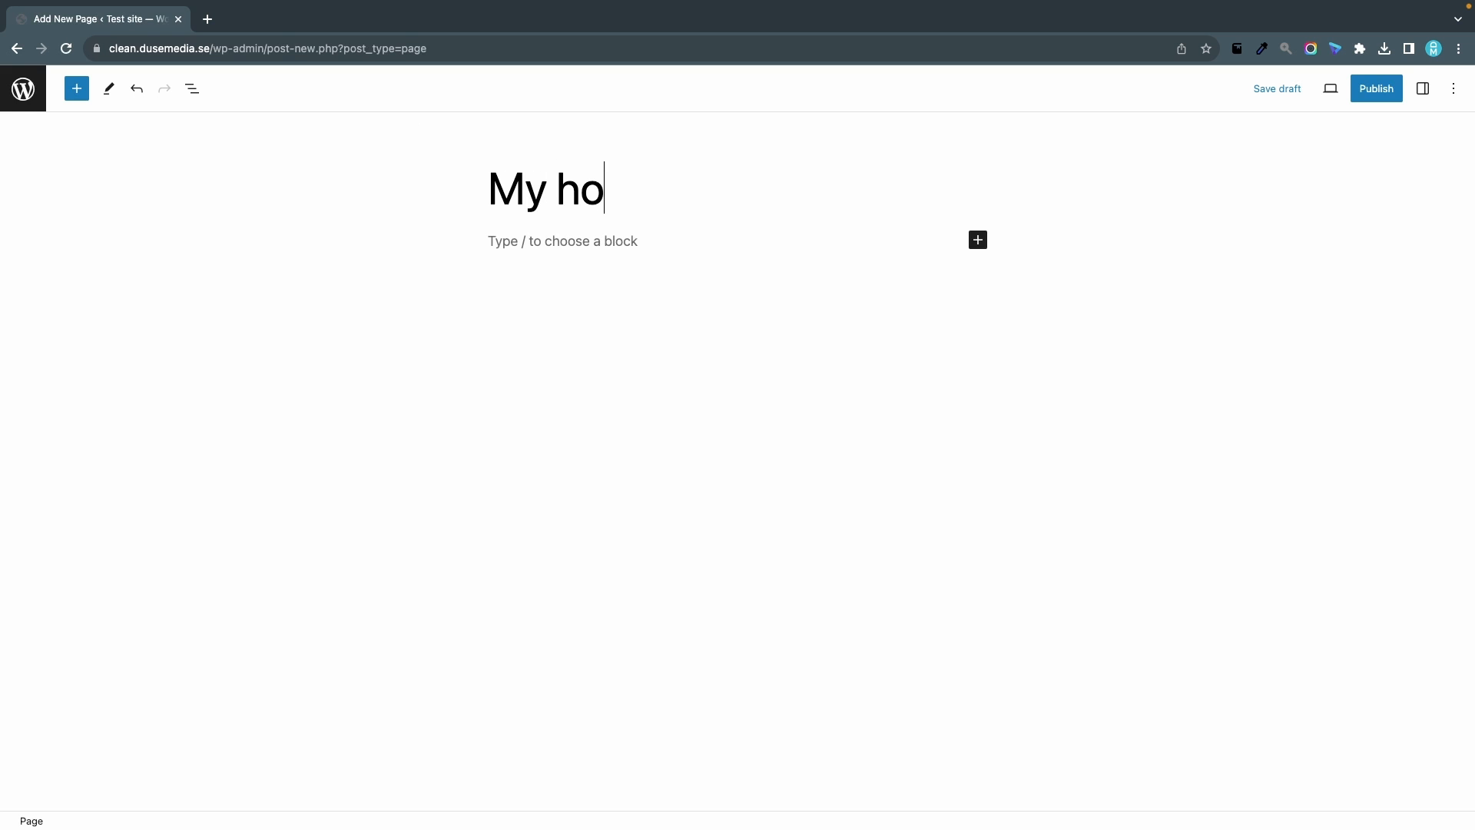
pyautogui.write('mepage')
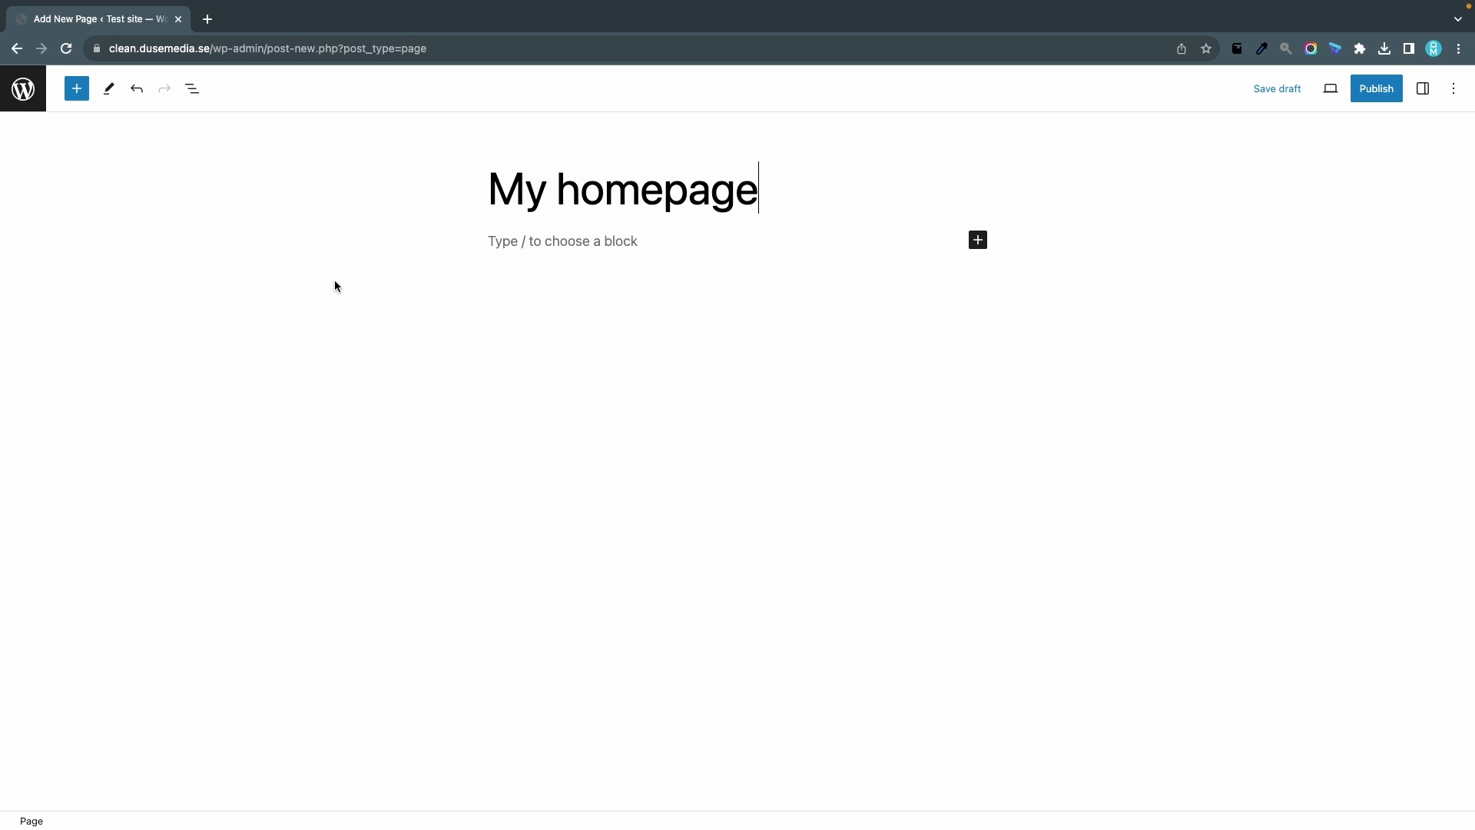
pyautogui.click(977, 240)
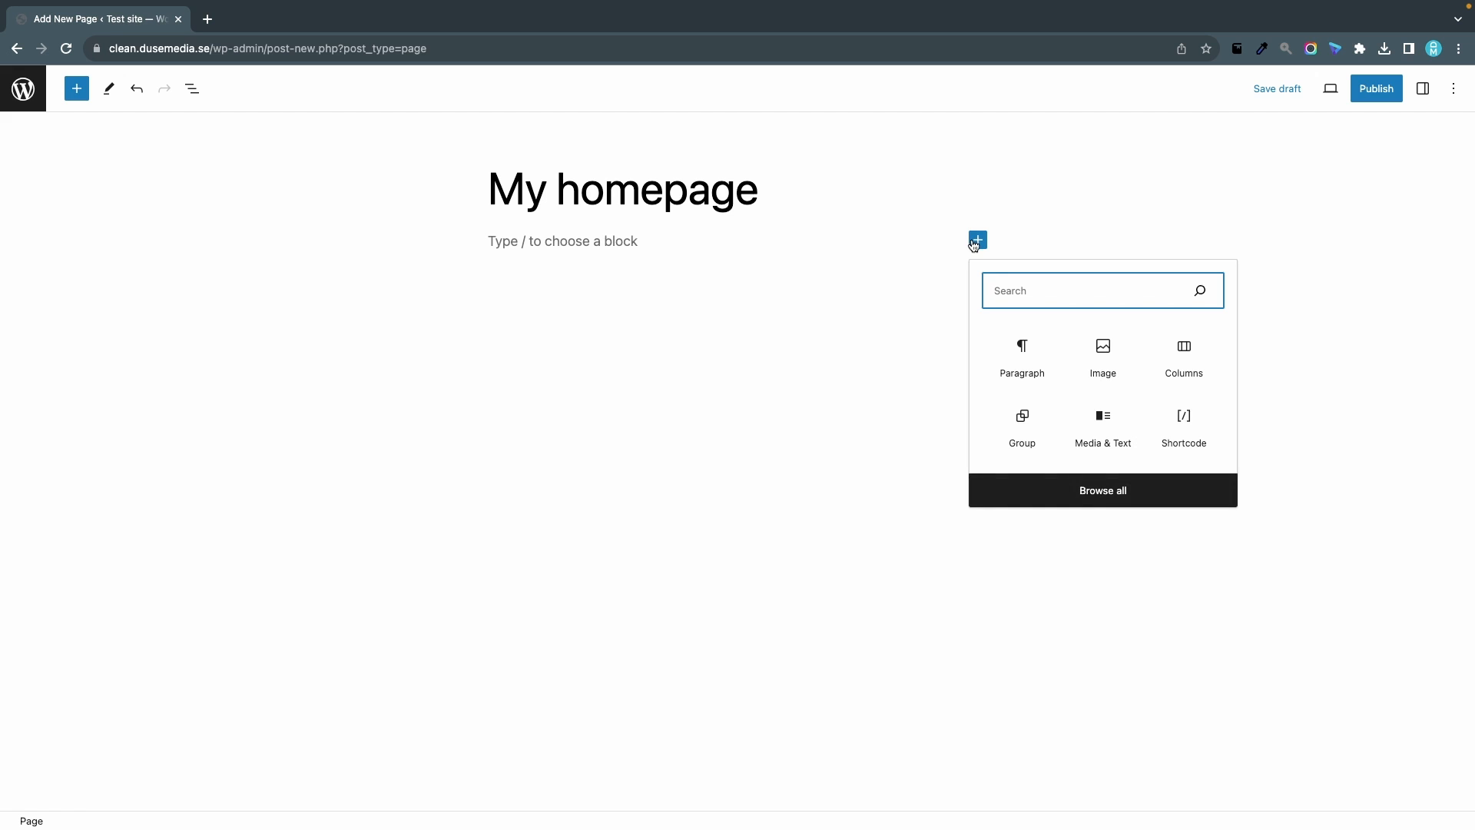
pyautogui.click(1102, 358)
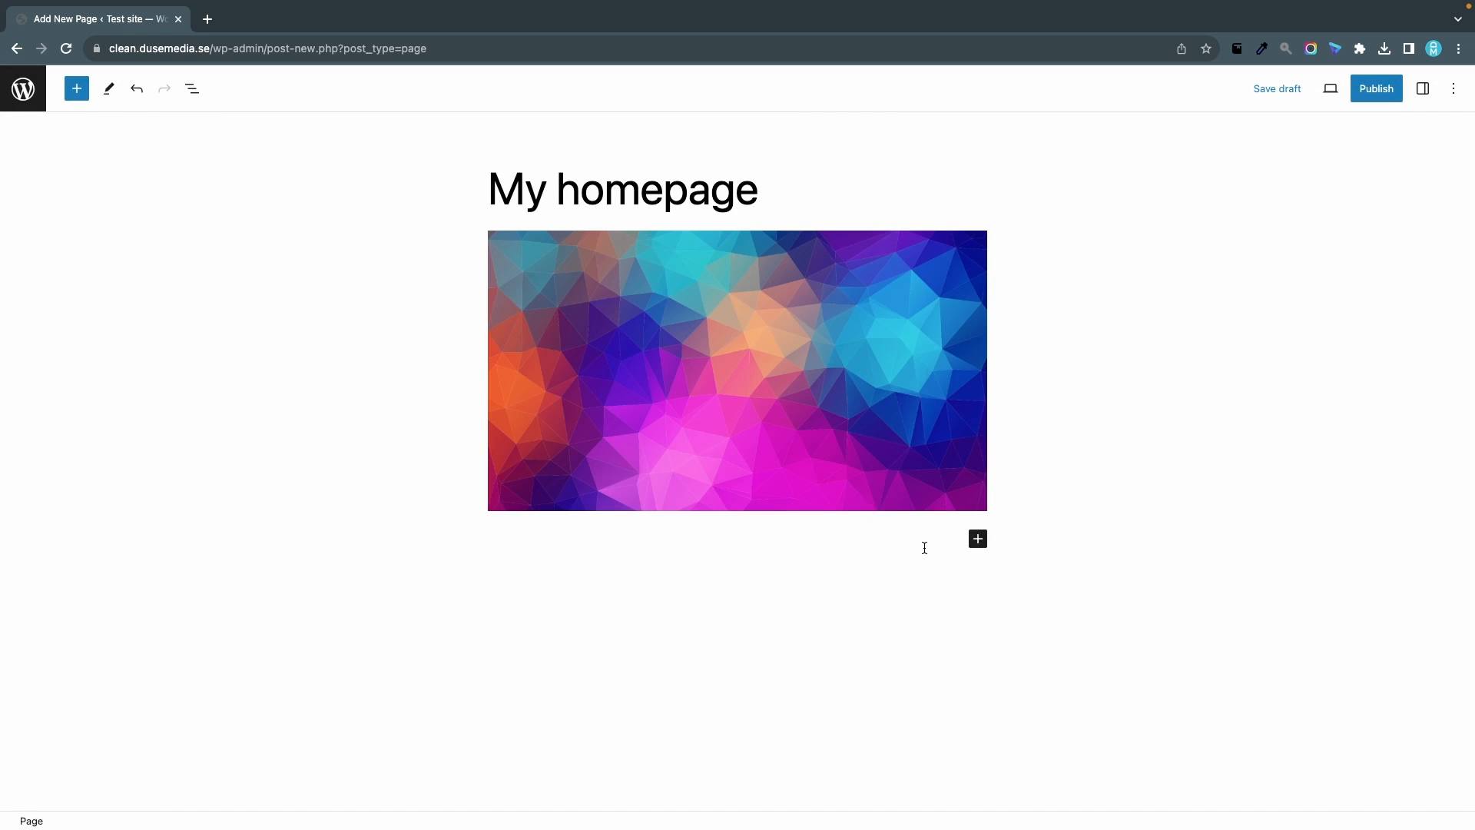
# Add a paragraph below the image reading 'Add any content here!'
pyautogui.click(977, 538)
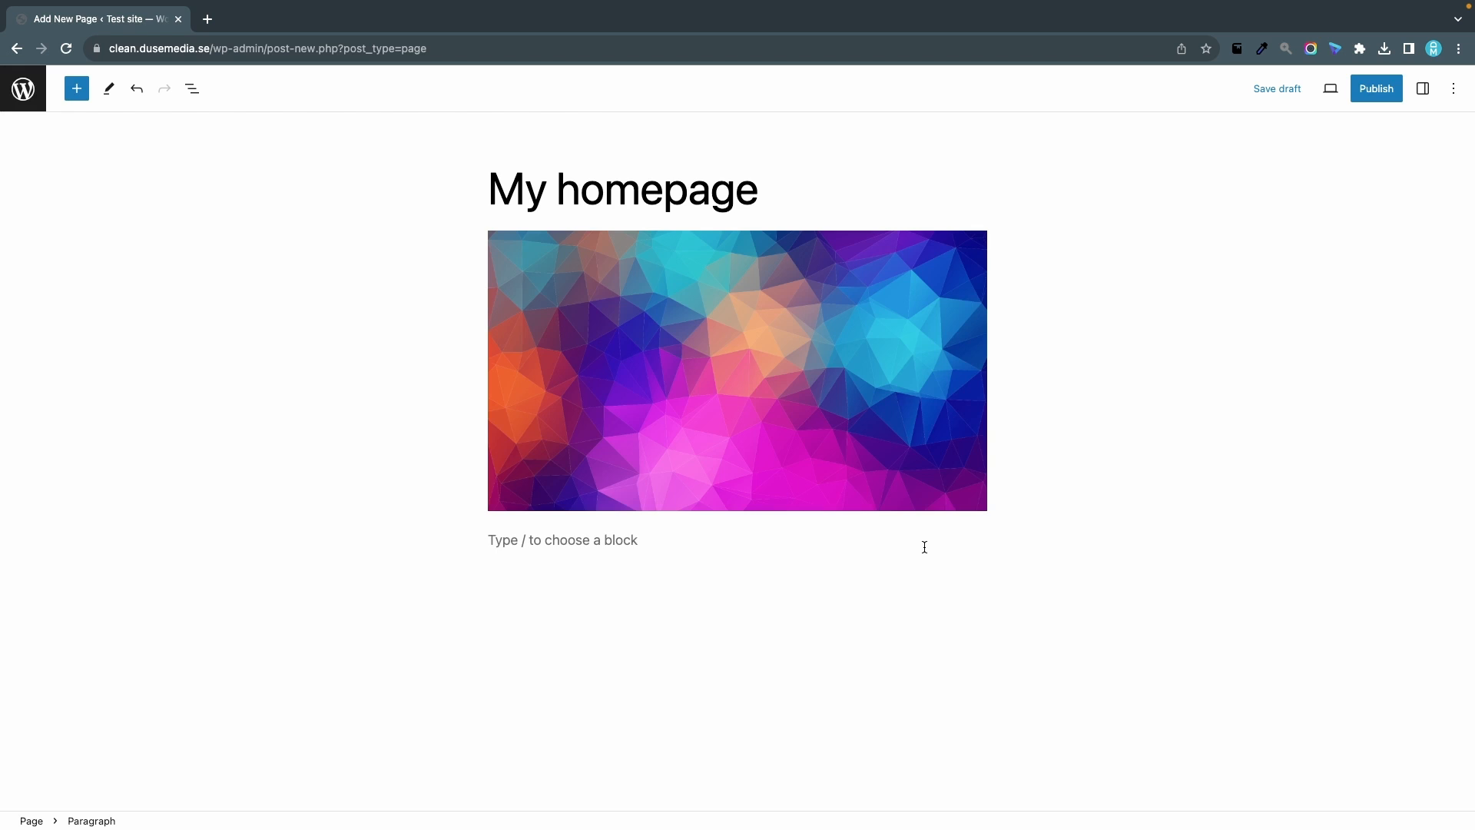
pyautogui.write('Add nay conten')
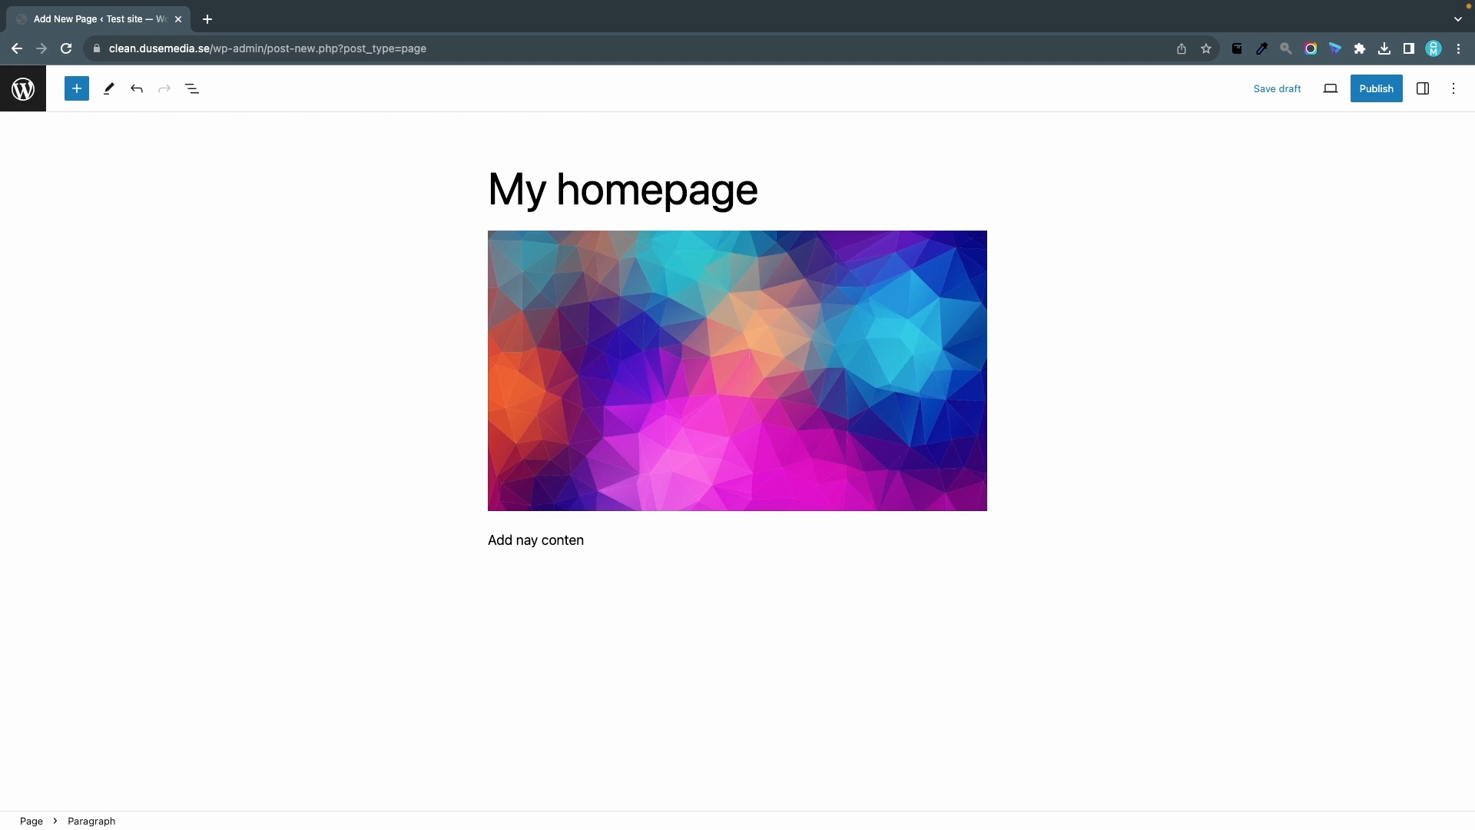
pyautogui.write('Add any content here!')
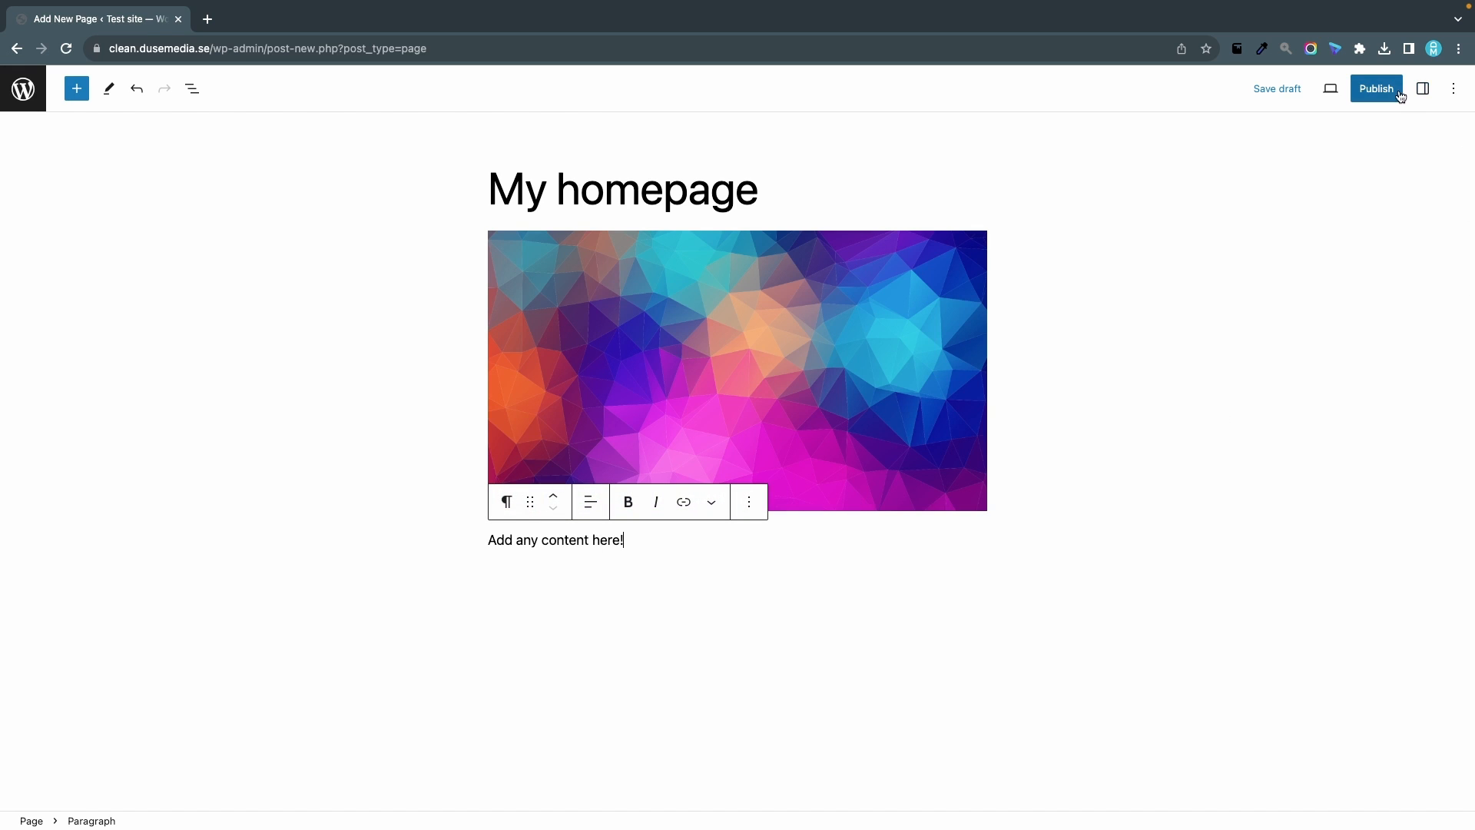
# Publish 'My homepage' and return to the admin Pages list
pyautogui.click(1373, 87)
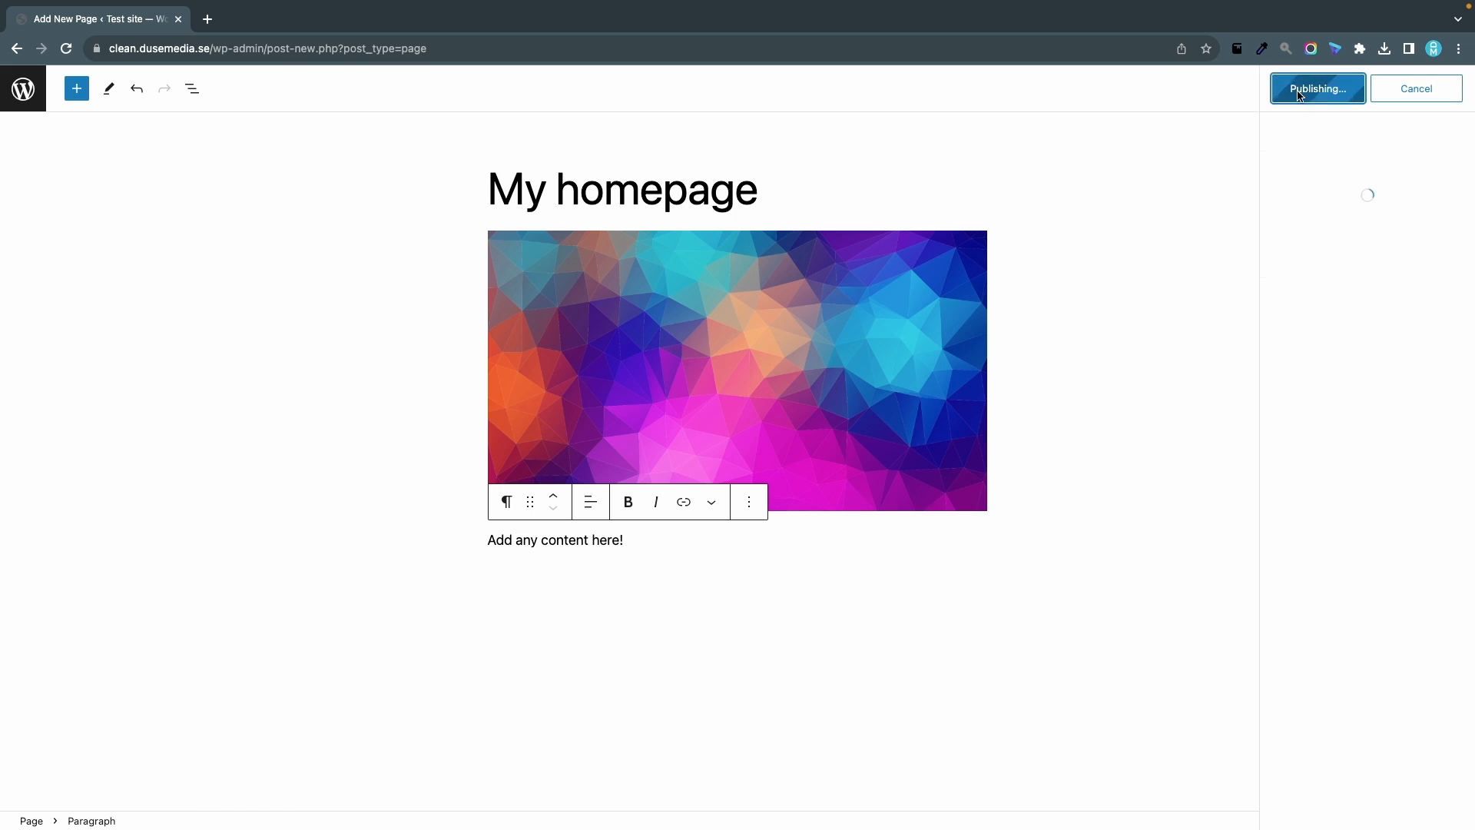
pyautogui.click(1316, 88)
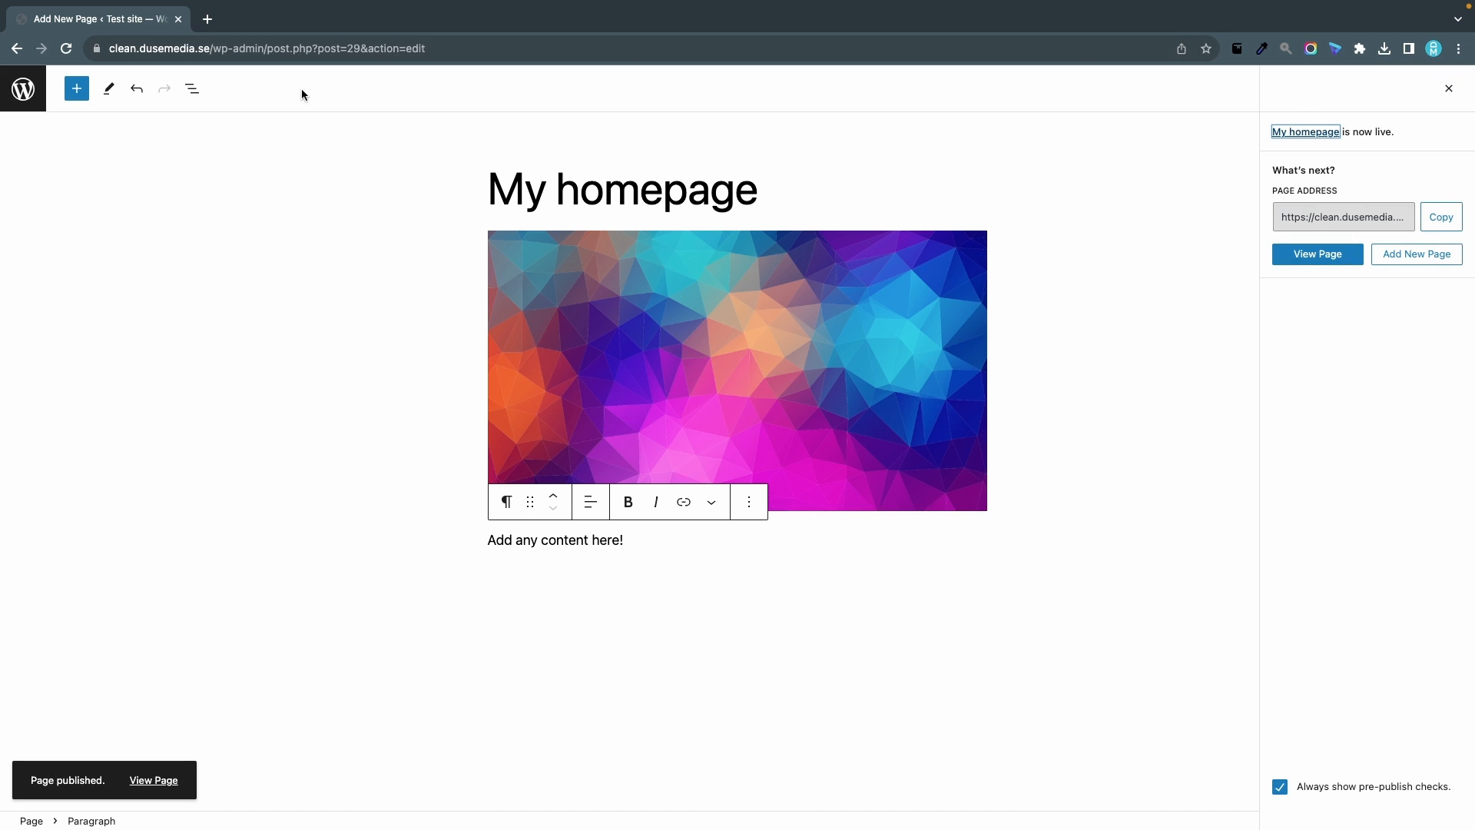
pyautogui.moveTo(1352, 428)
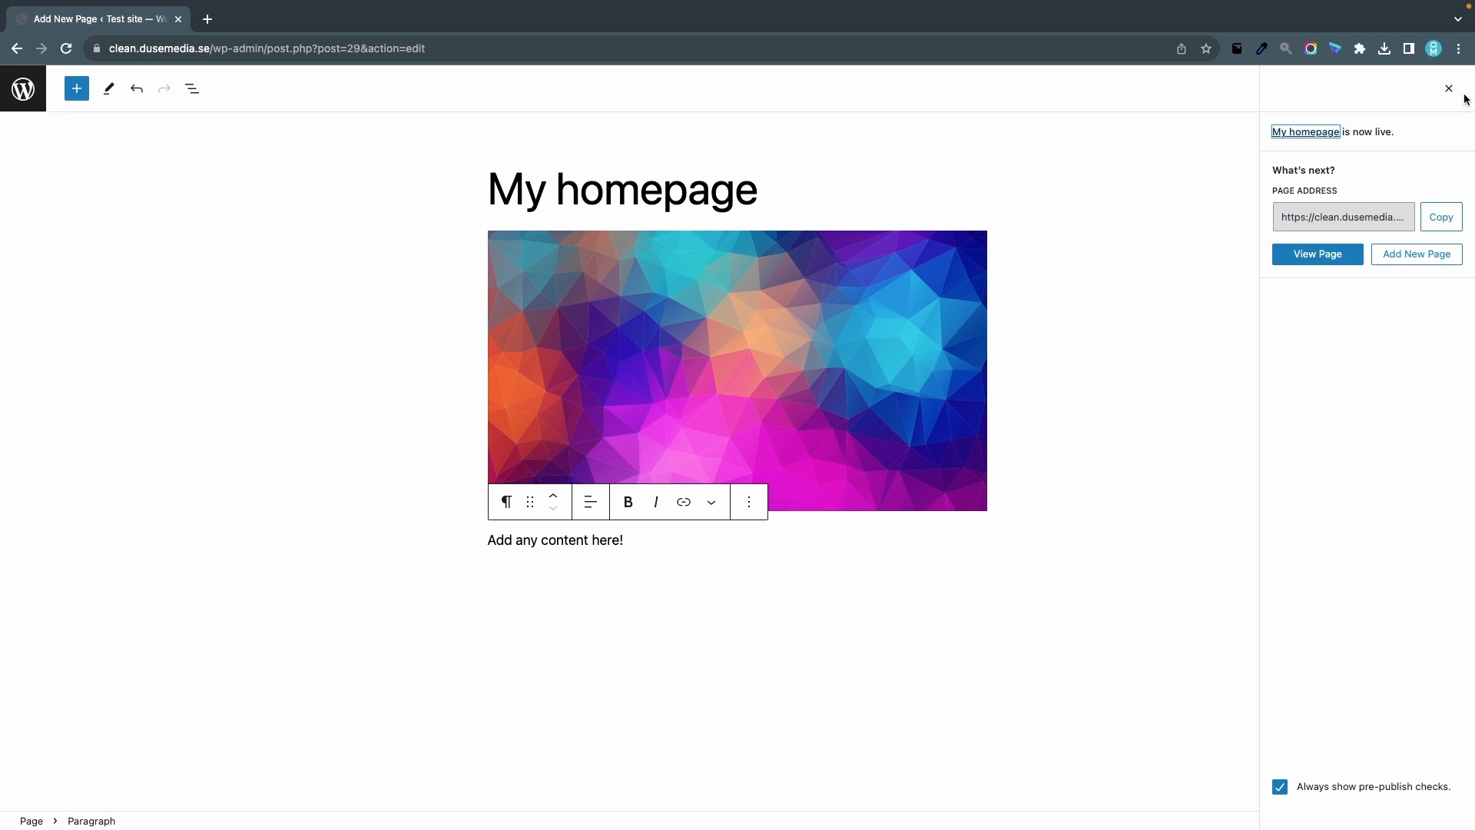
pyautogui.click(1449, 89)
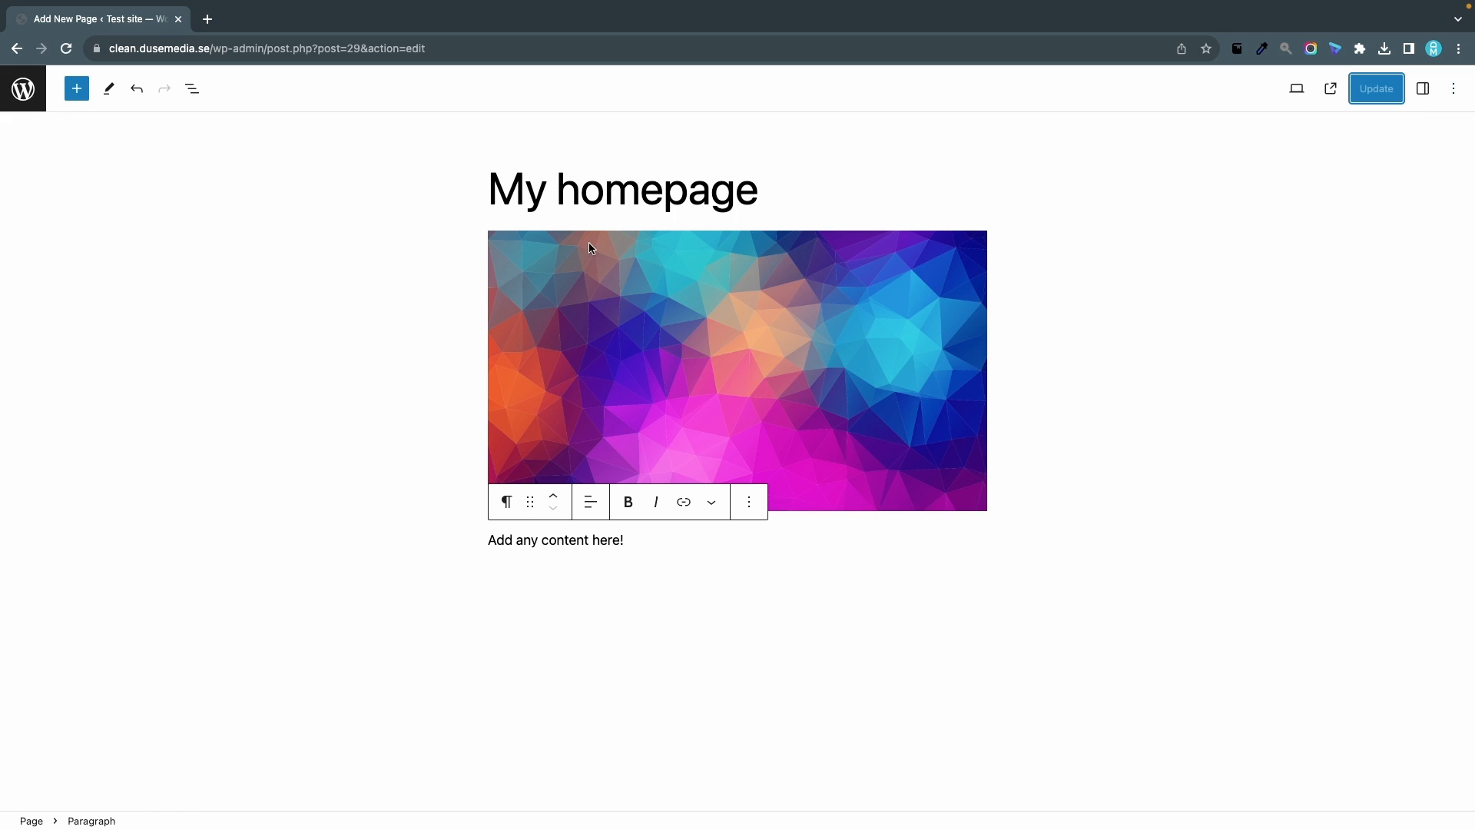
pyautogui.moveTo(311, 432)
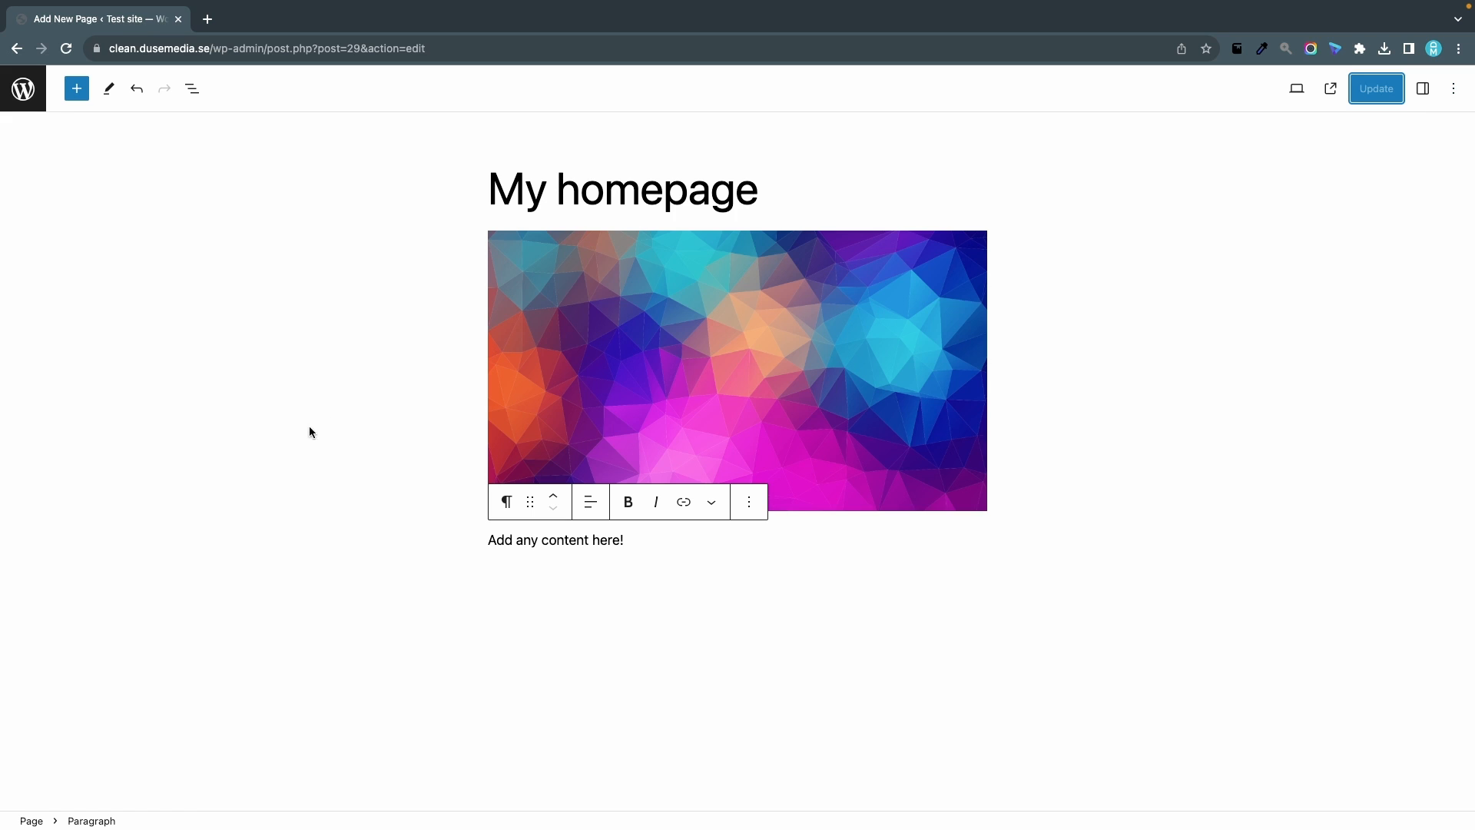
pyautogui.moveTo(23, 89)
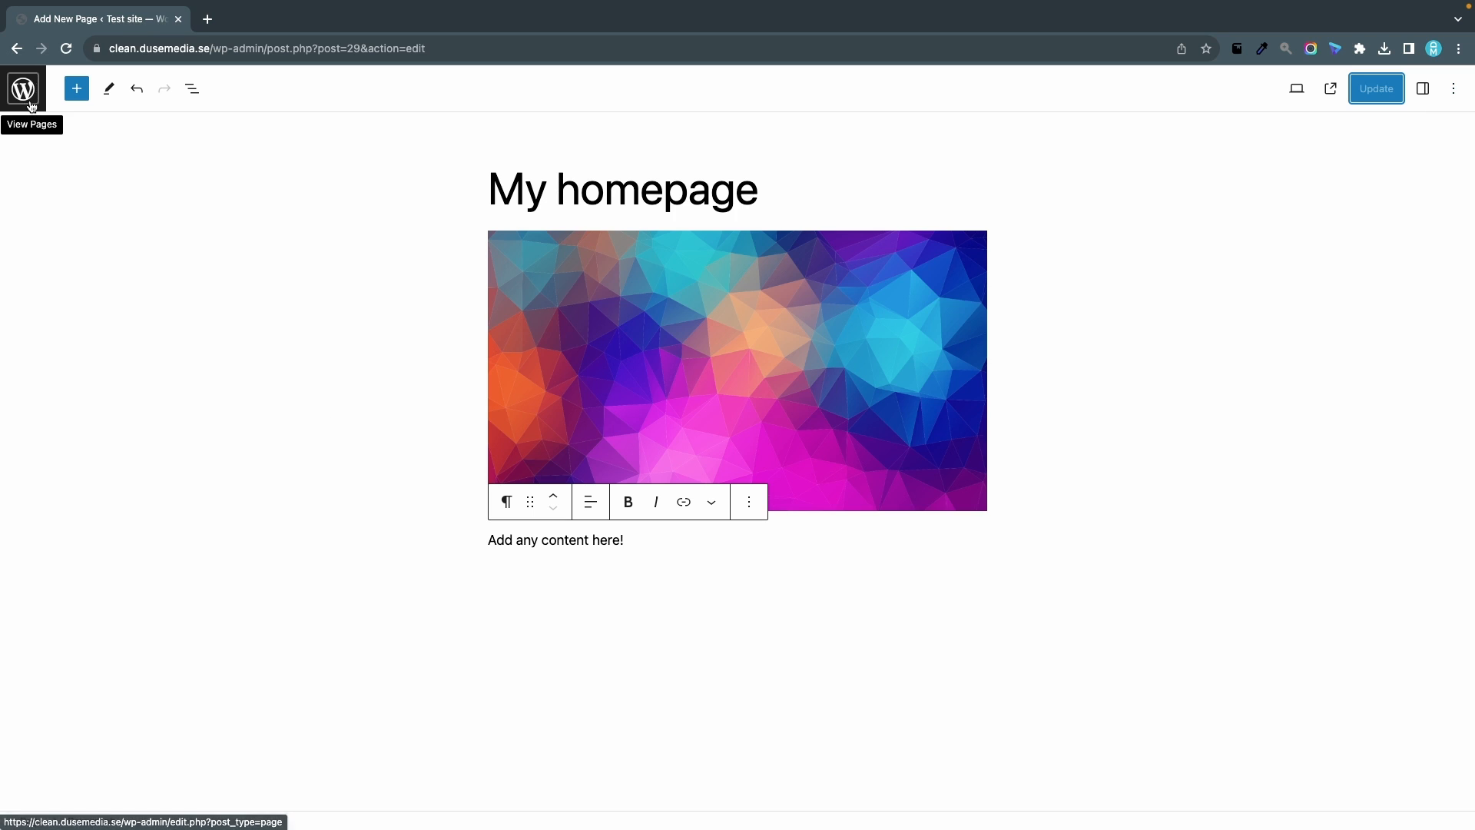
pyautogui.click(23, 90)
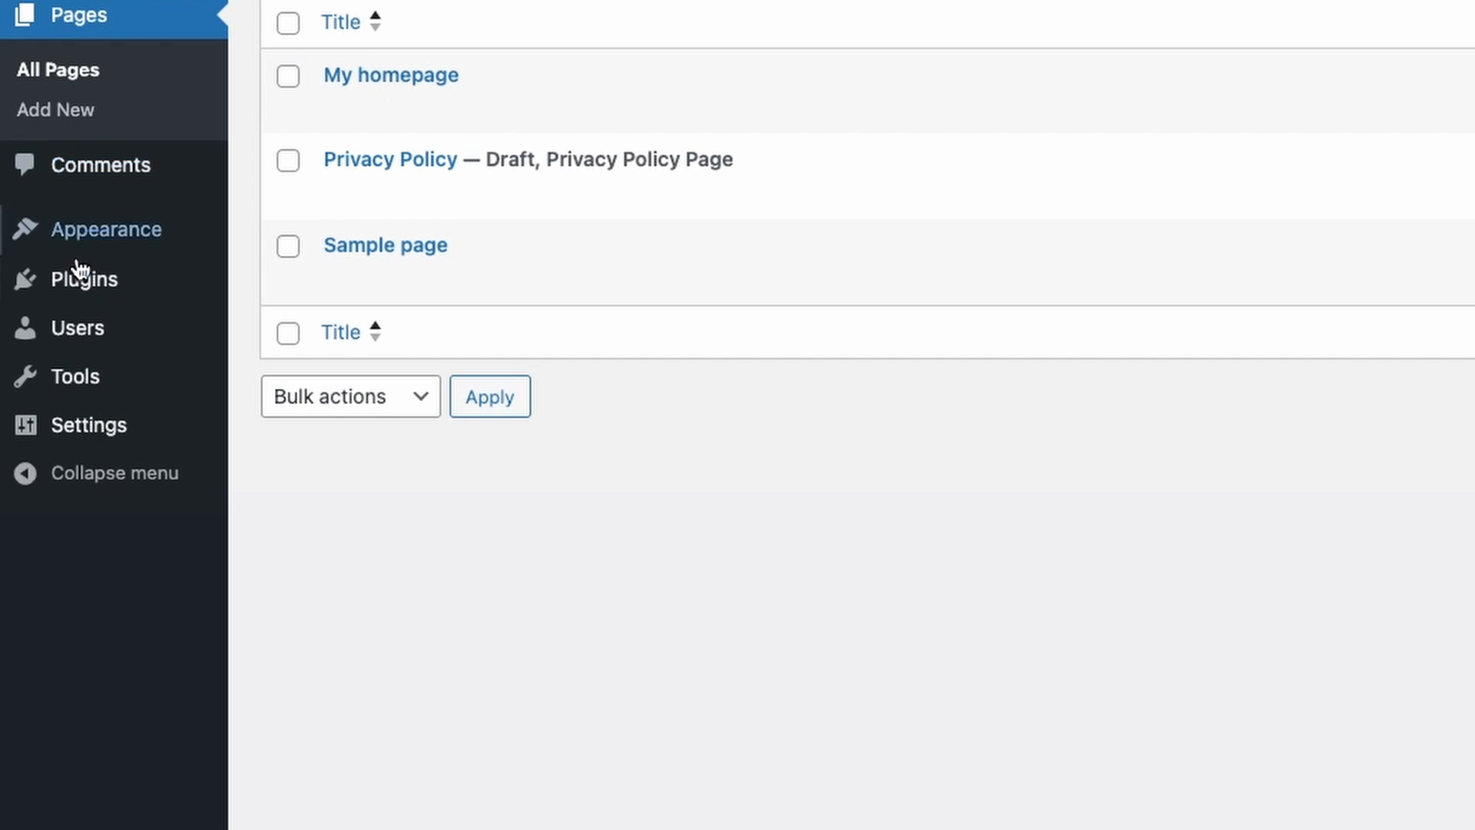
pyautogui.moveTo(89, 424)
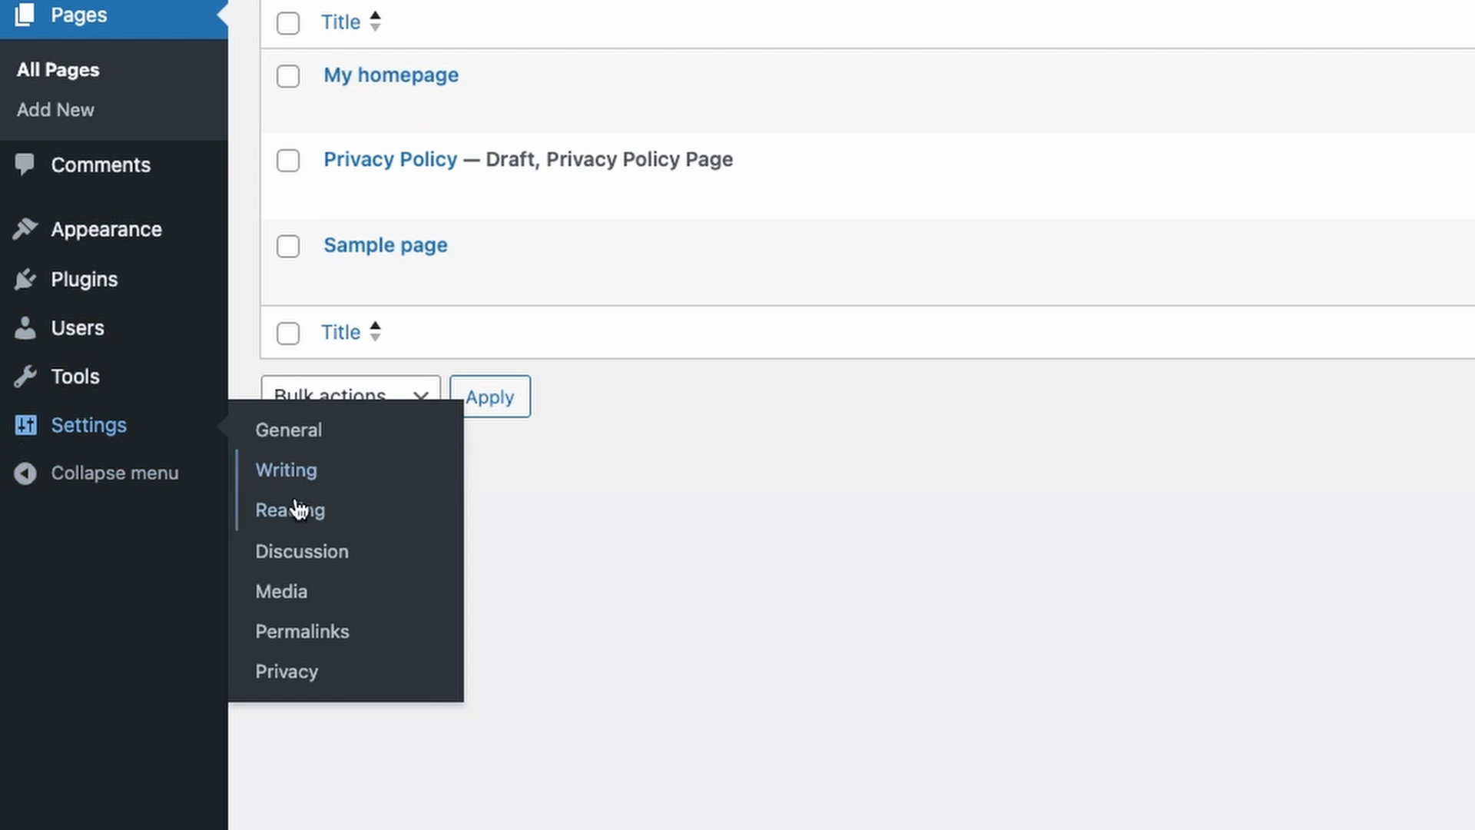
# In Reading Settings choose 'A static page' and show the Homepage page choices
pyautogui.click(291, 510)
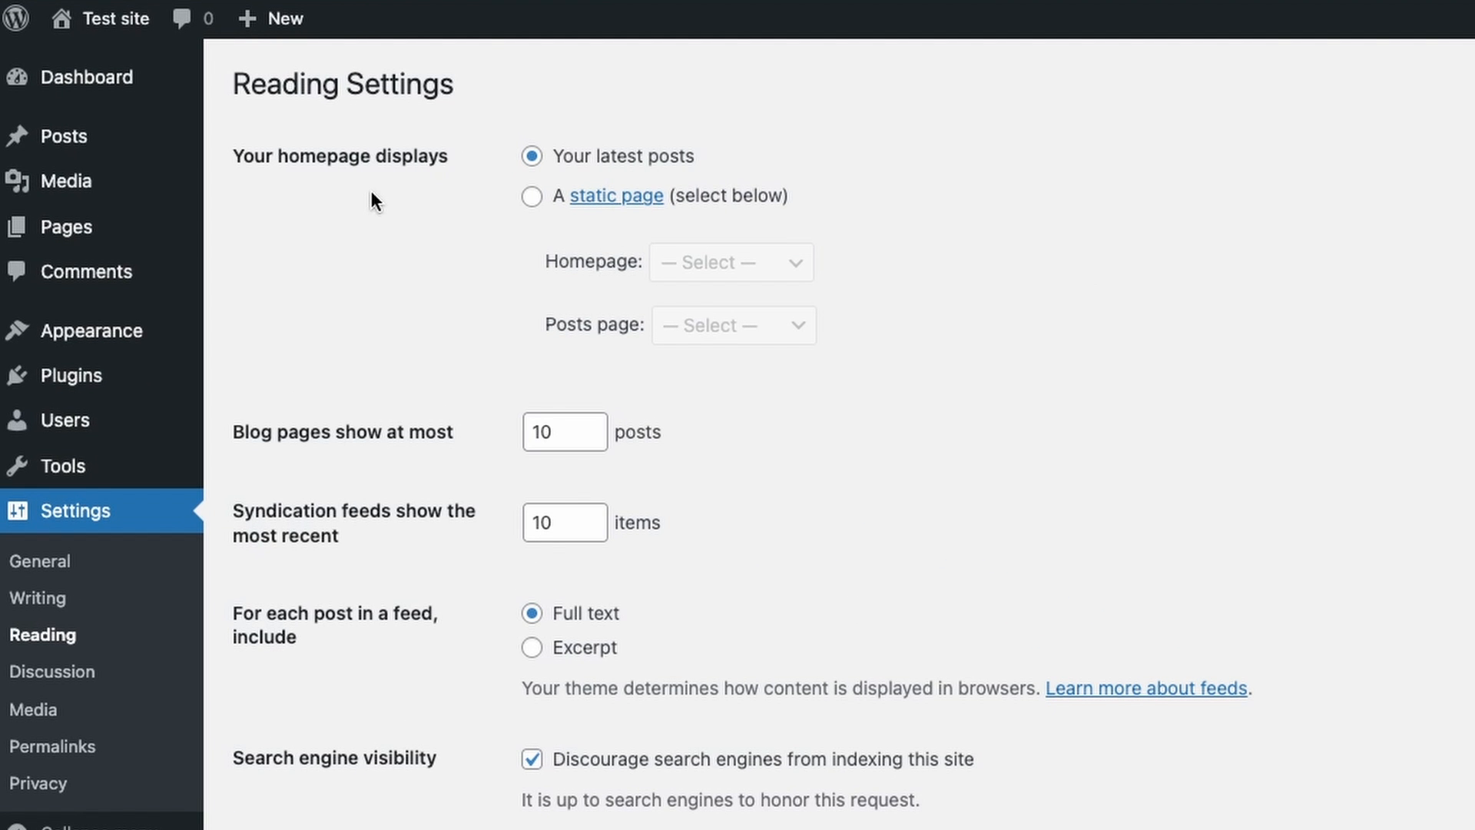
pyautogui.moveTo(627, 186)
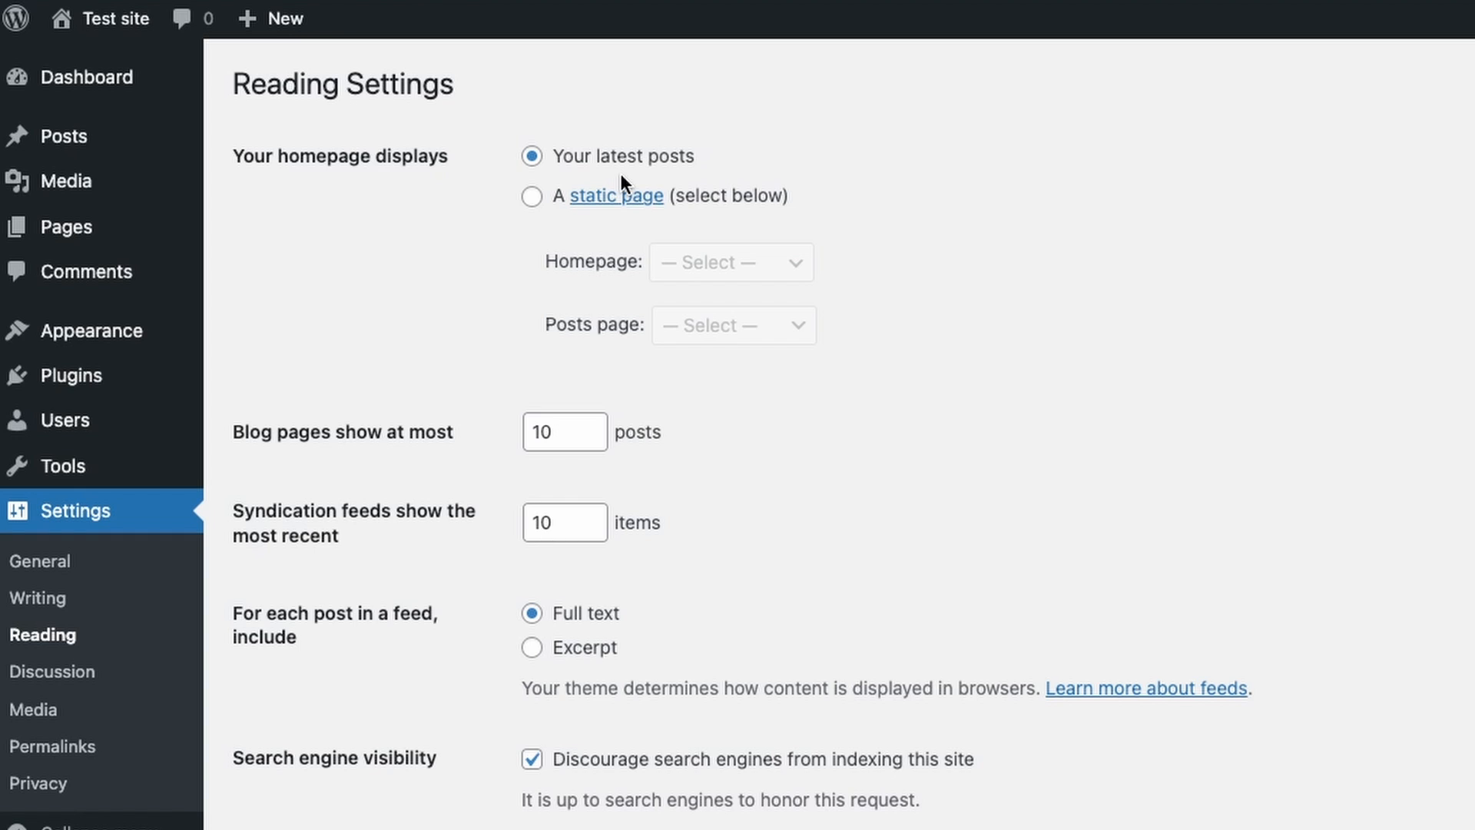
pyautogui.moveTo(443, 266)
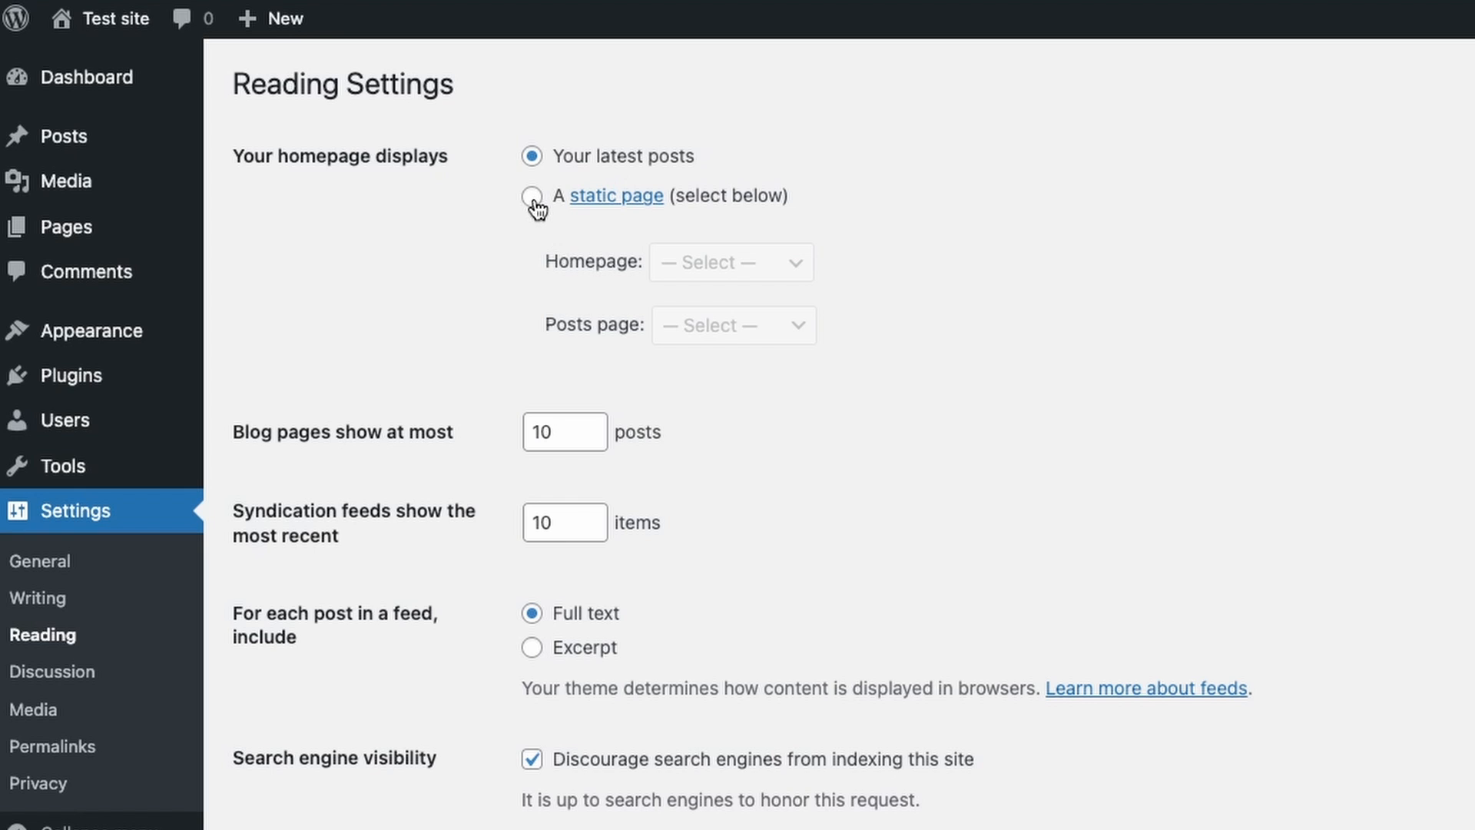
pyautogui.click(531, 195)
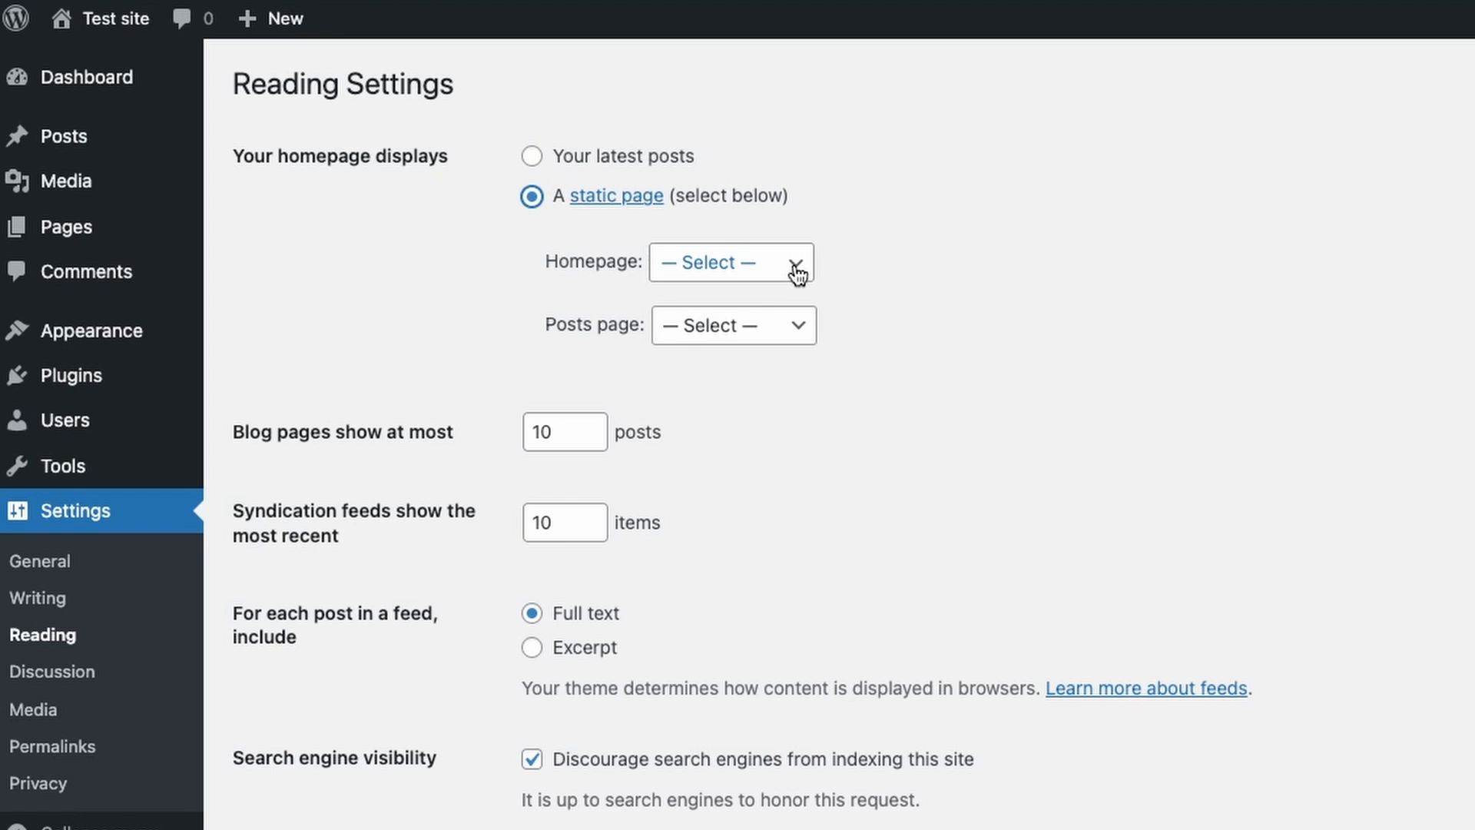
pyautogui.moveTo(747, 279)
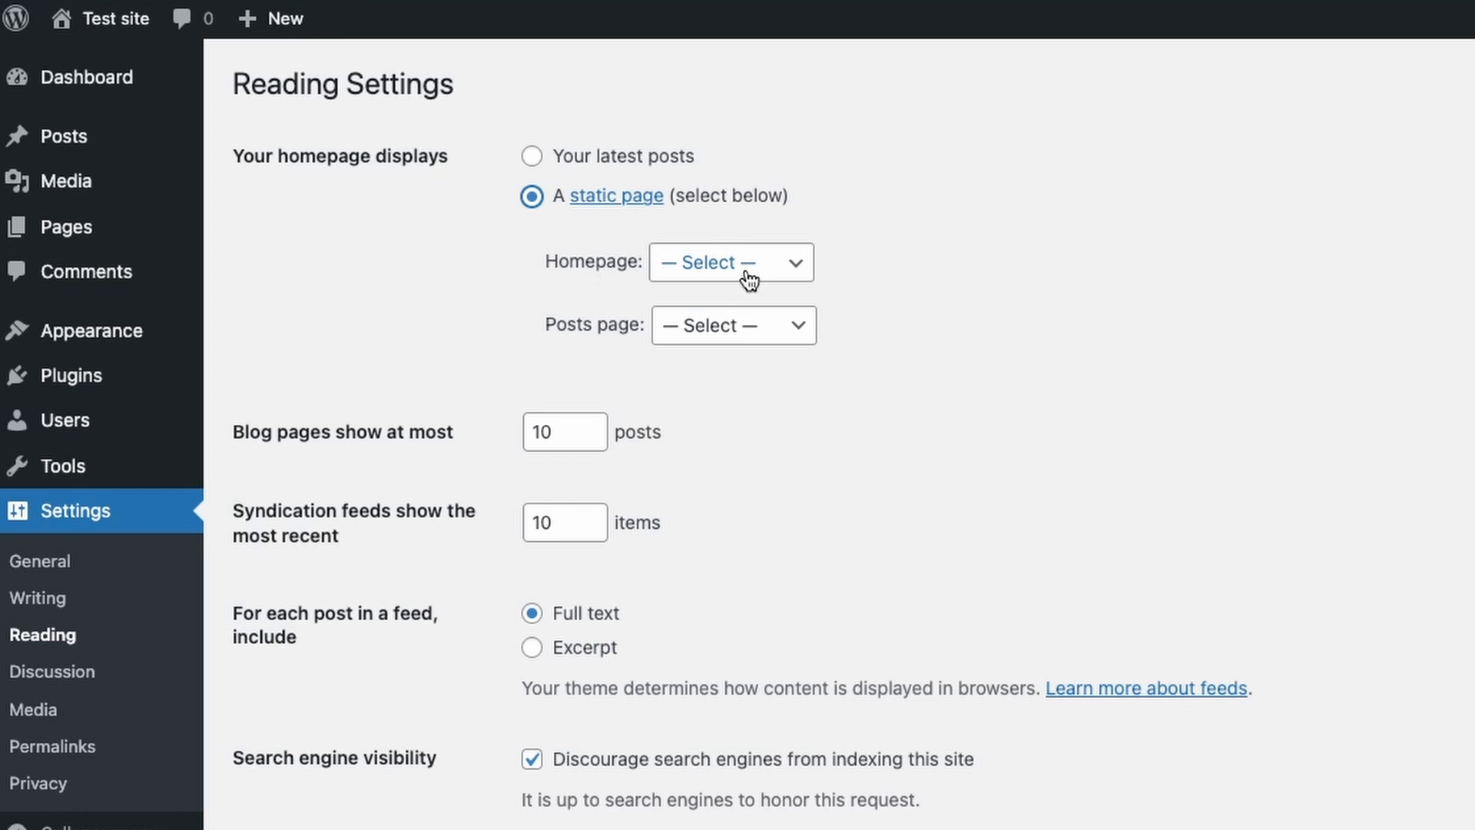
pyautogui.moveTo(750, 278)
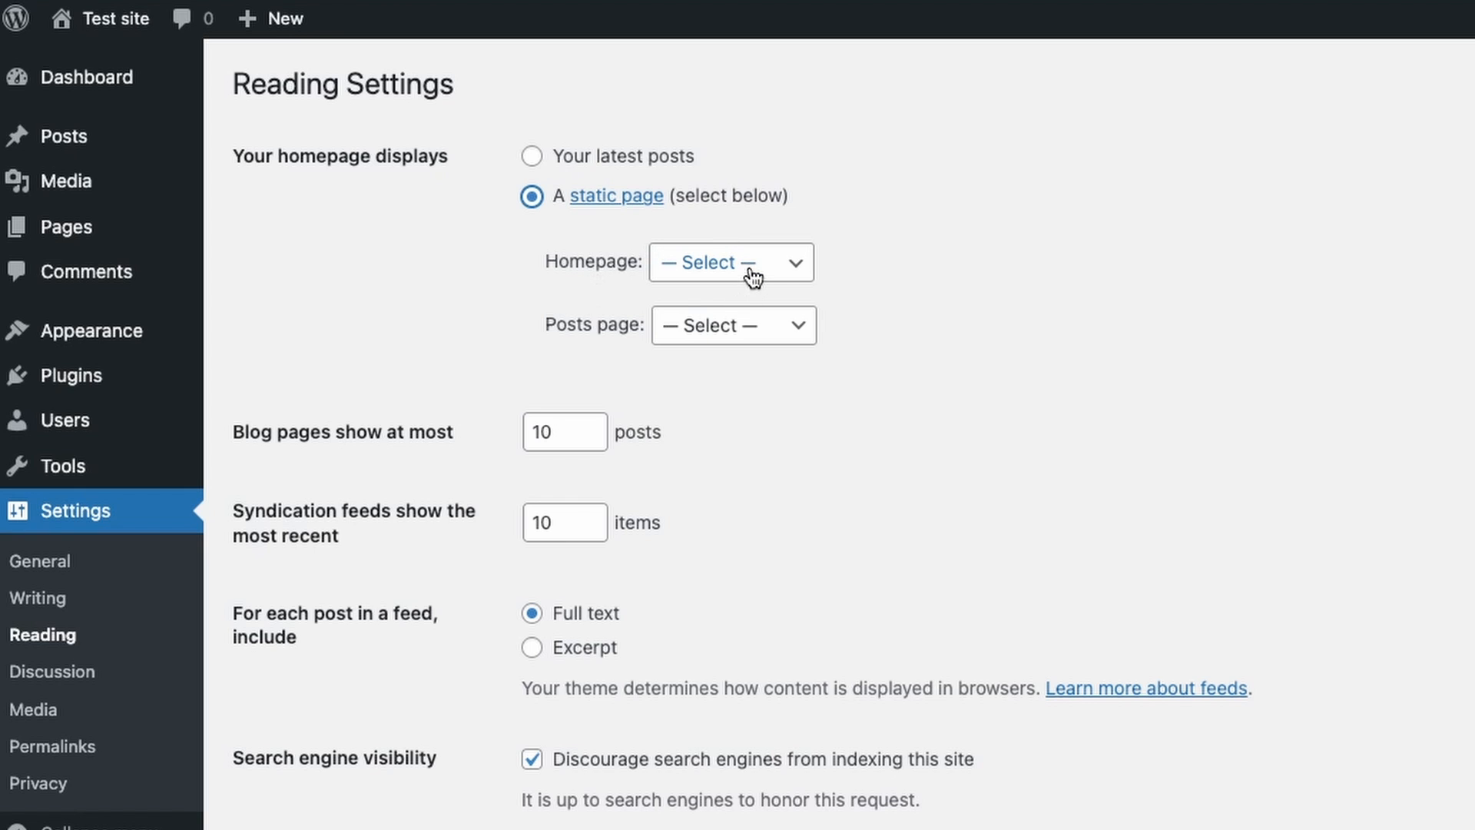
pyautogui.click(732, 261)
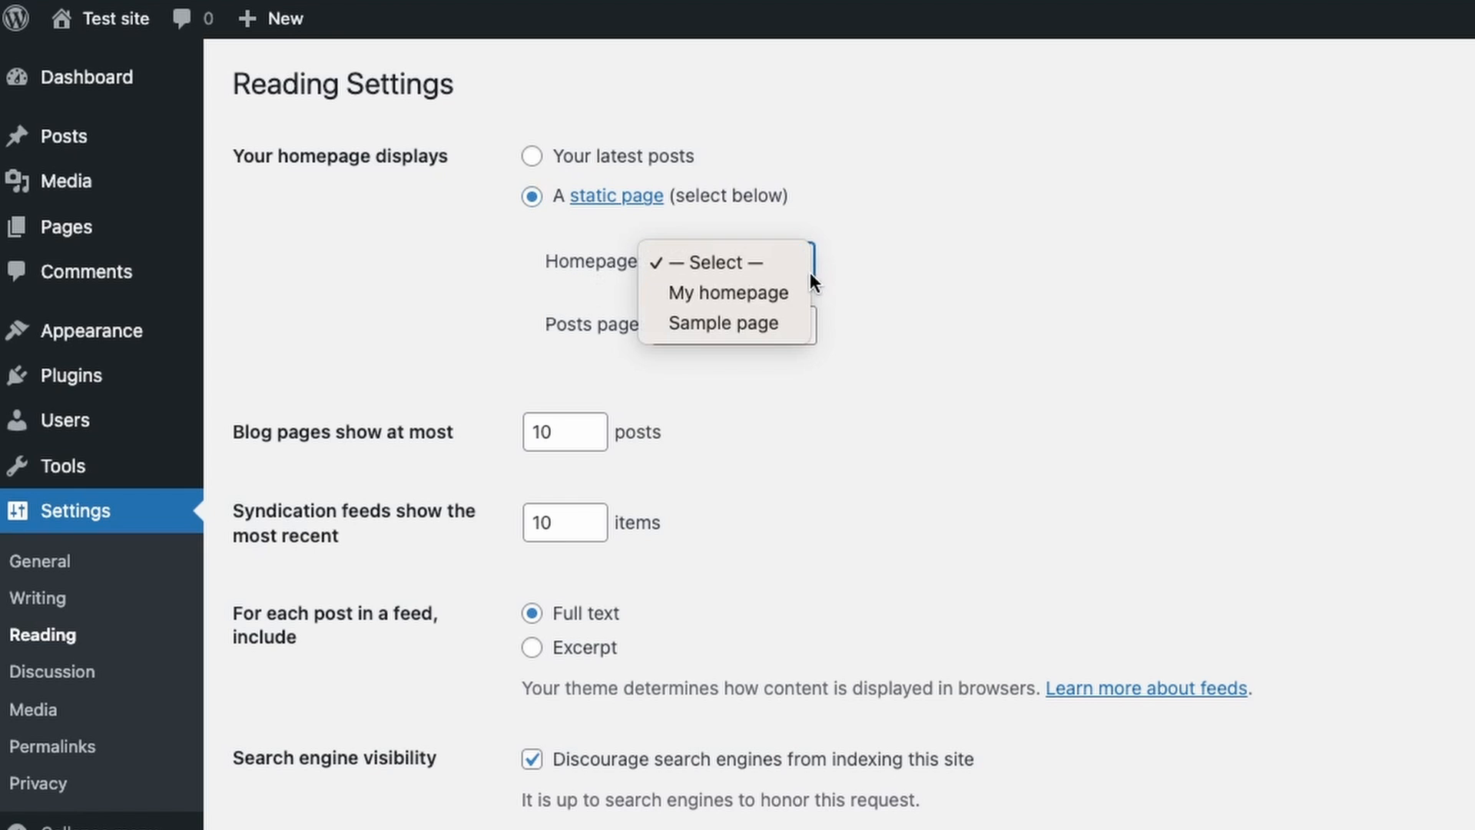
pyautogui.moveTo(725, 292)
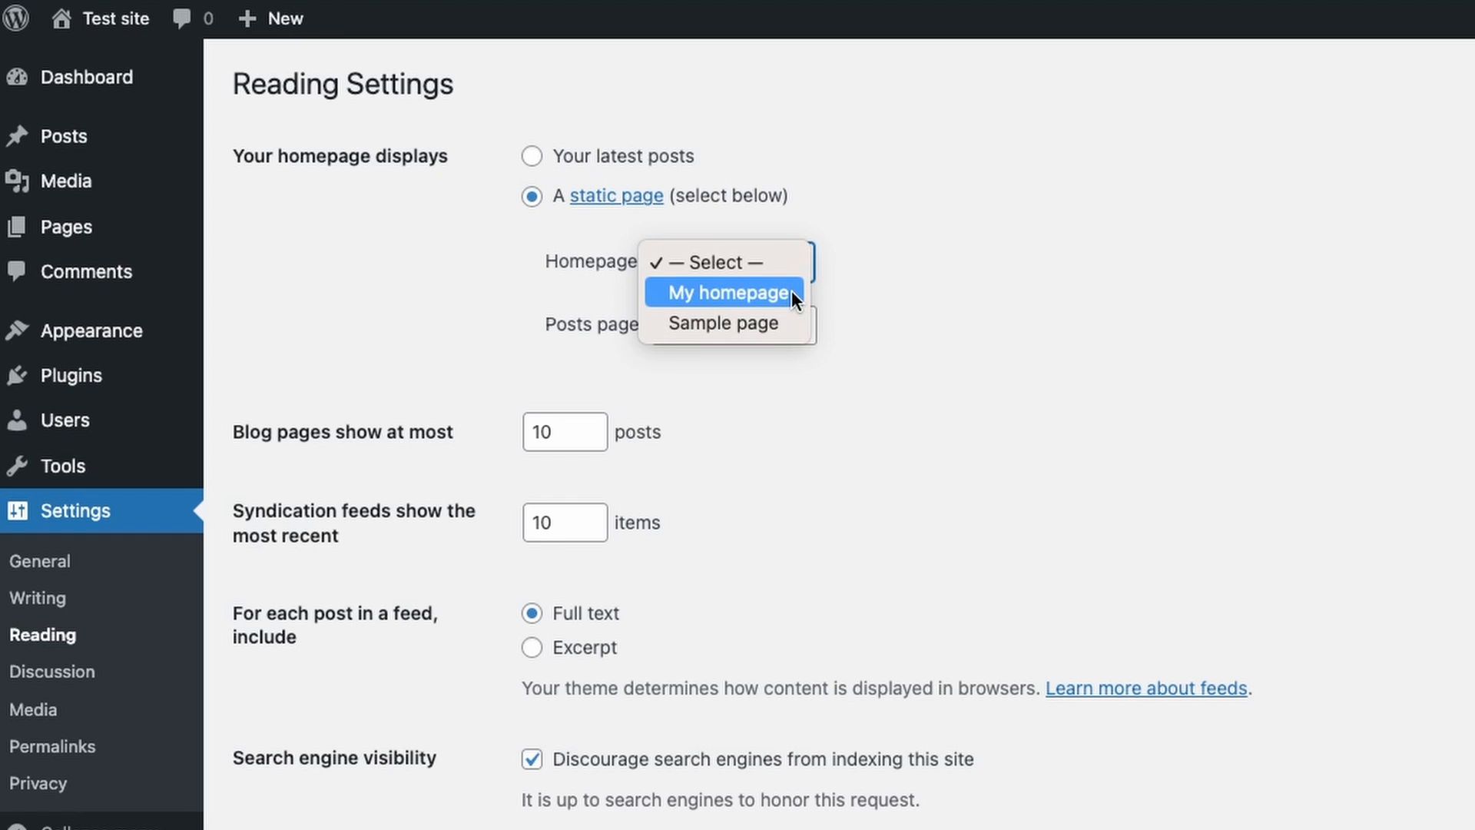
pyautogui.moveTo(768, 309)
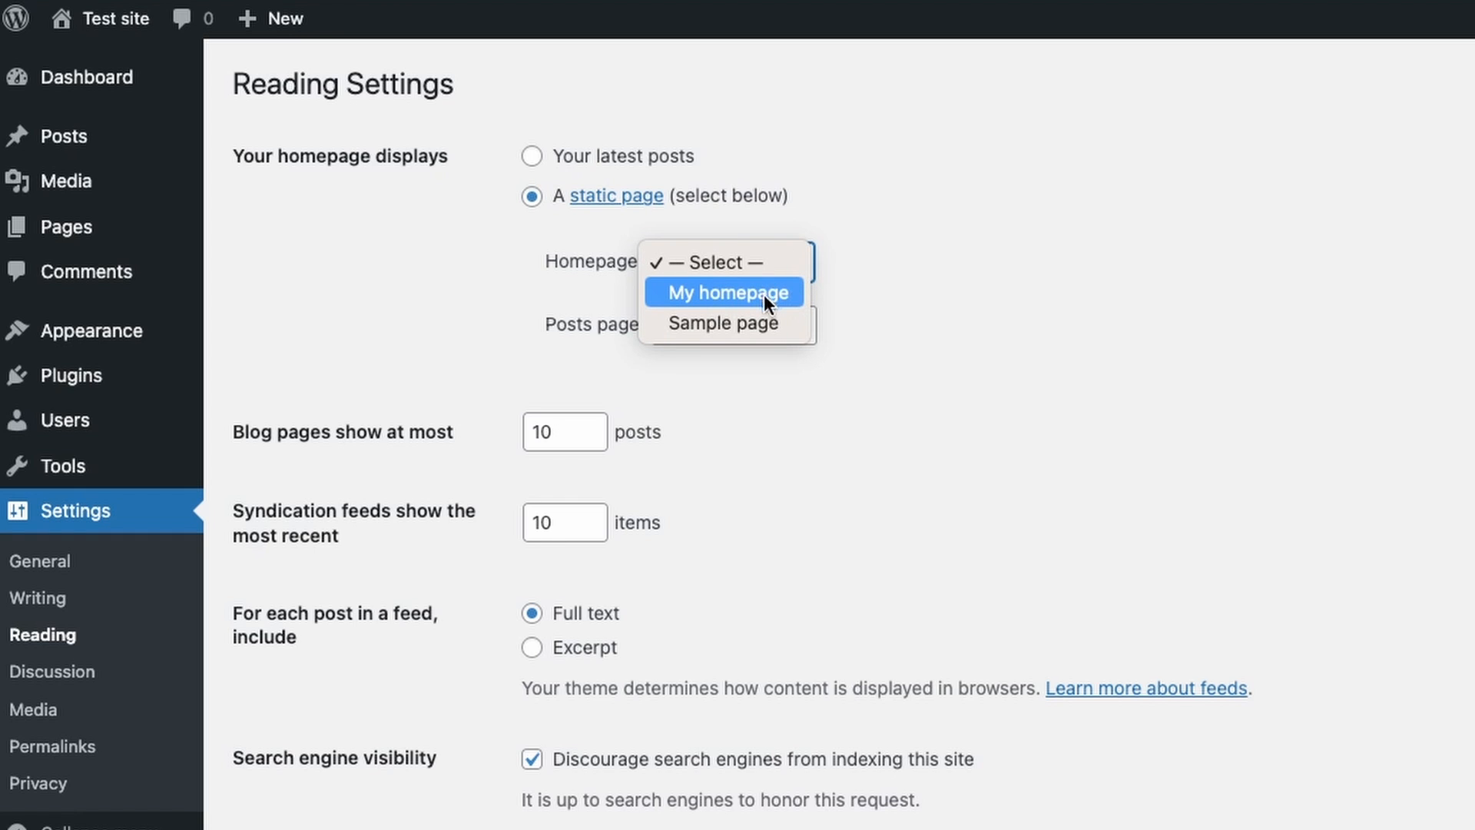
pyautogui.moveTo(722, 322)
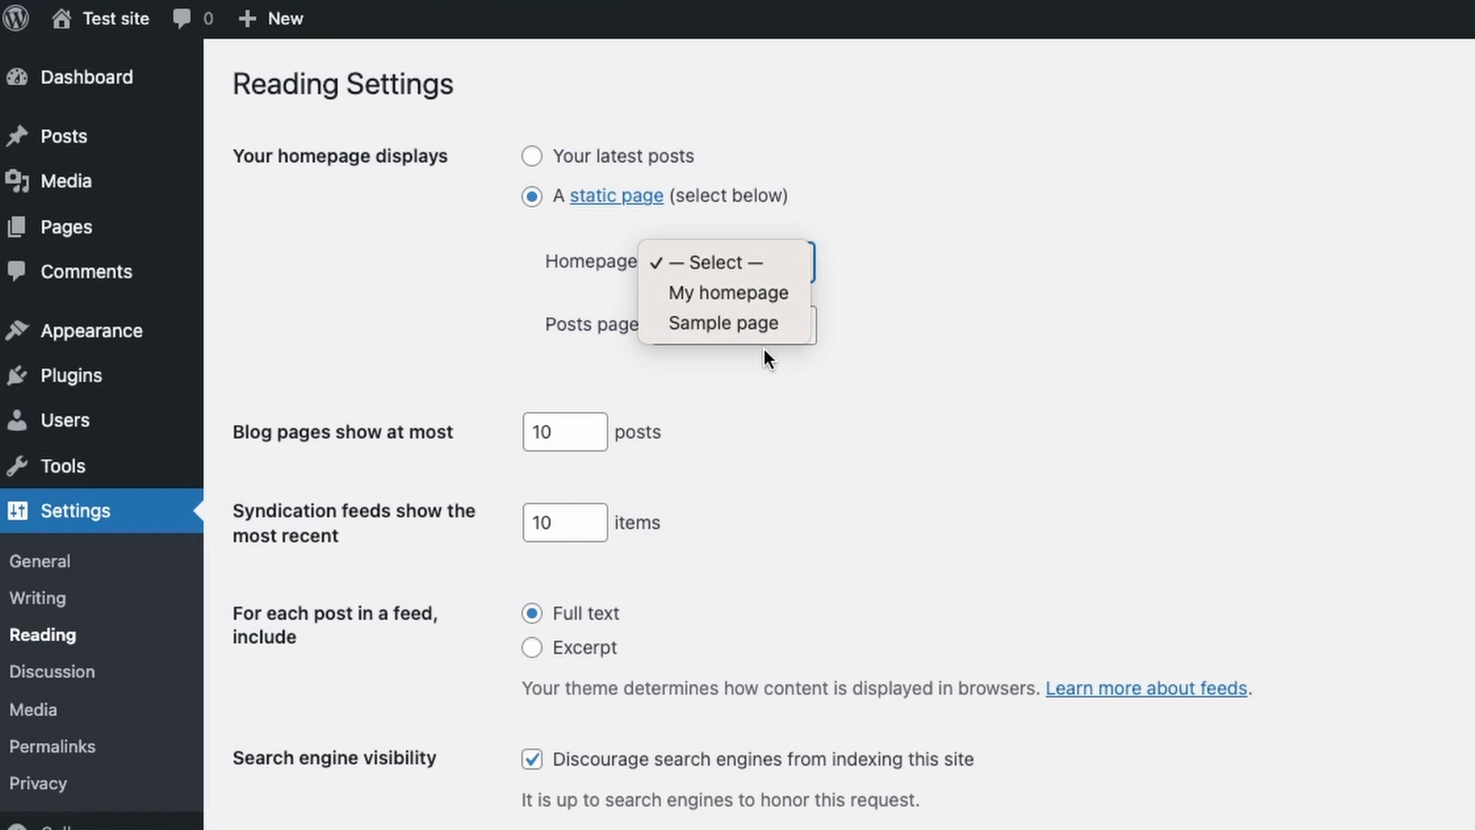
pyautogui.moveTo(723, 323)
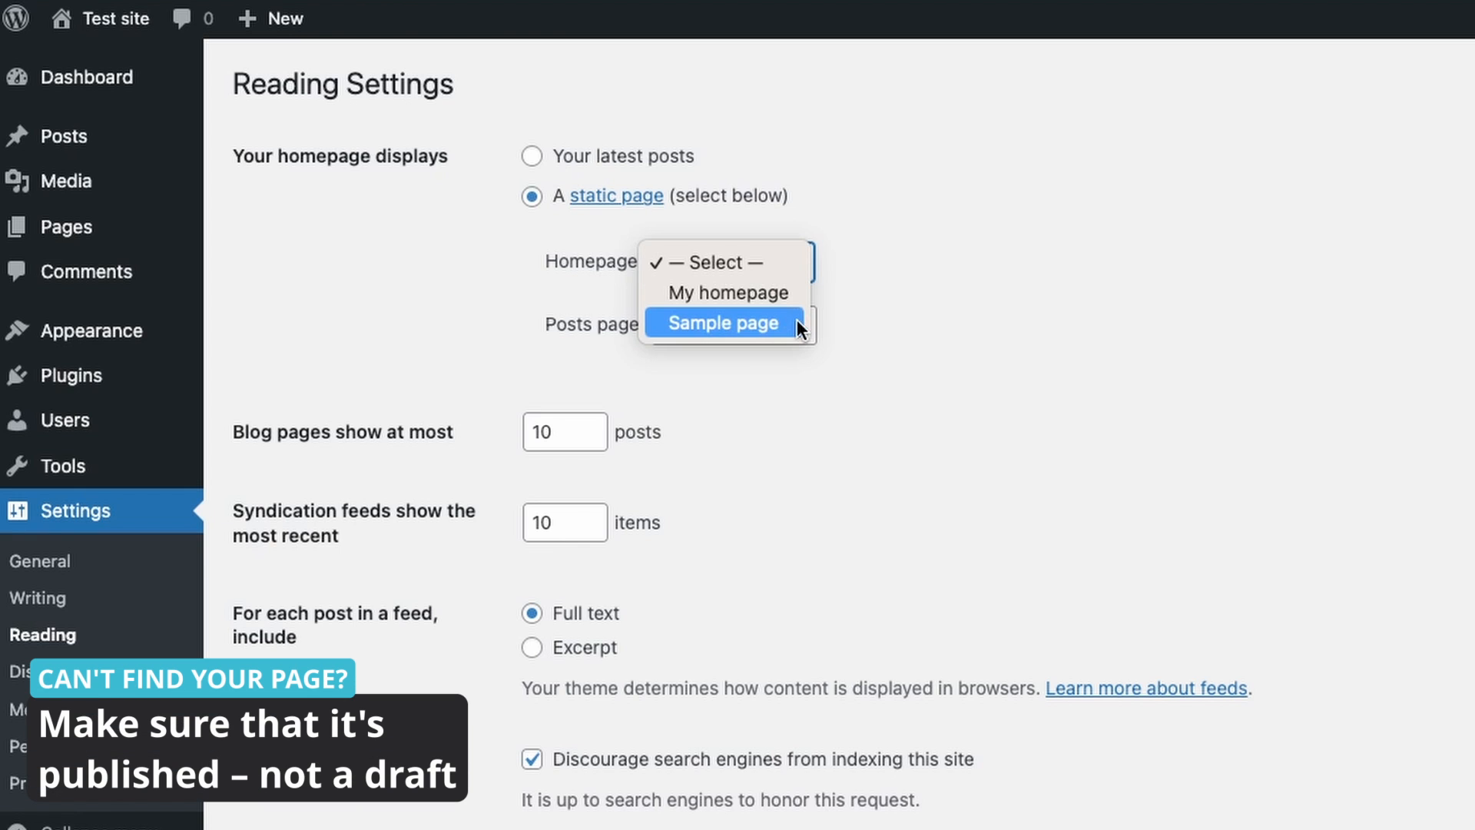
pyautogui.moveTo(723, 292)
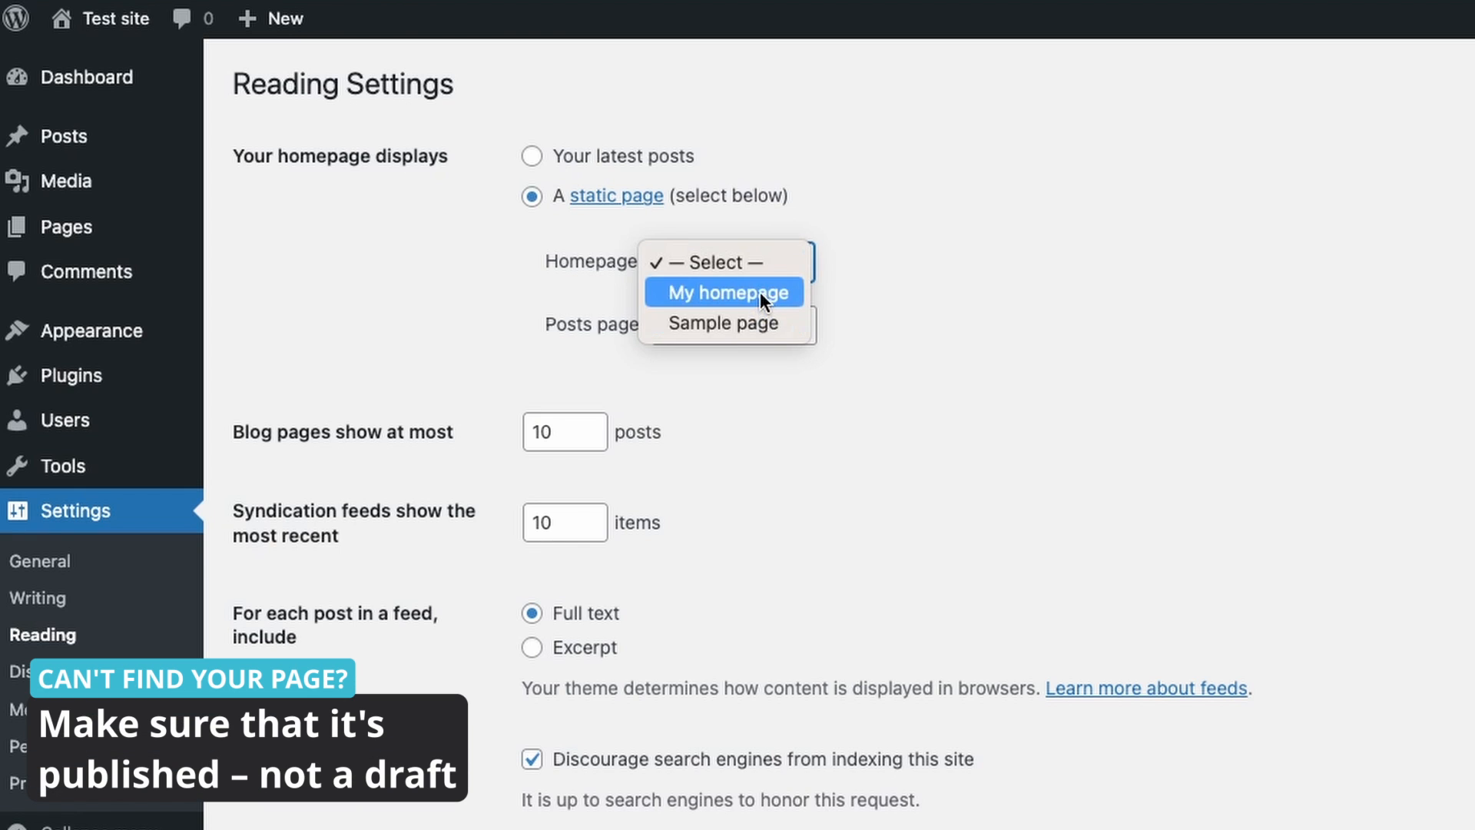
pyautogui.moveTo(724, 323)
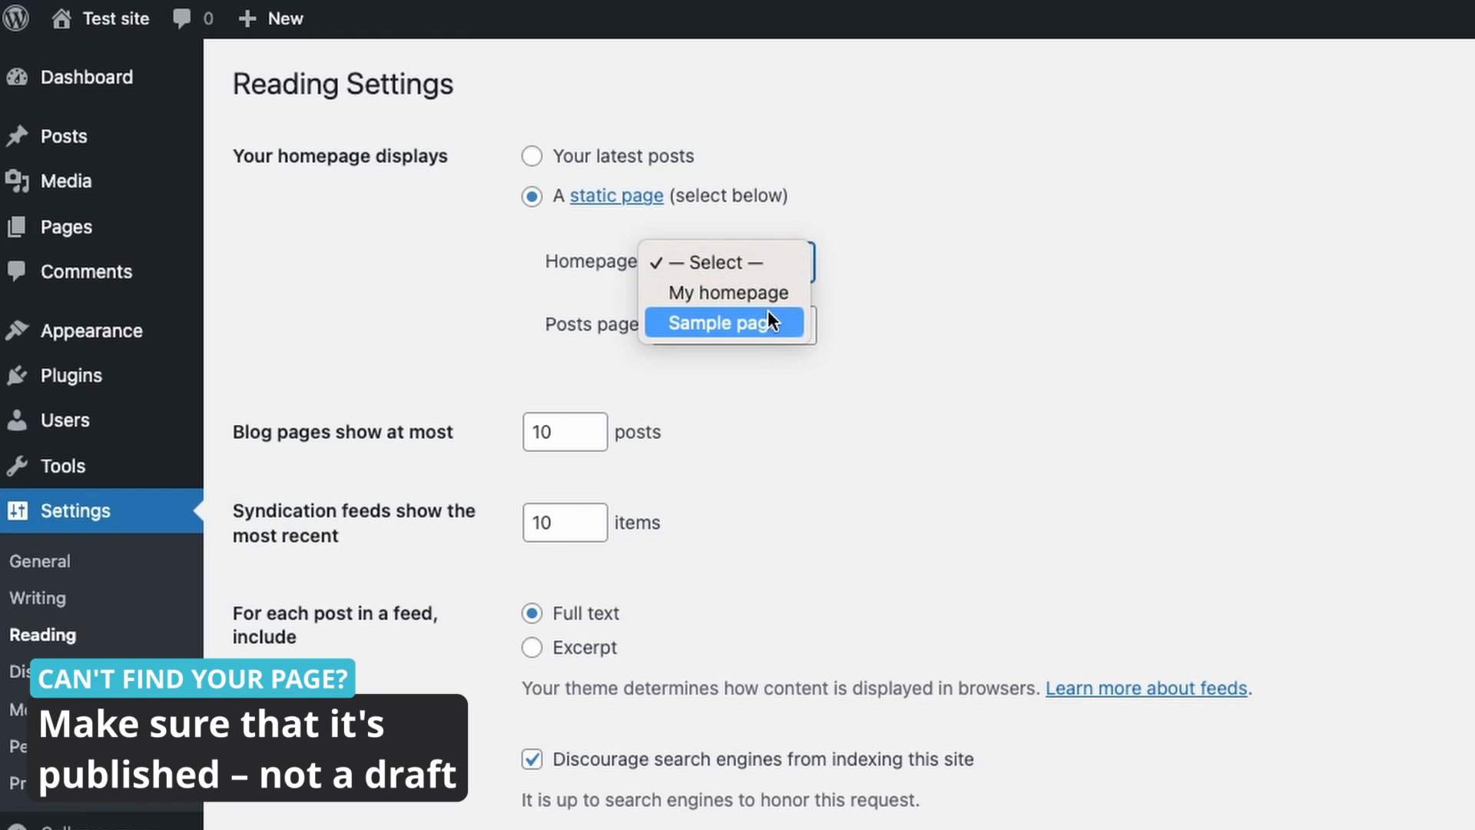
pyautogui.moveTo(705, 292)
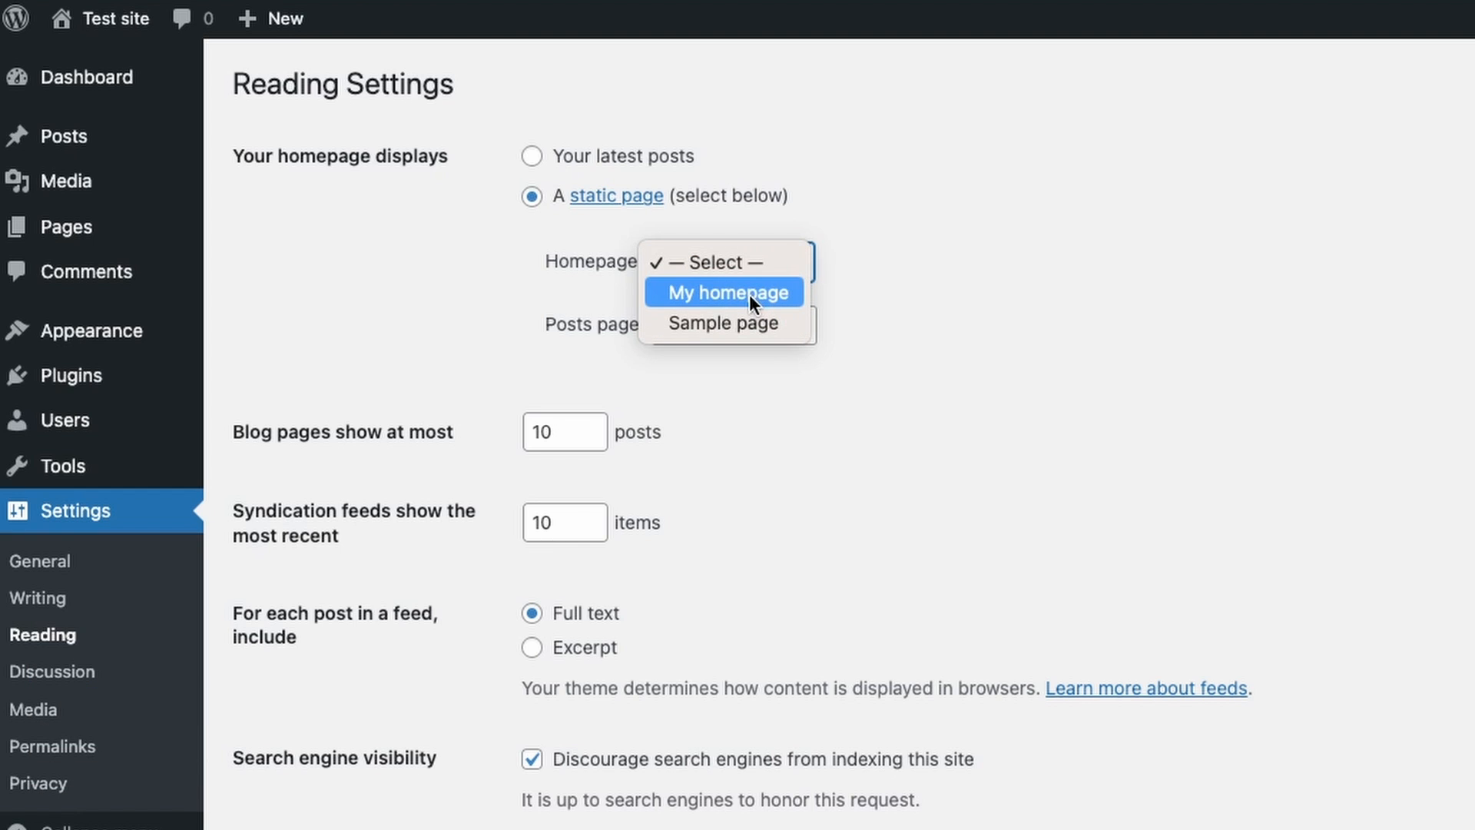
# Set 'My homepage' as the homepage, save changes, and return to the Pages list
pyautogui.click(724, 292)
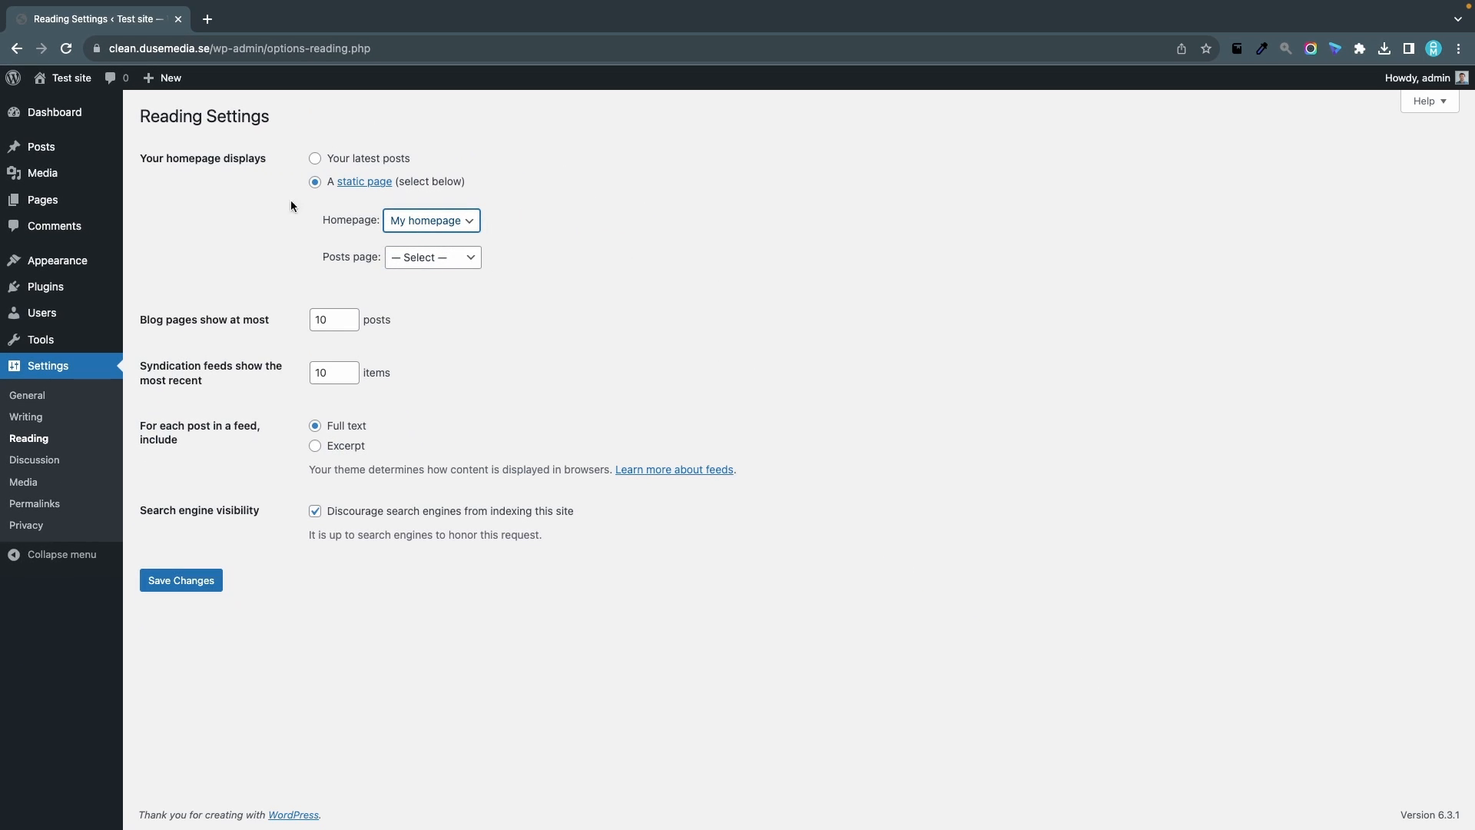
pyautogui.click(180, 580)
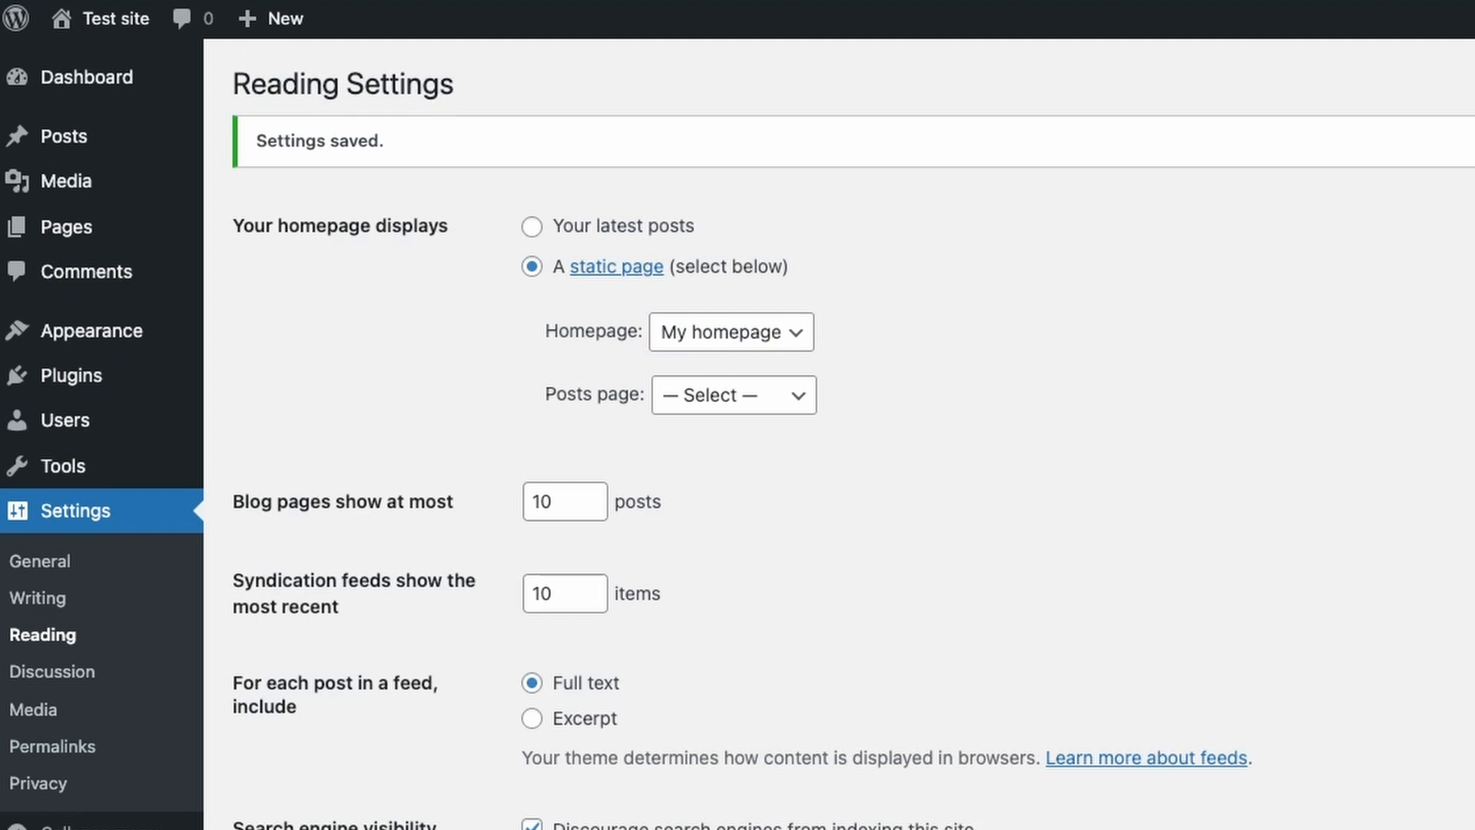
pyautogui.moveTo(201, 245)
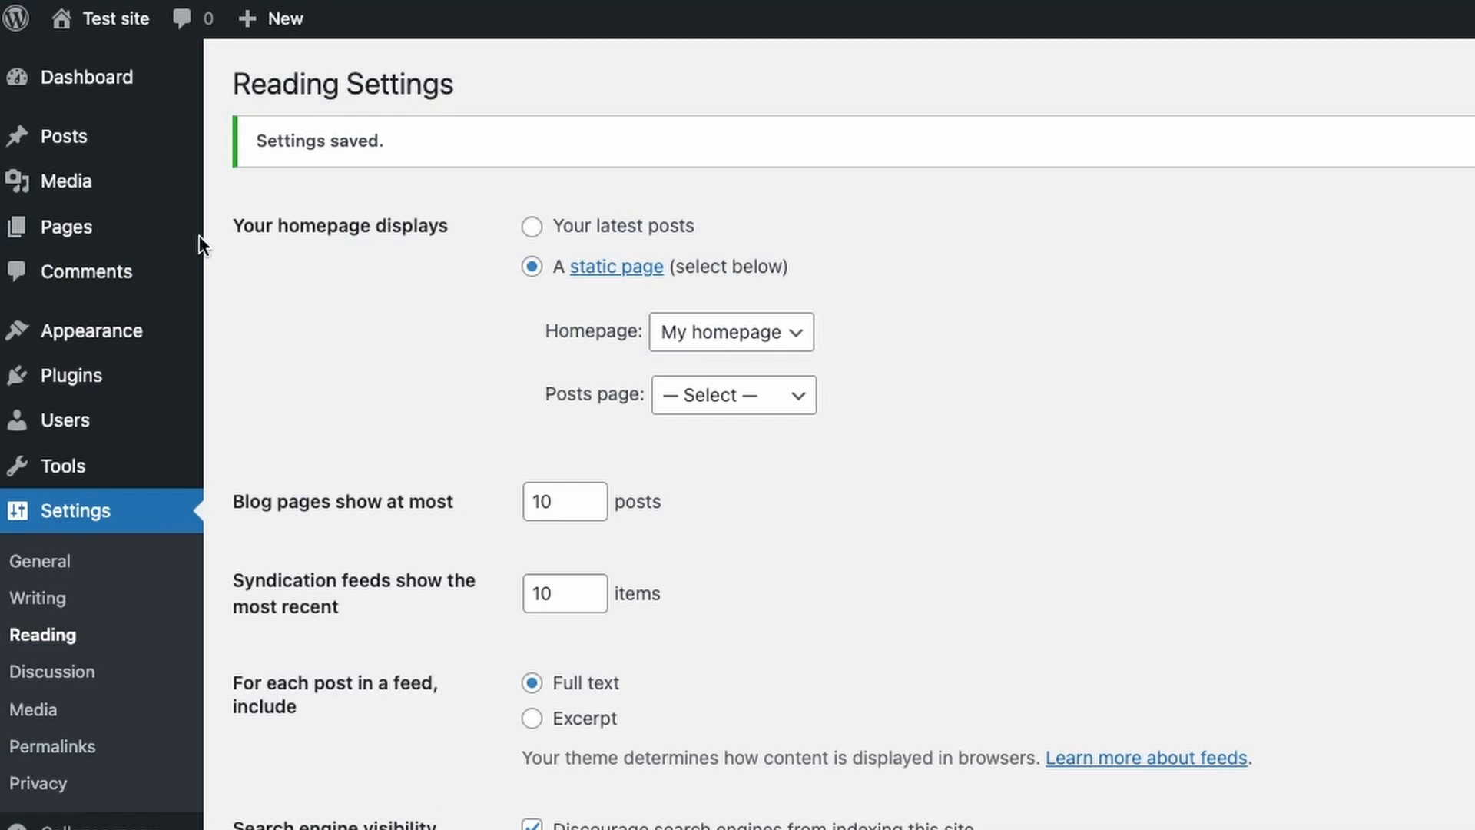
pyautogui.click(66, 227)
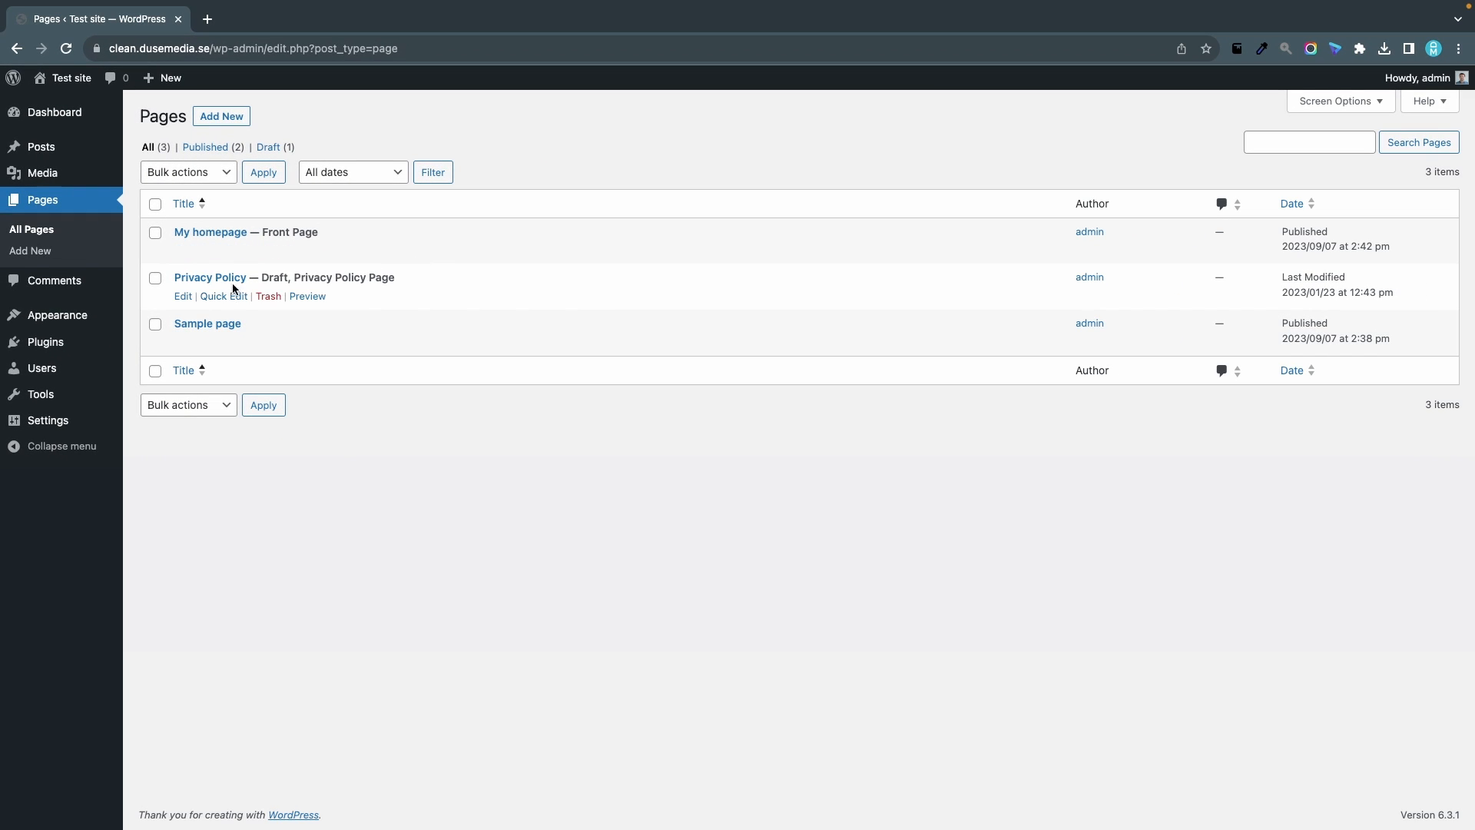
pyautogui.moveTo(267, 291)
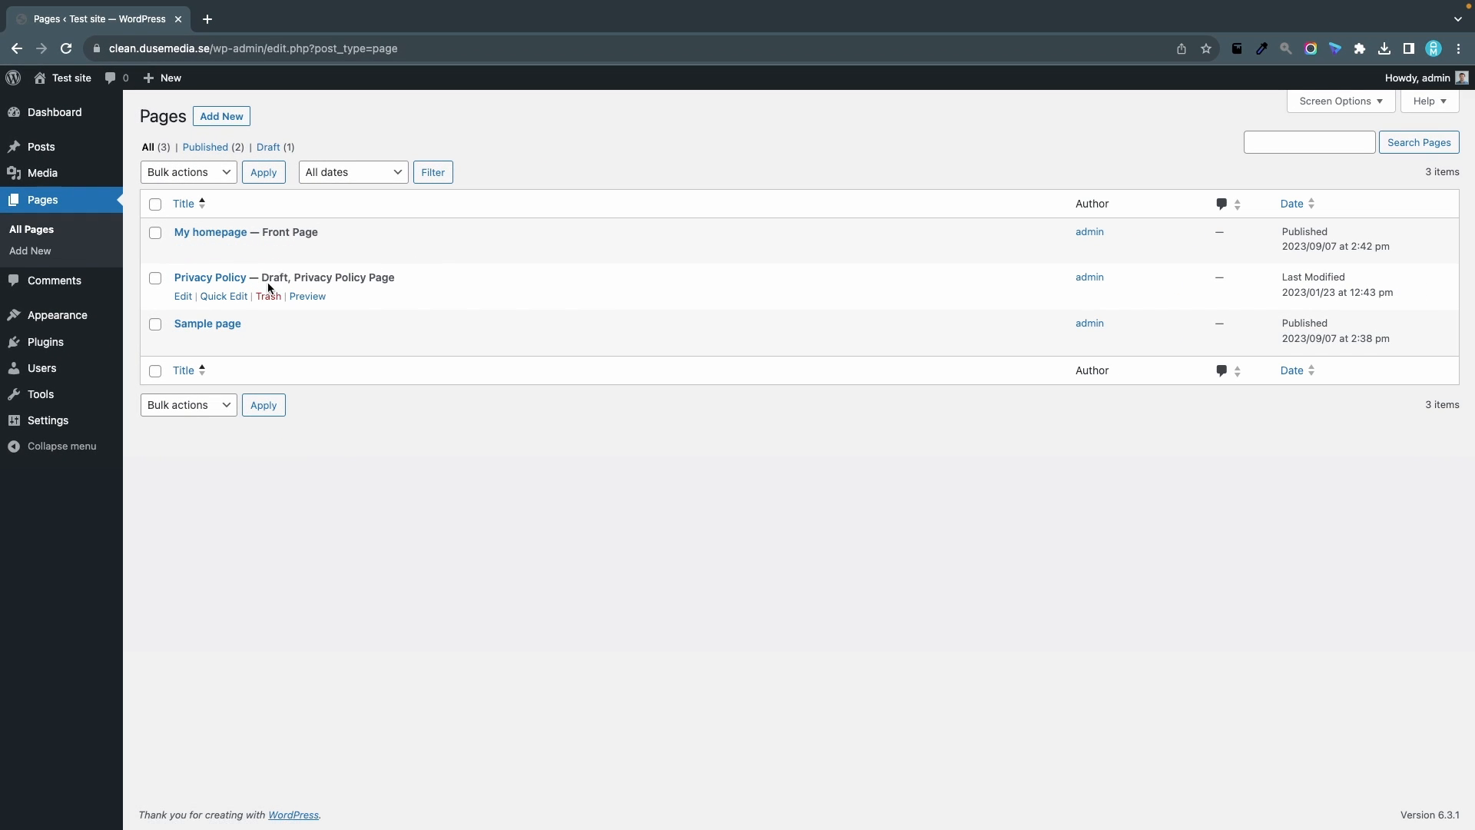
pyautogui.moveTo(207, 309)
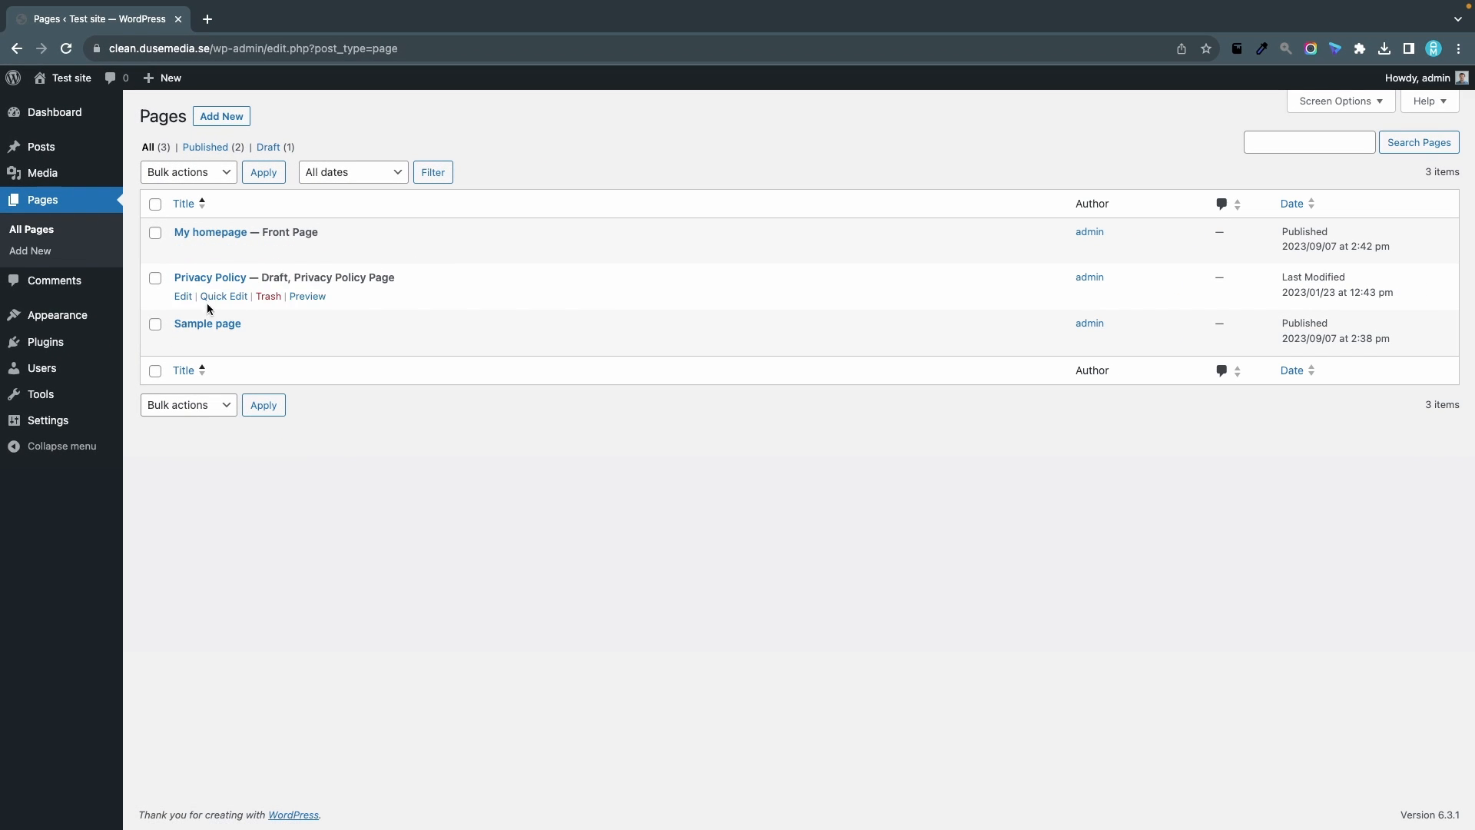
# Quick Edit Privacy Policy, set its status to Published and update it
pyautogui.click(223, 294)
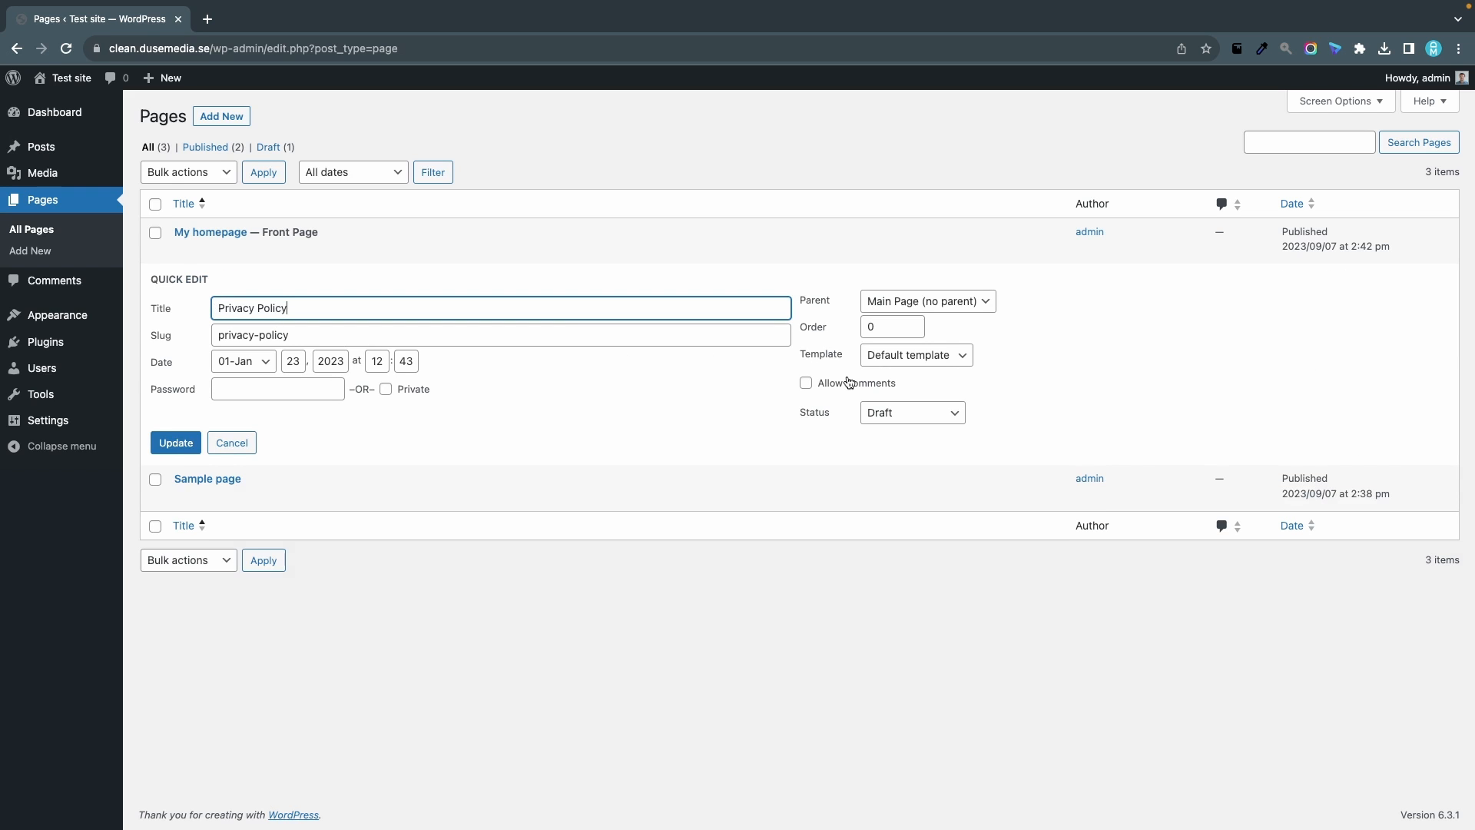
pyautogui.click(910, 412)
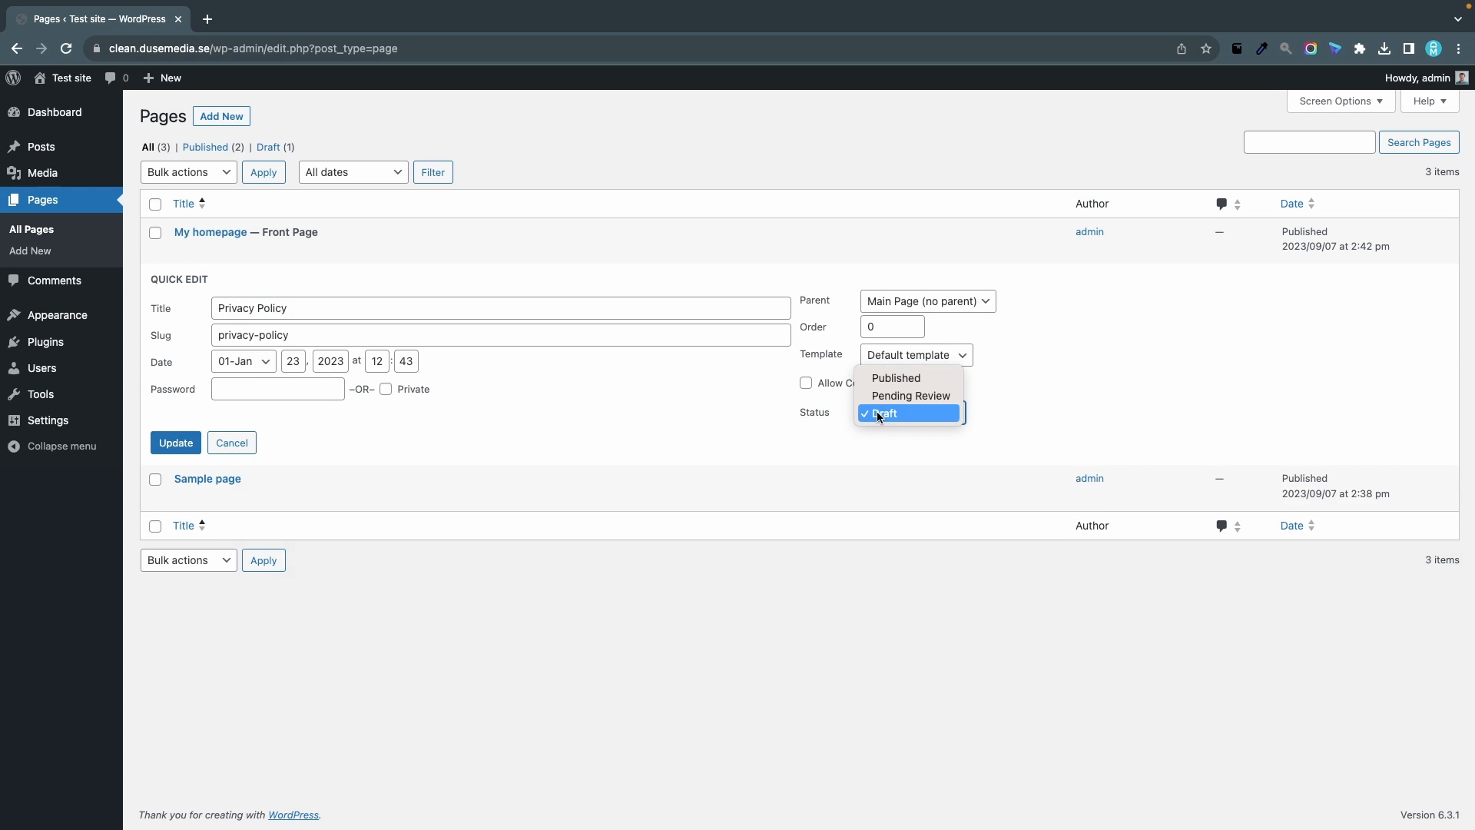
pyautogui.click(894, 378)
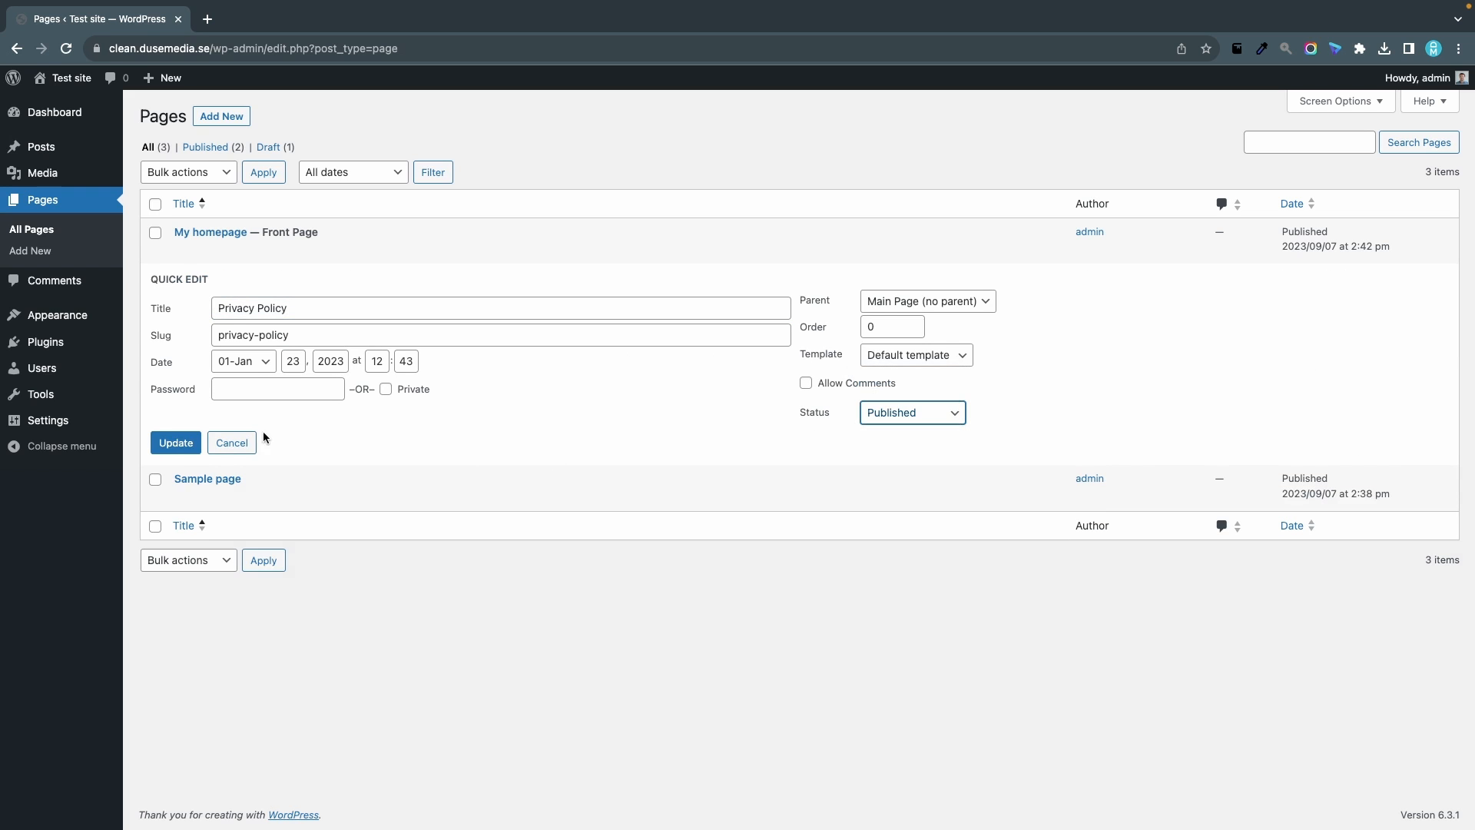
pyautogui.click(175, 443)
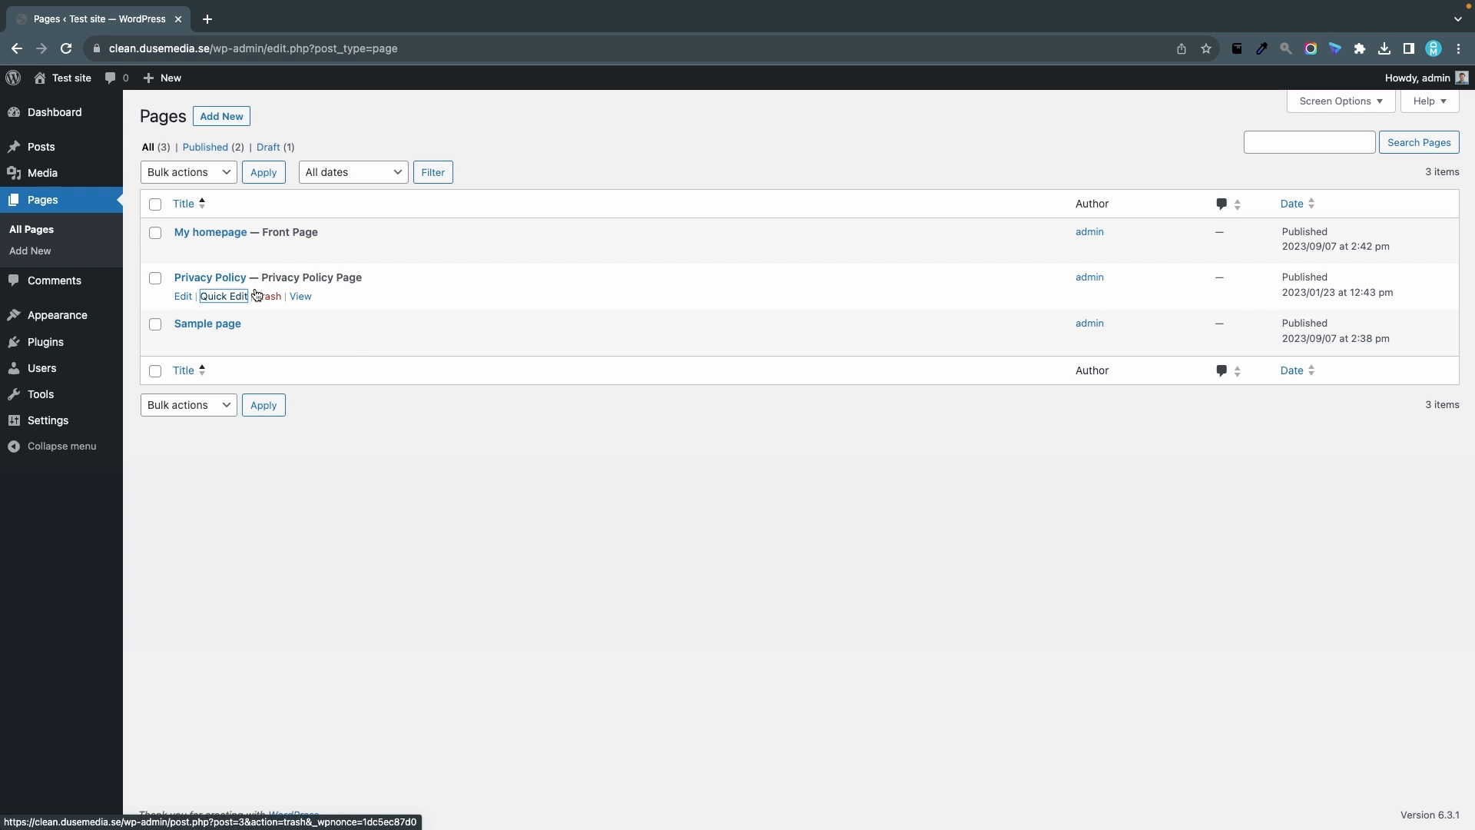
pyautogui.moveTo(195, 47)
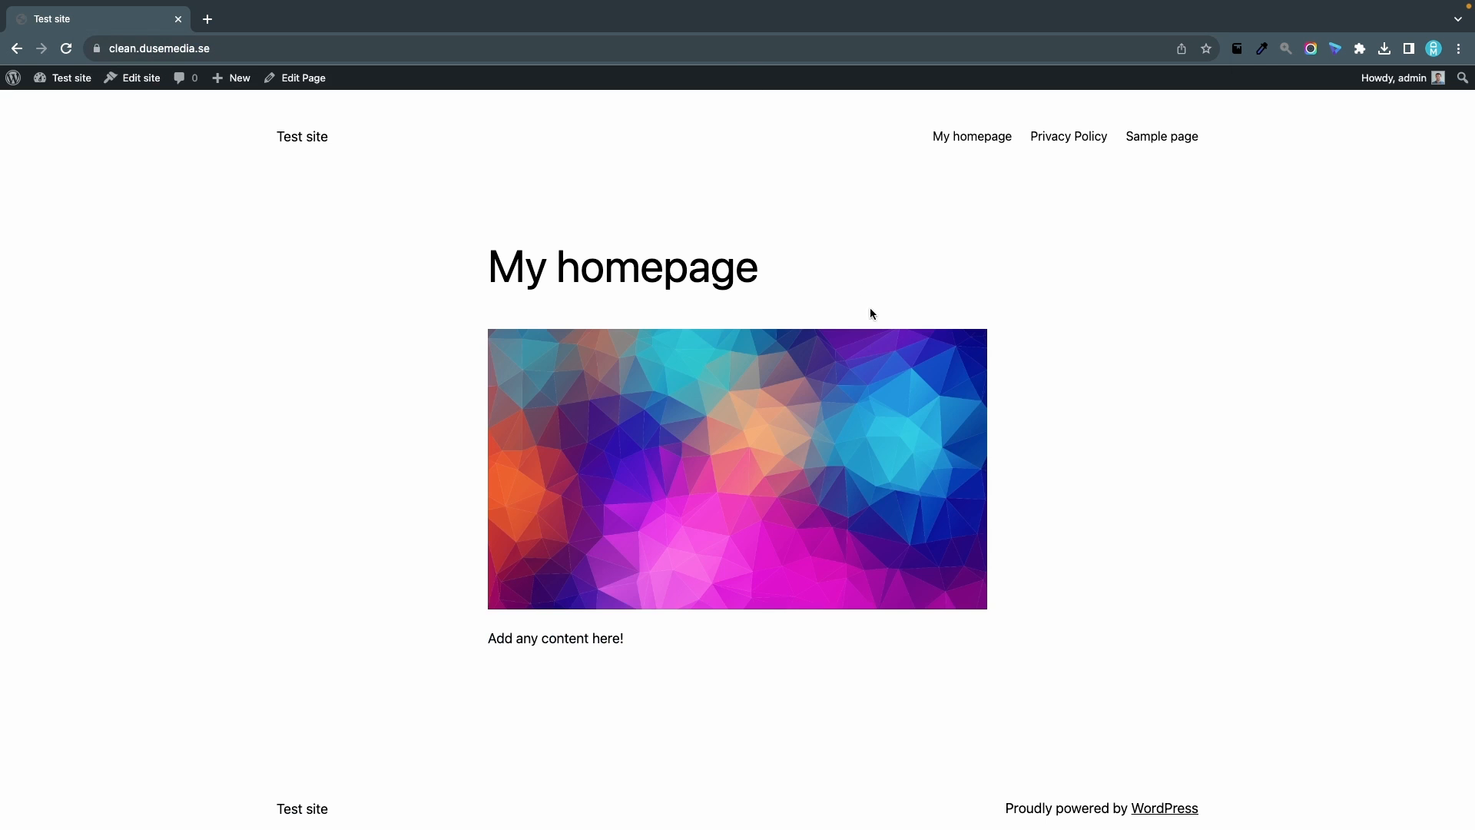
pyautogui.moveTo(698, 412)
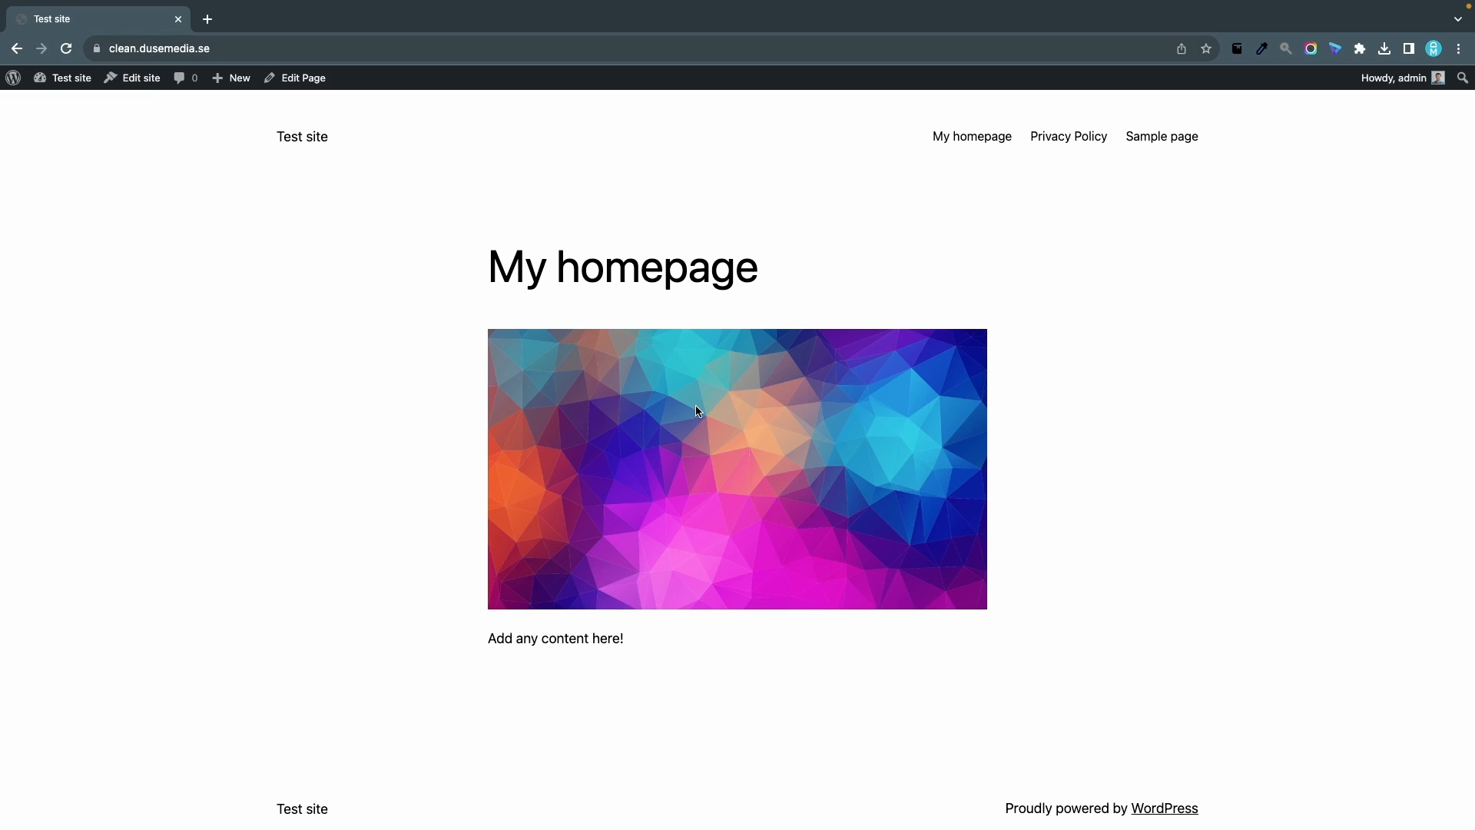
pyautogui.moveTo(314, 125)
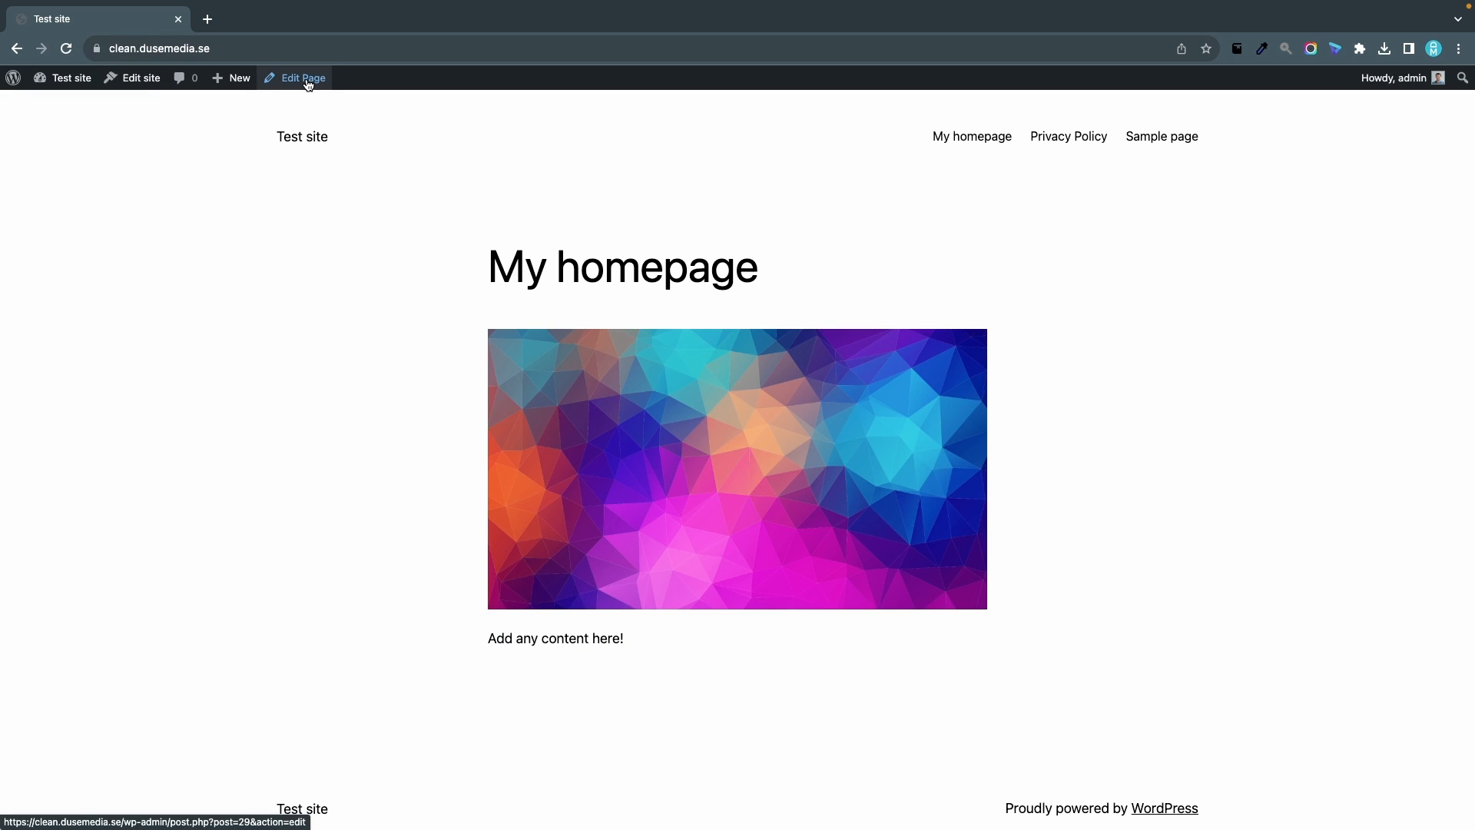
# From the live front page, open 'My homepage' in the editor
pyautogui.click(303, 79)
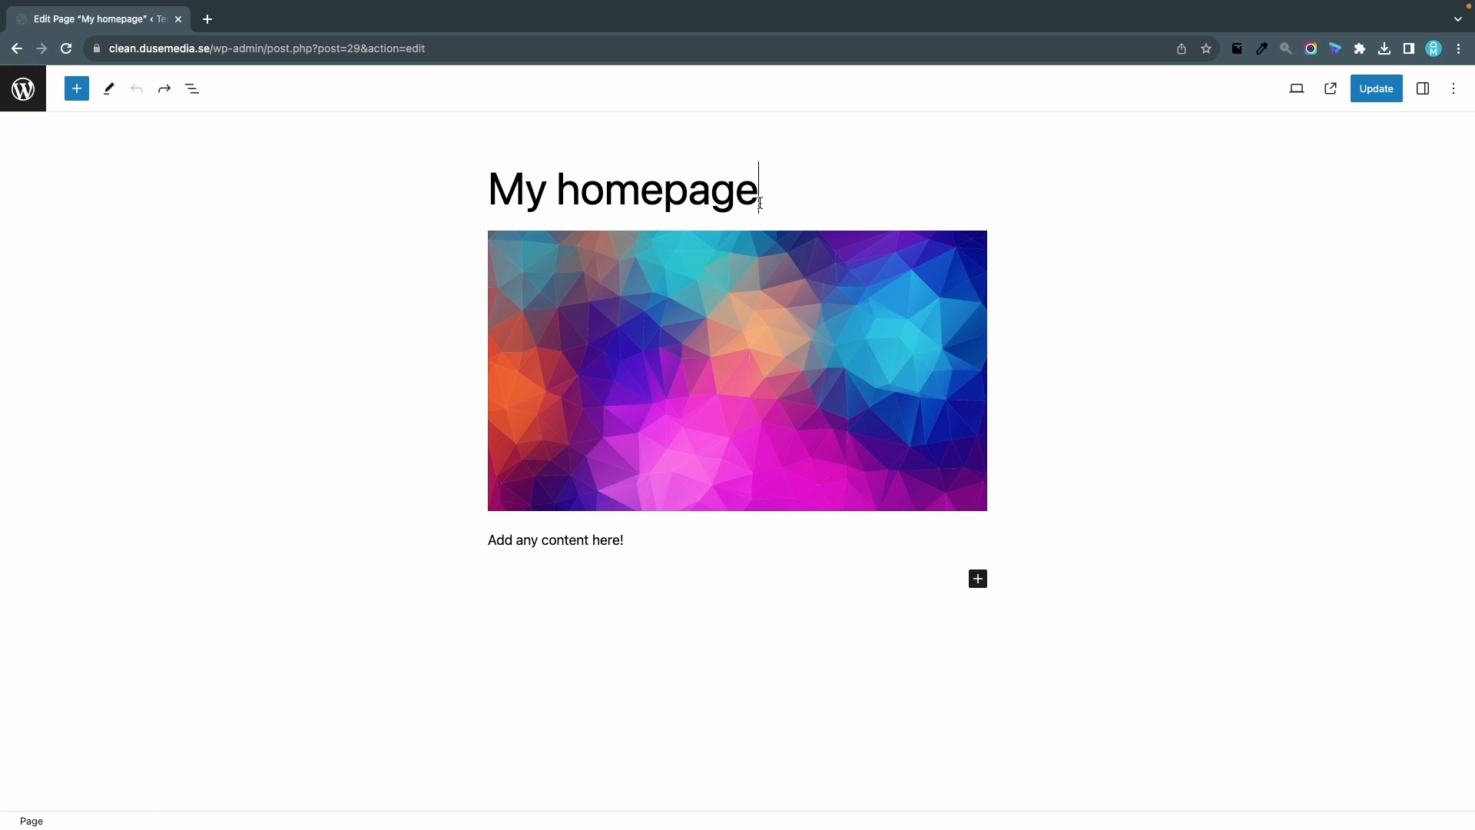
# Extend the title to 'My homepage is awesome!'
pyautogui.write('is a')
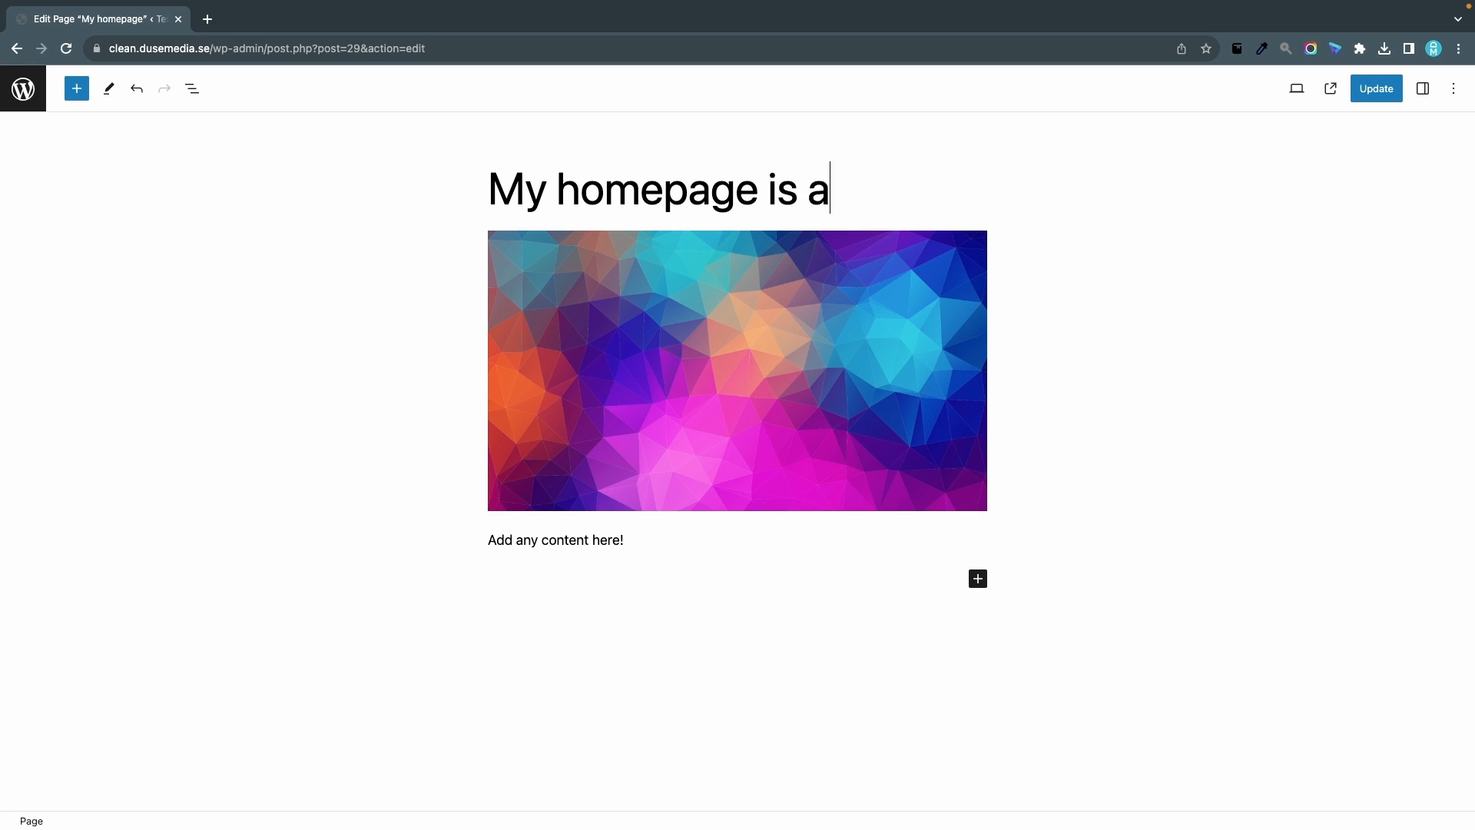
pyautogui.write('wesome!')
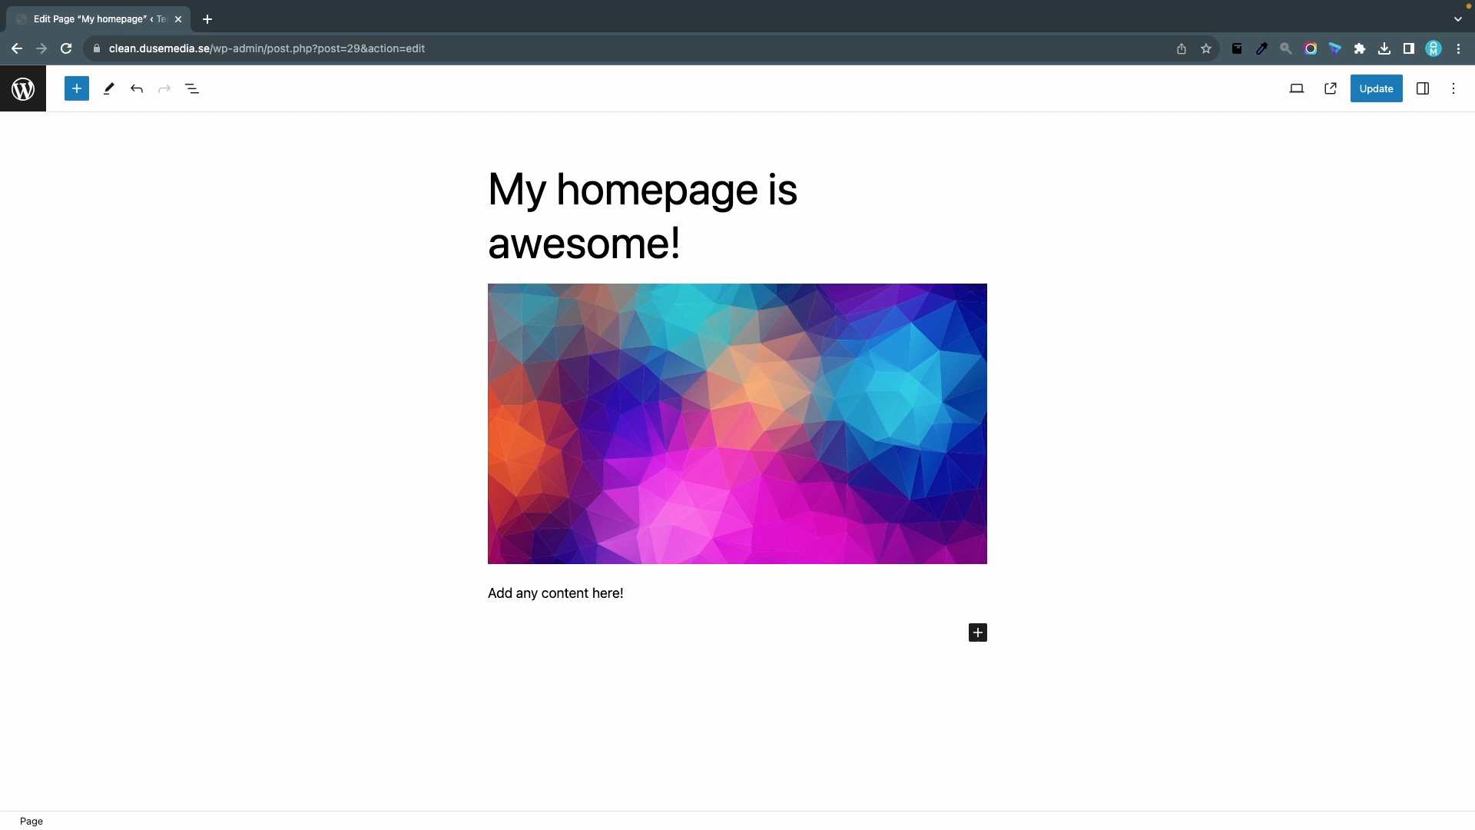